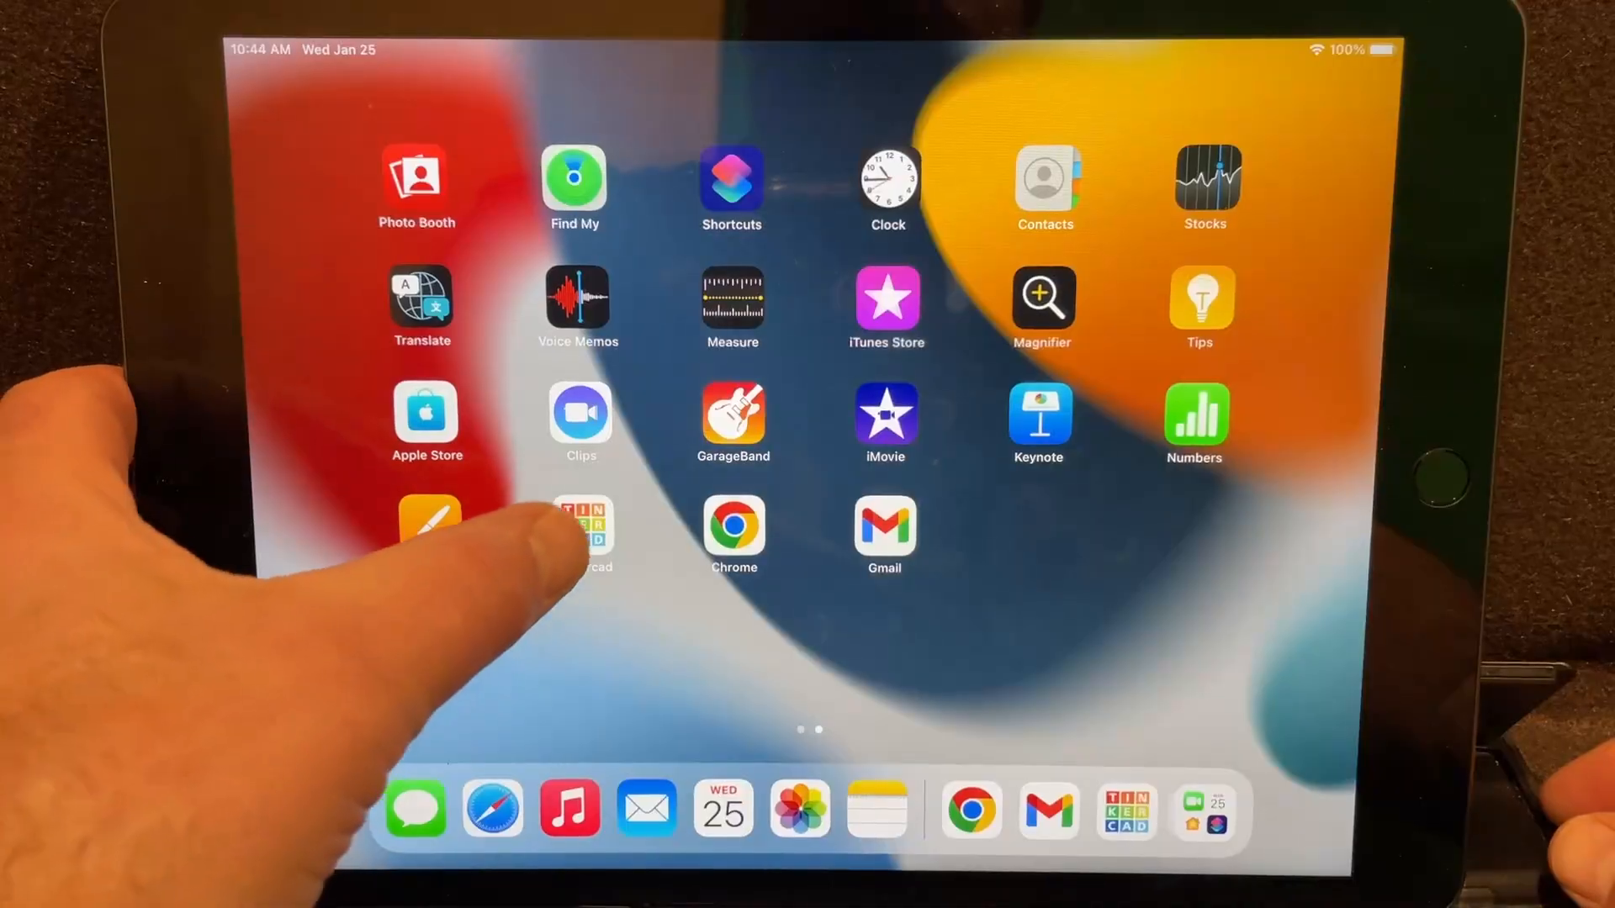
Launch Tinkercad and create a new 3D design from the Your designs page
click(583, 536)
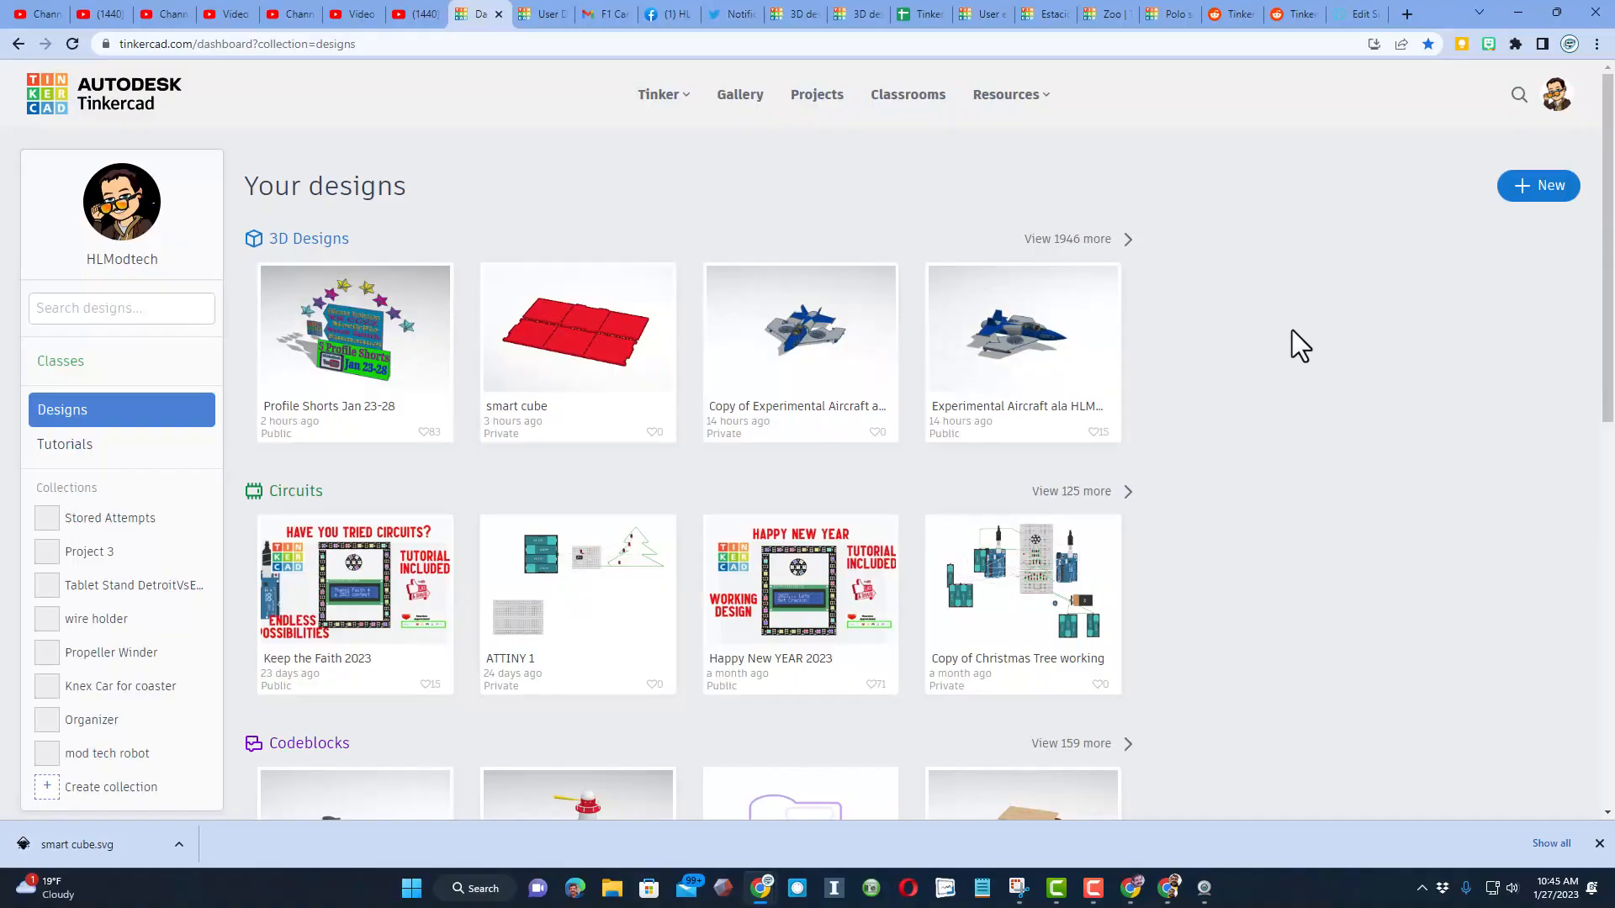
mouse_move(1294, 284)
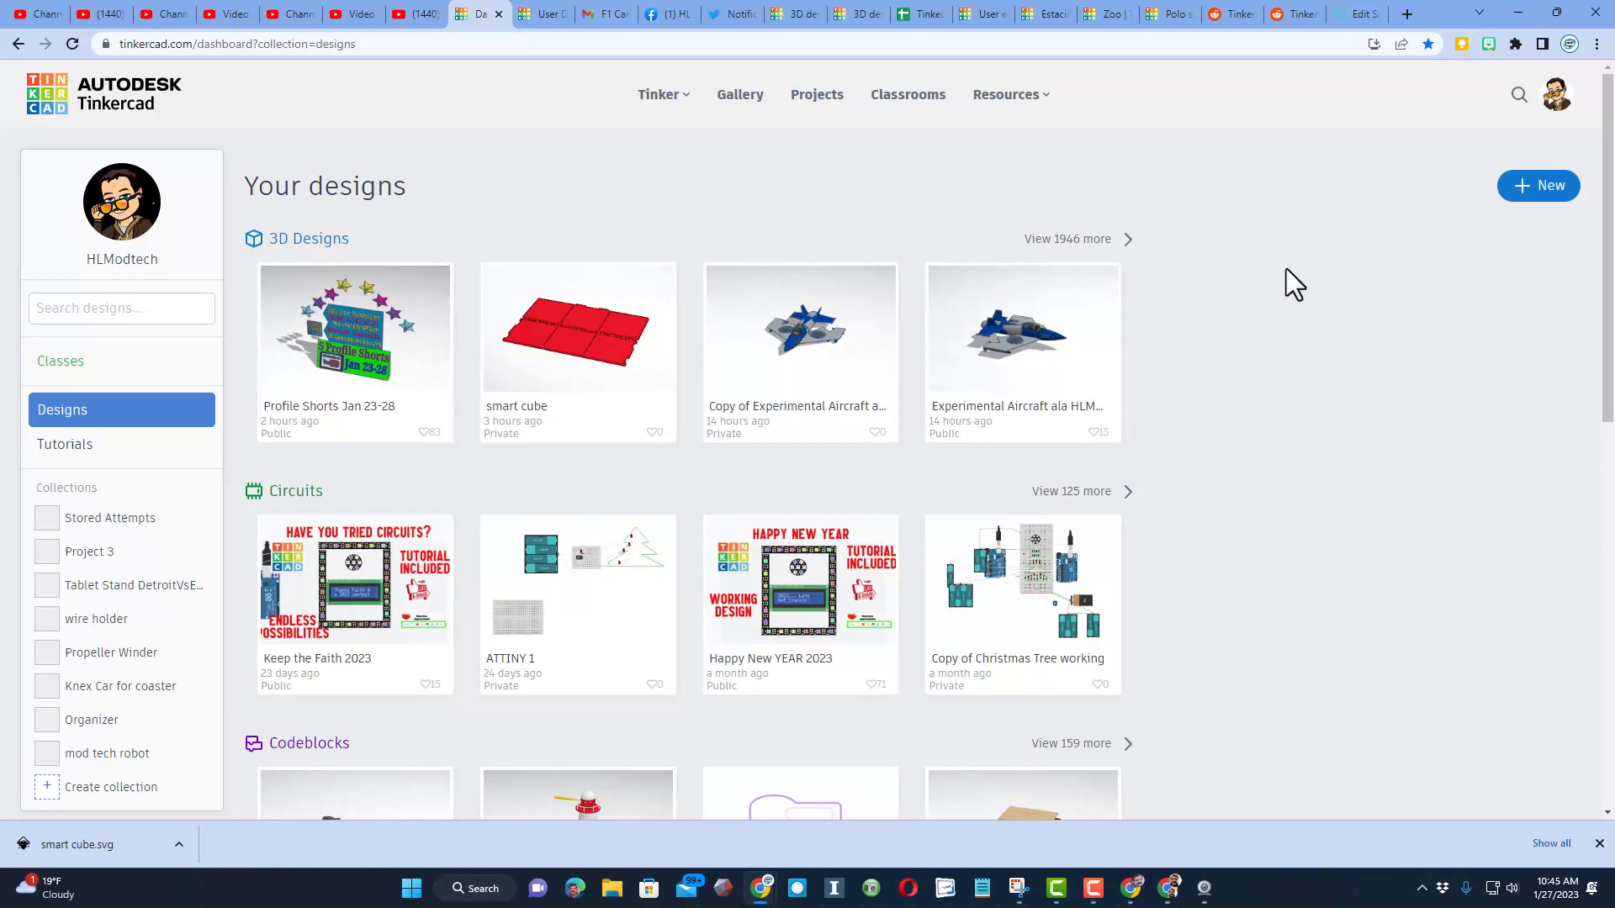
mouse_move(1510, 225)
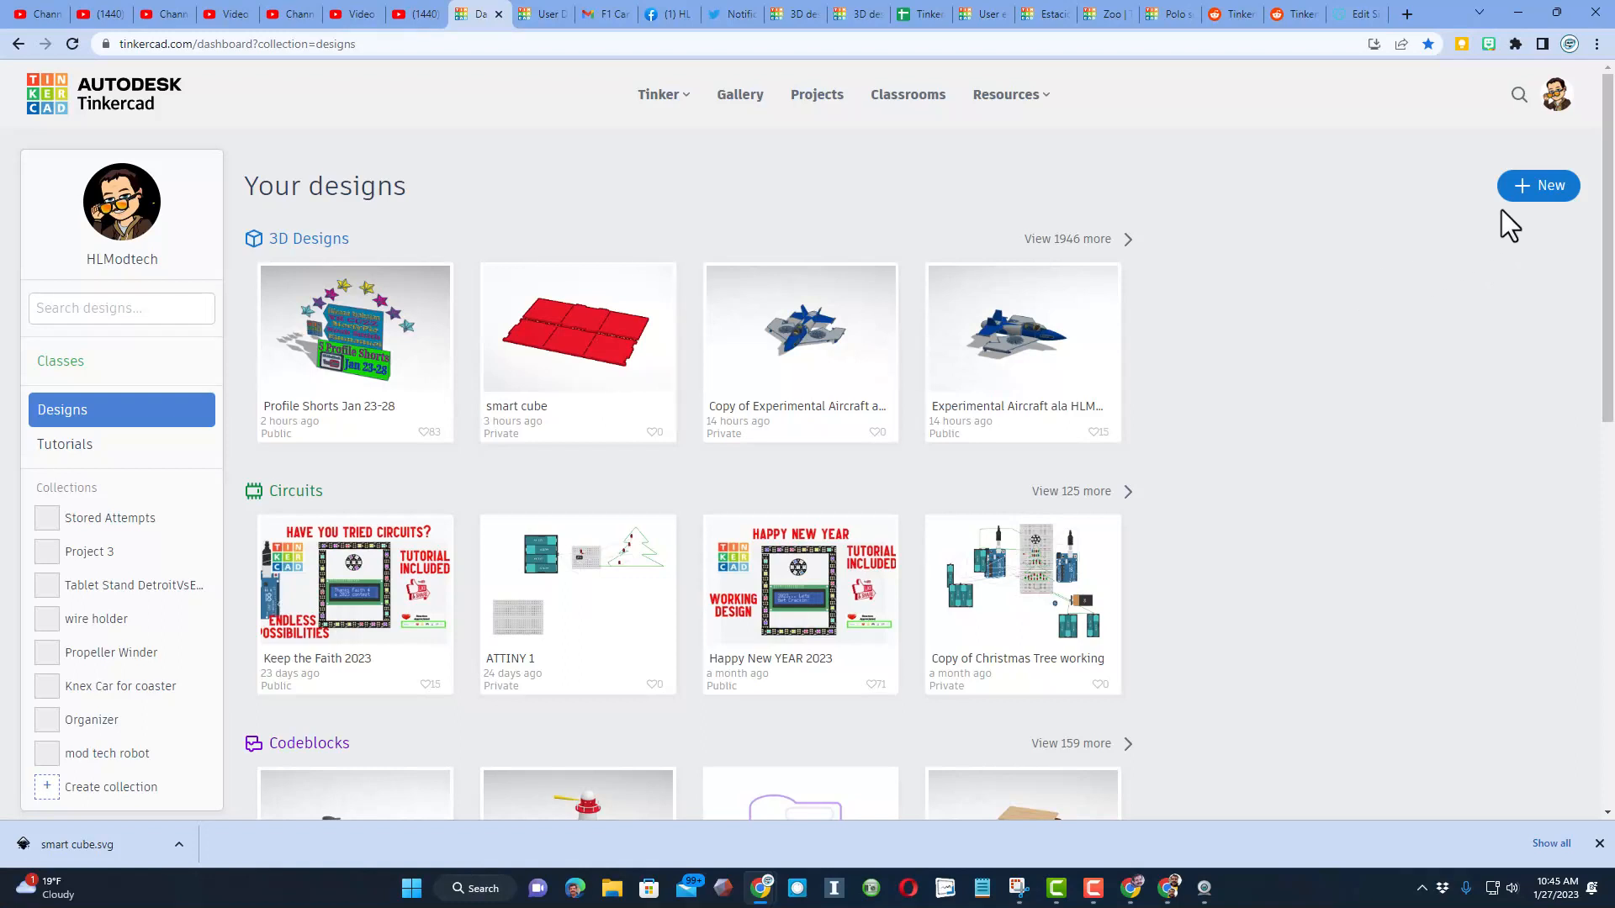
click(1537, 185)
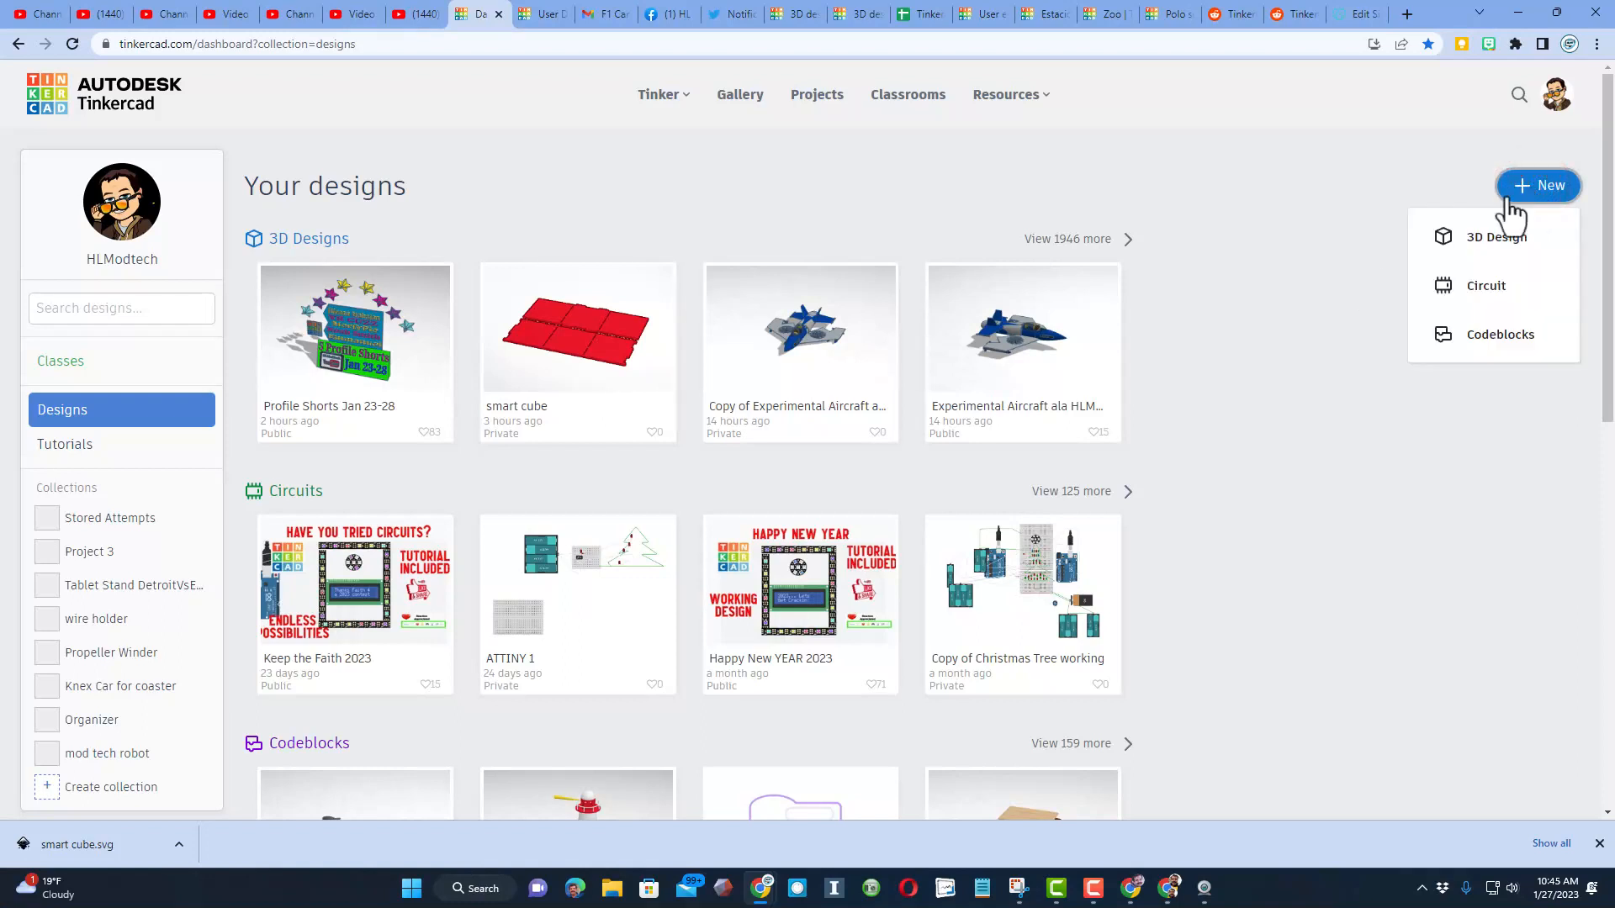
click(1494, 236)
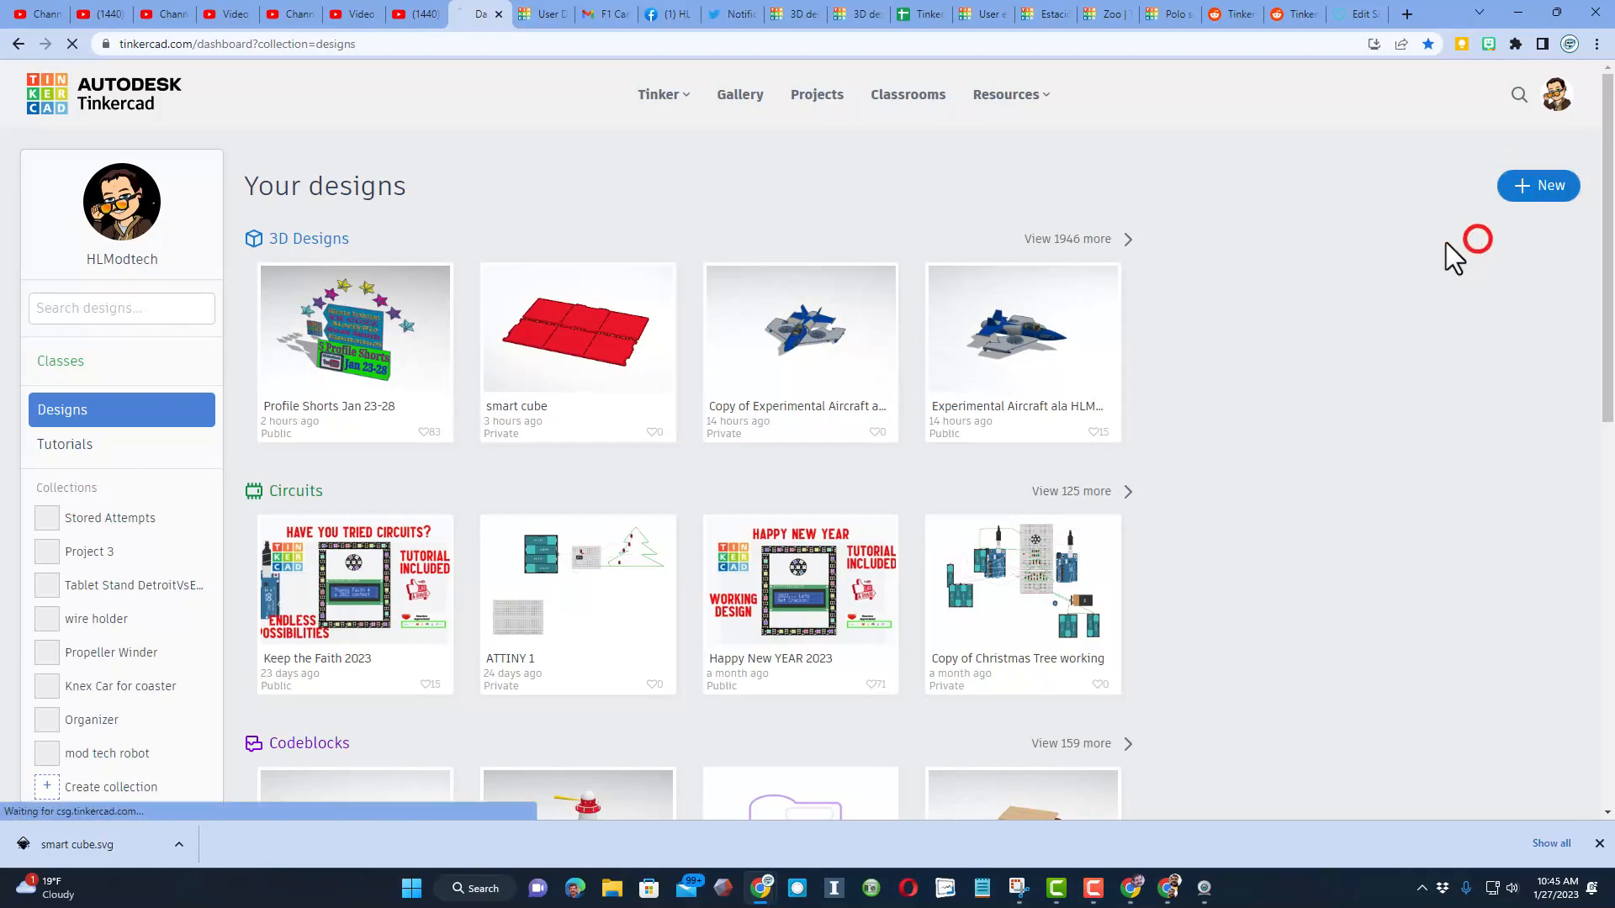
Name the design 'ball maze v3' and enlarge the workplane width and length
click(1538, 185)
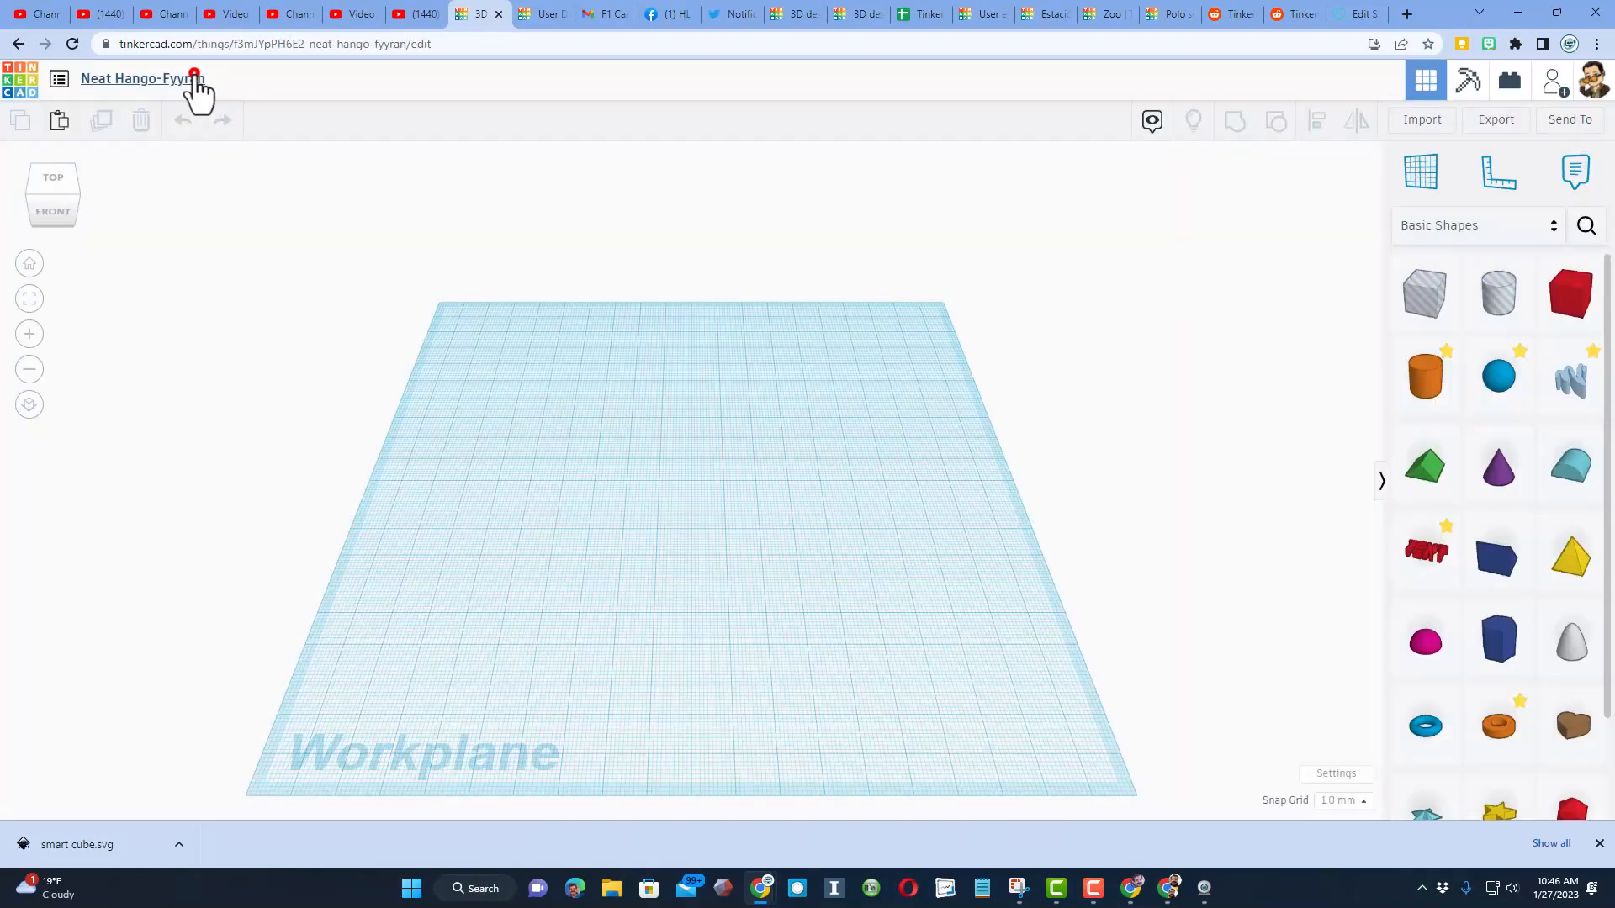
text(ball)
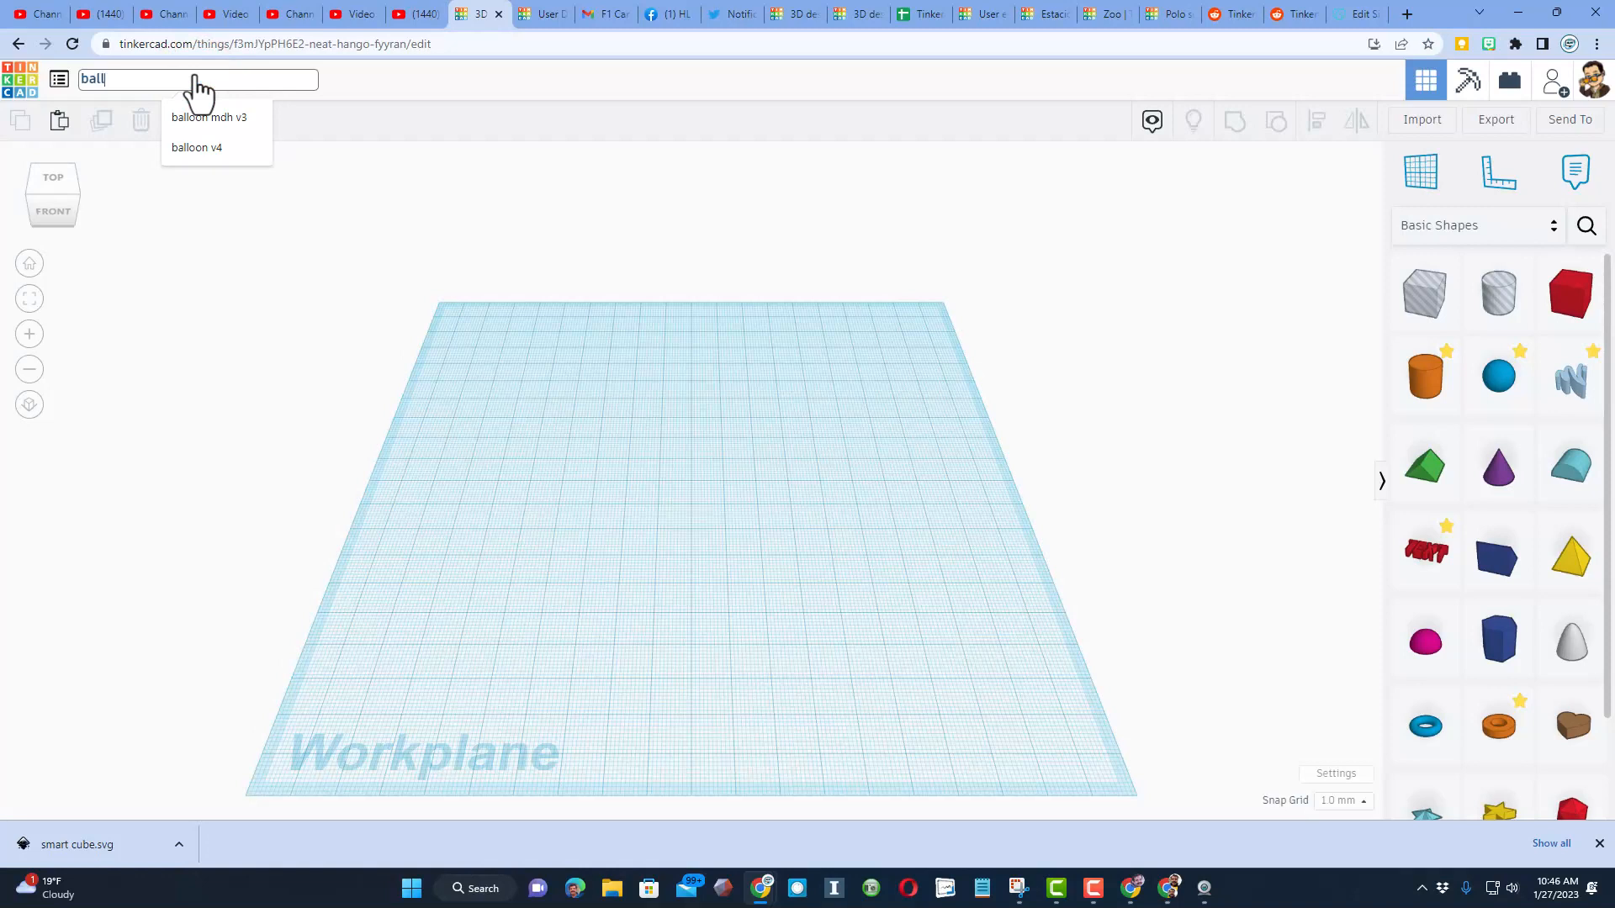
text(maze v3)
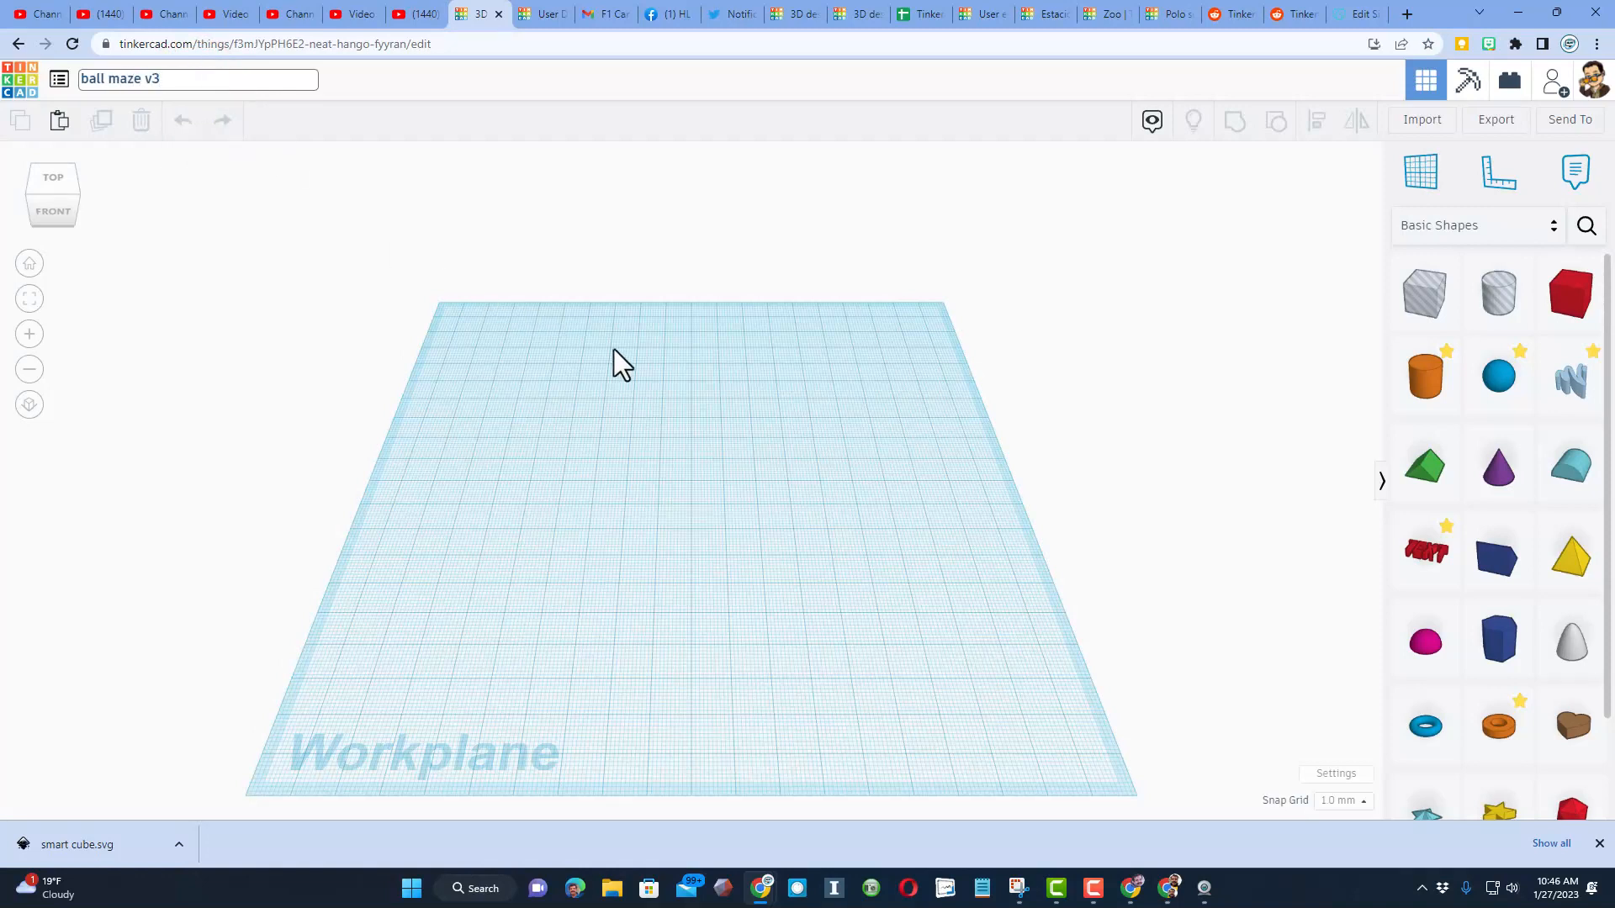
click(1334, 774)
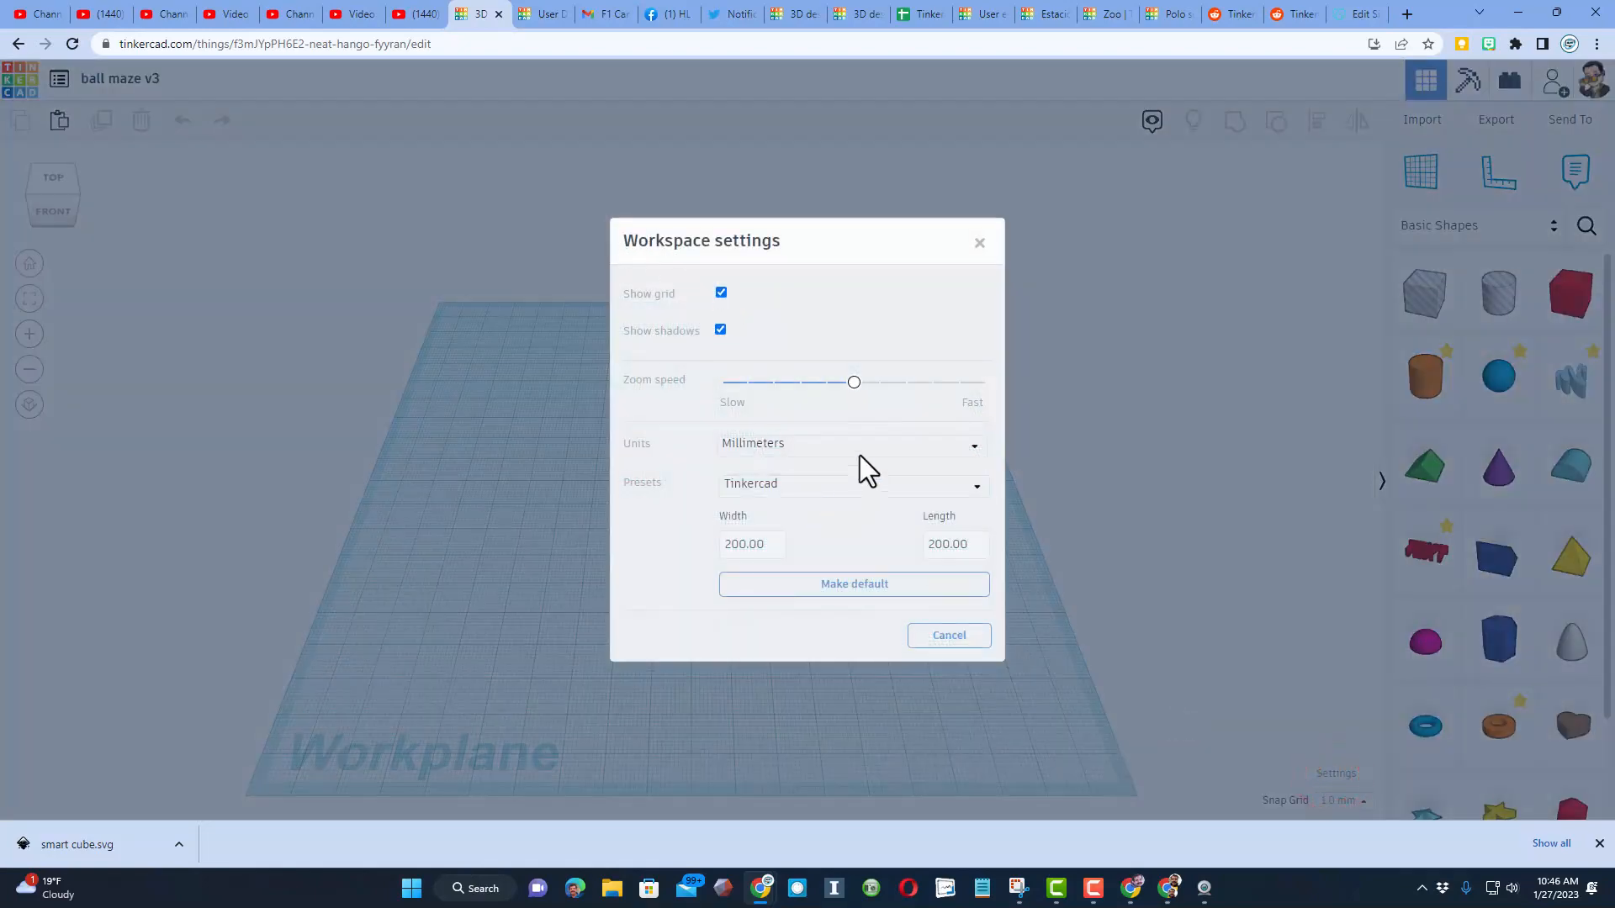
click(749, 544)
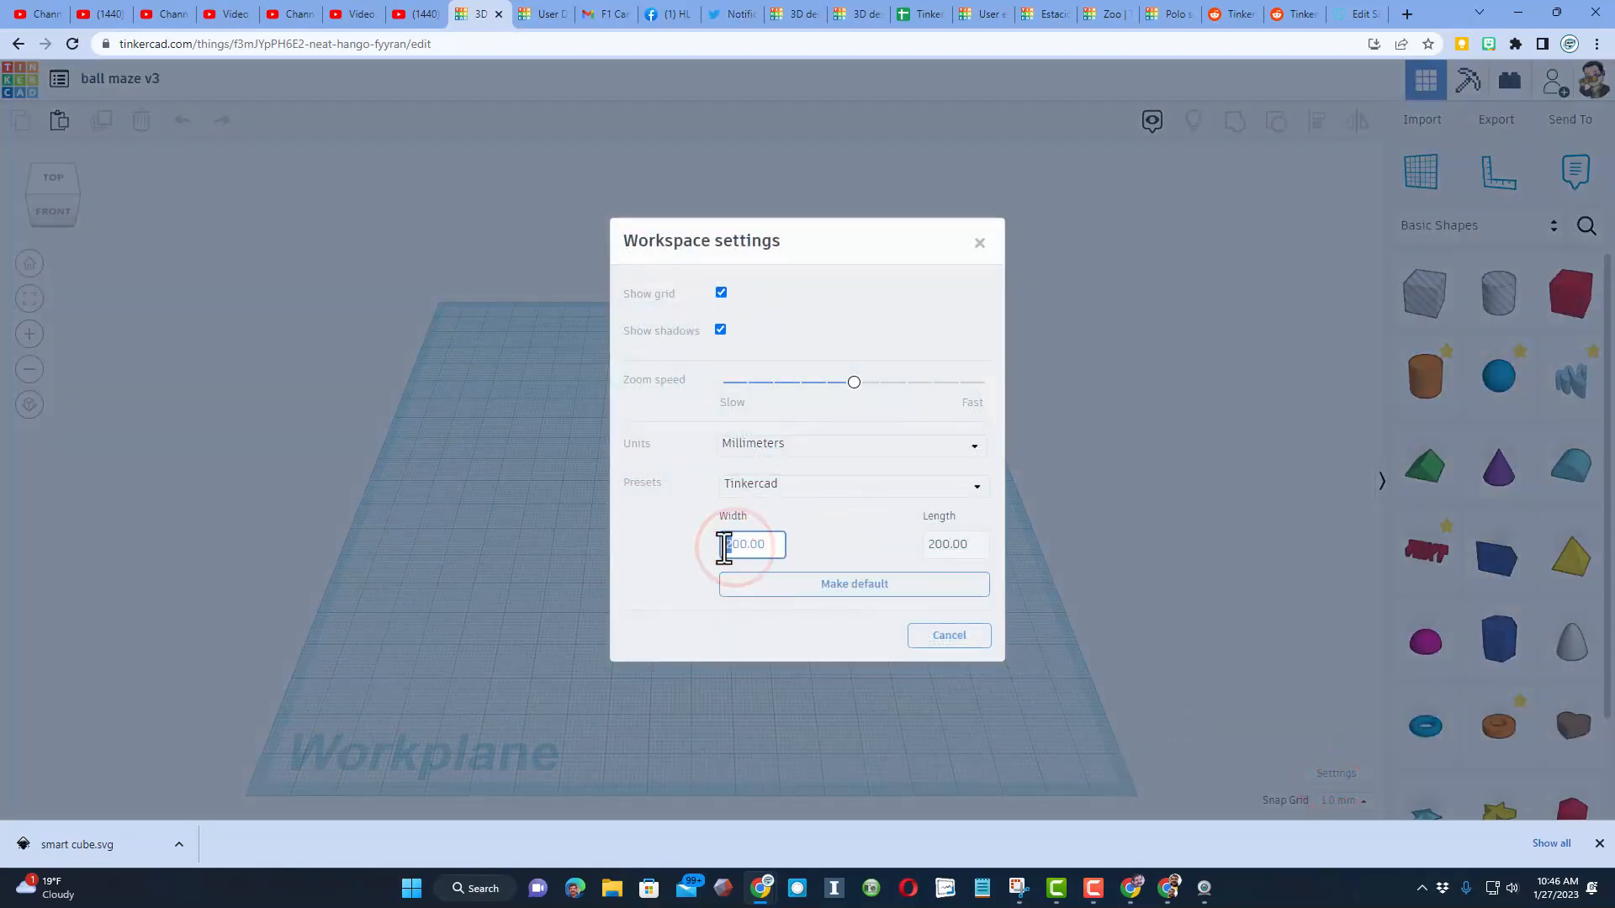
click(946, 544)
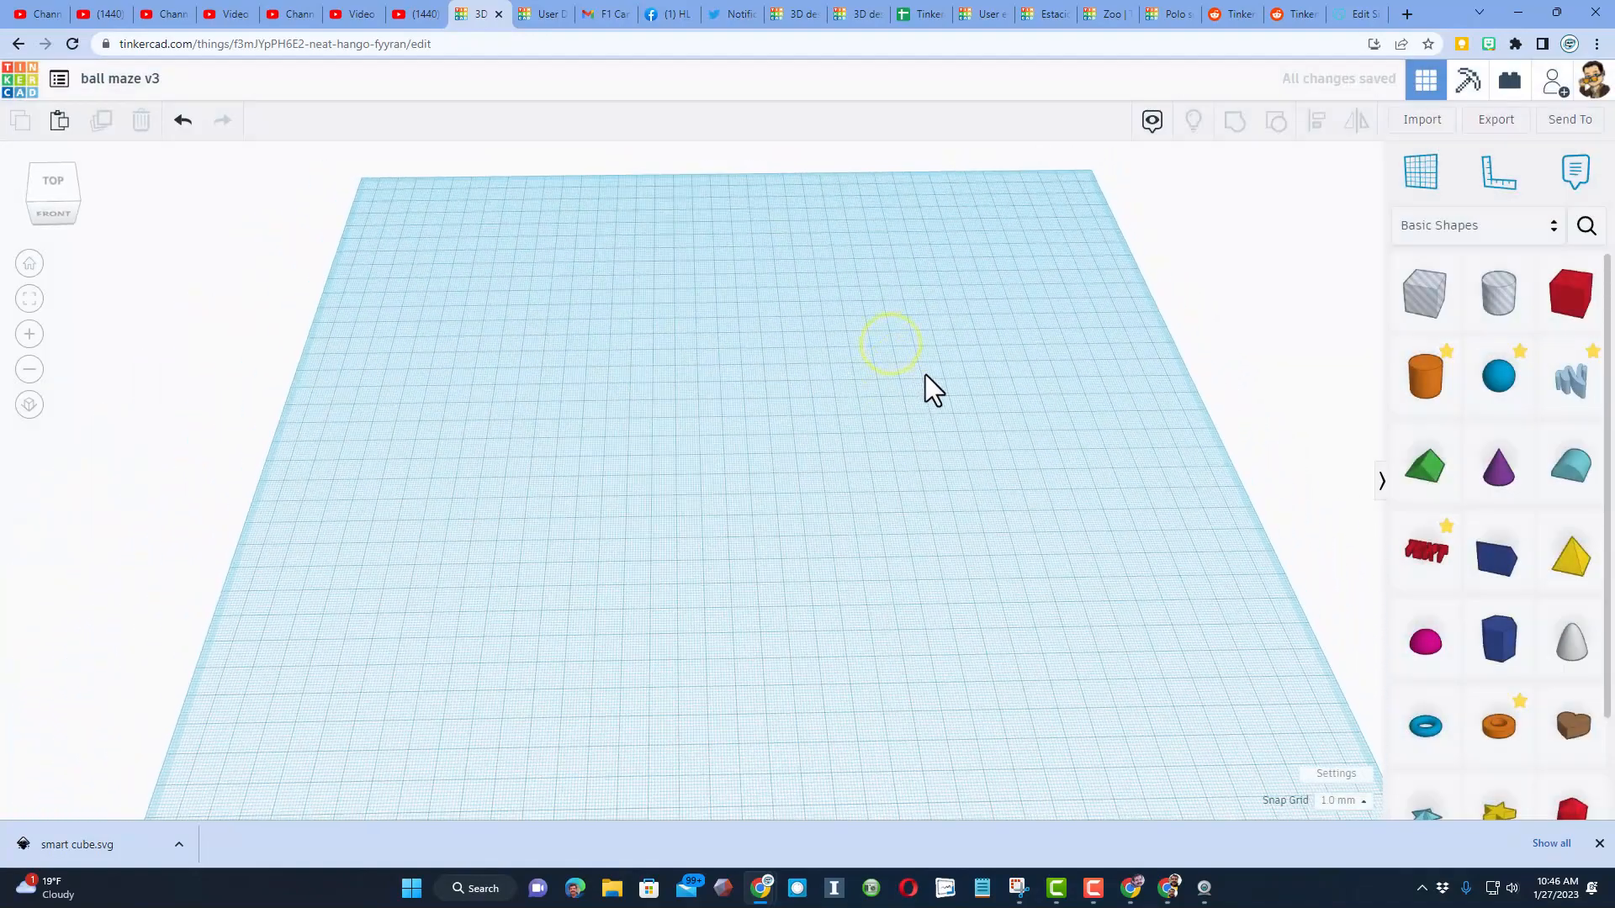
Search the shape library for 'soft' to find the SoftBox
click(1584, 226)
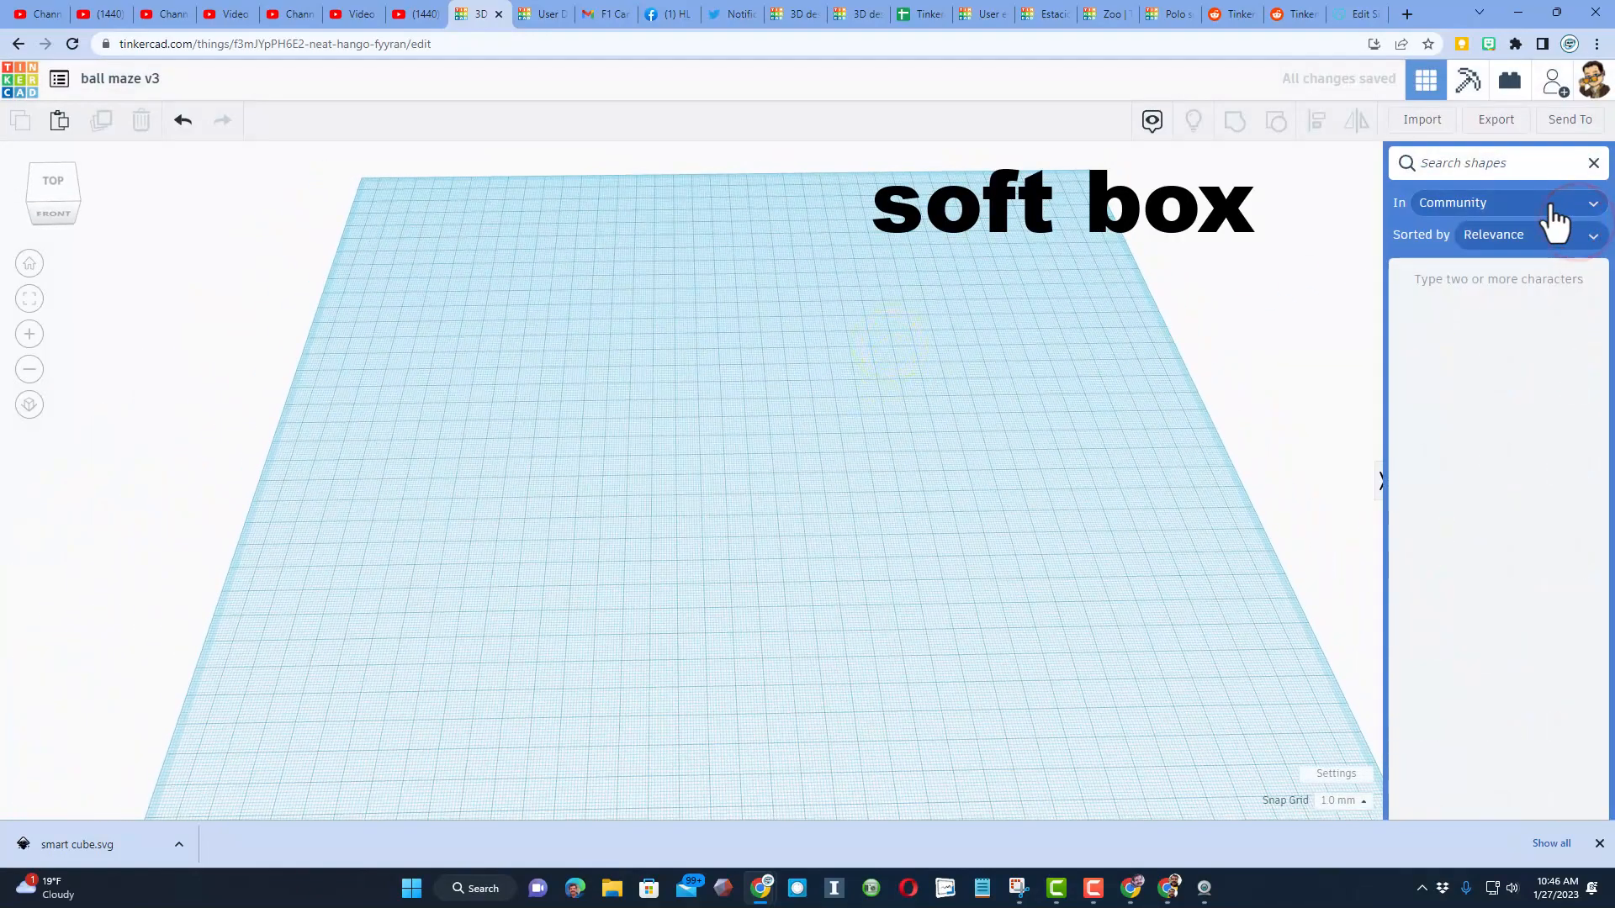
text(soft)
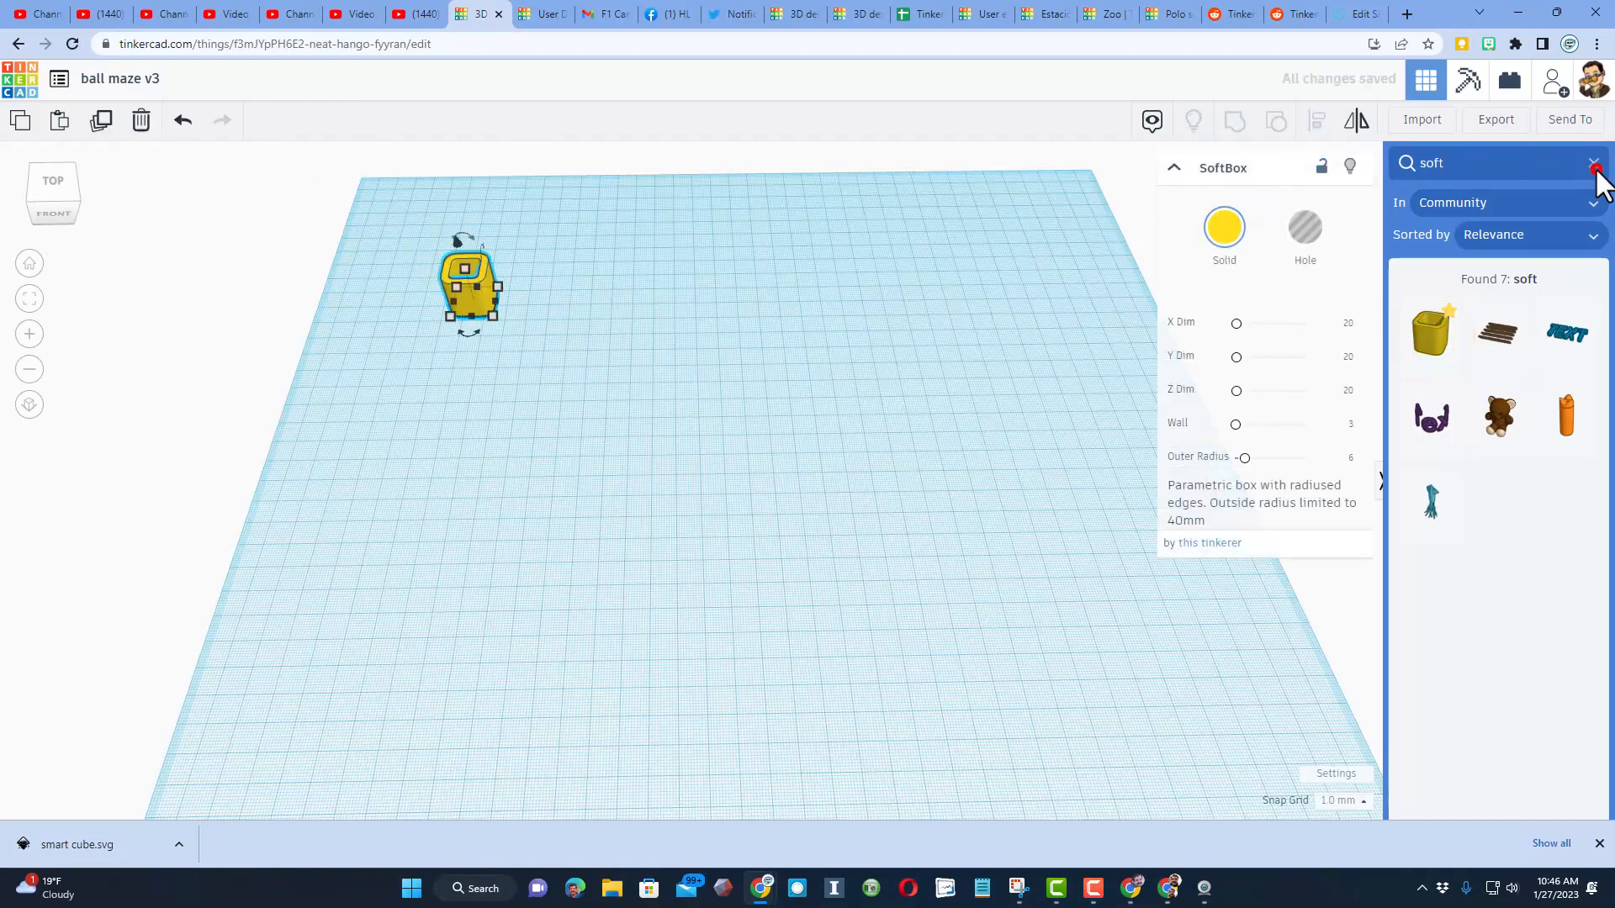
click(1595, 165)
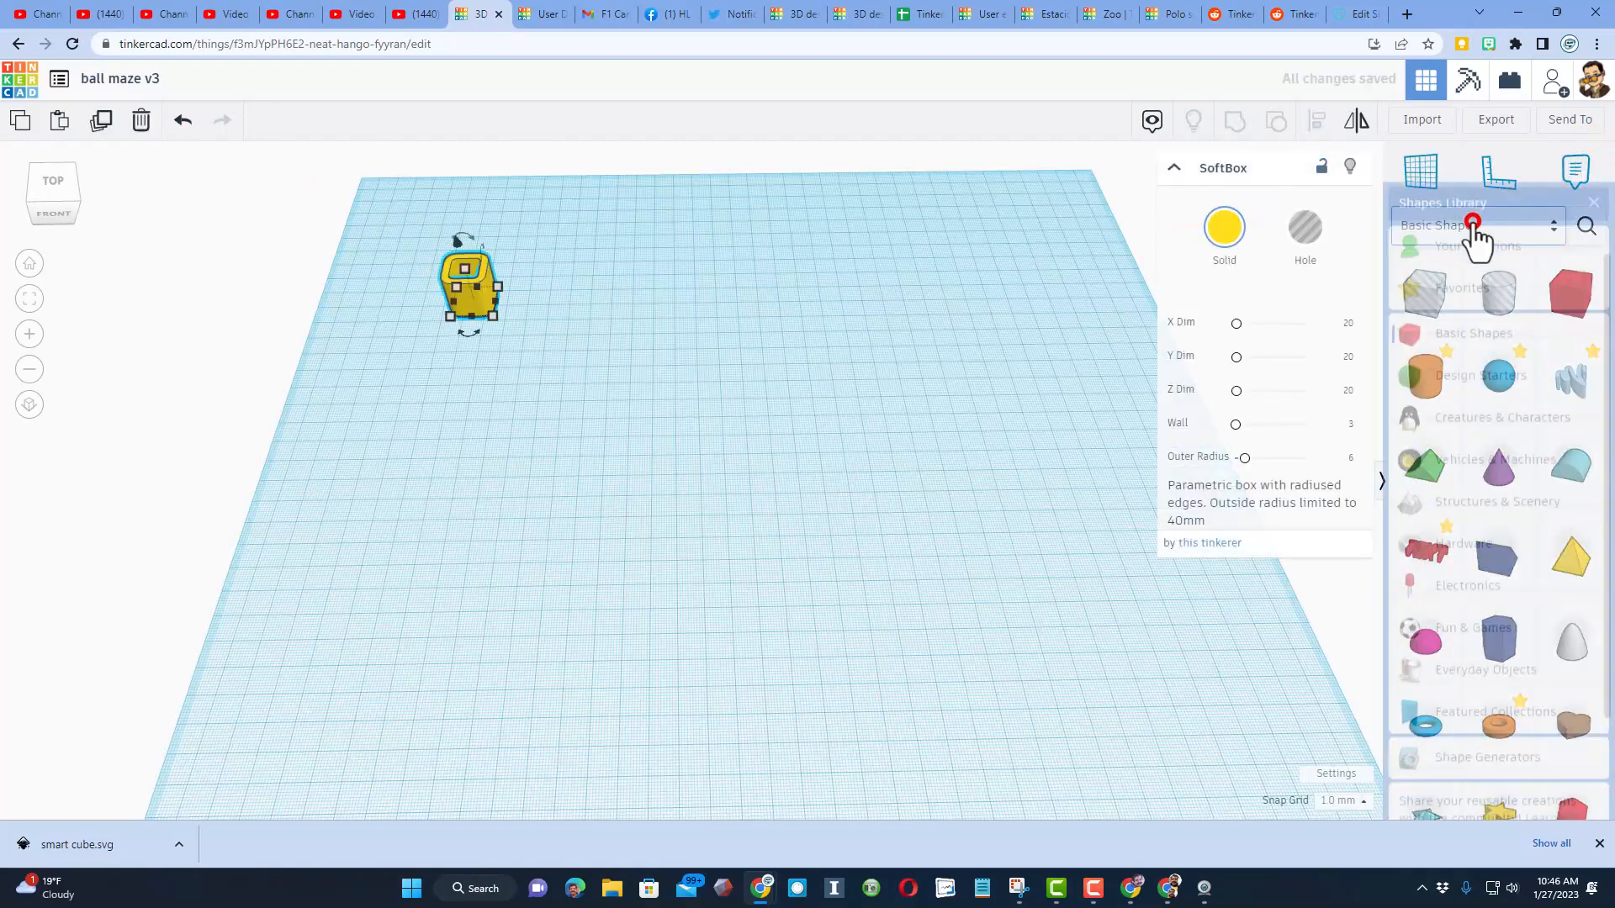
click(1473, 225)
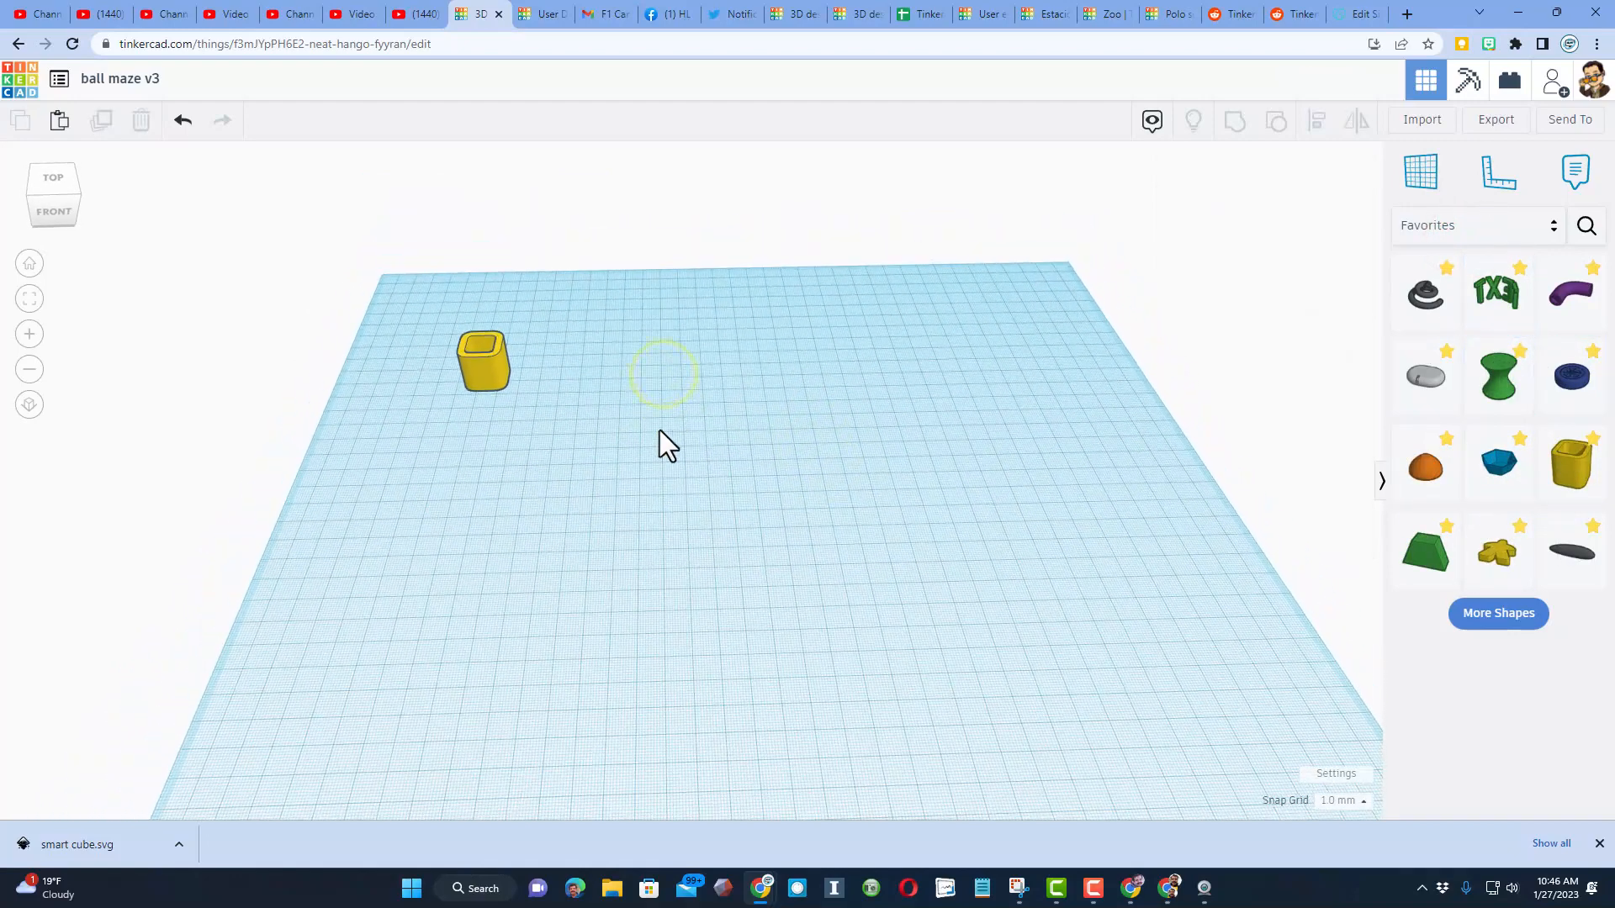
Resize the SoftBox to 70 by 90, 4 mm tall, with 6 mm walls
click(482, 360)
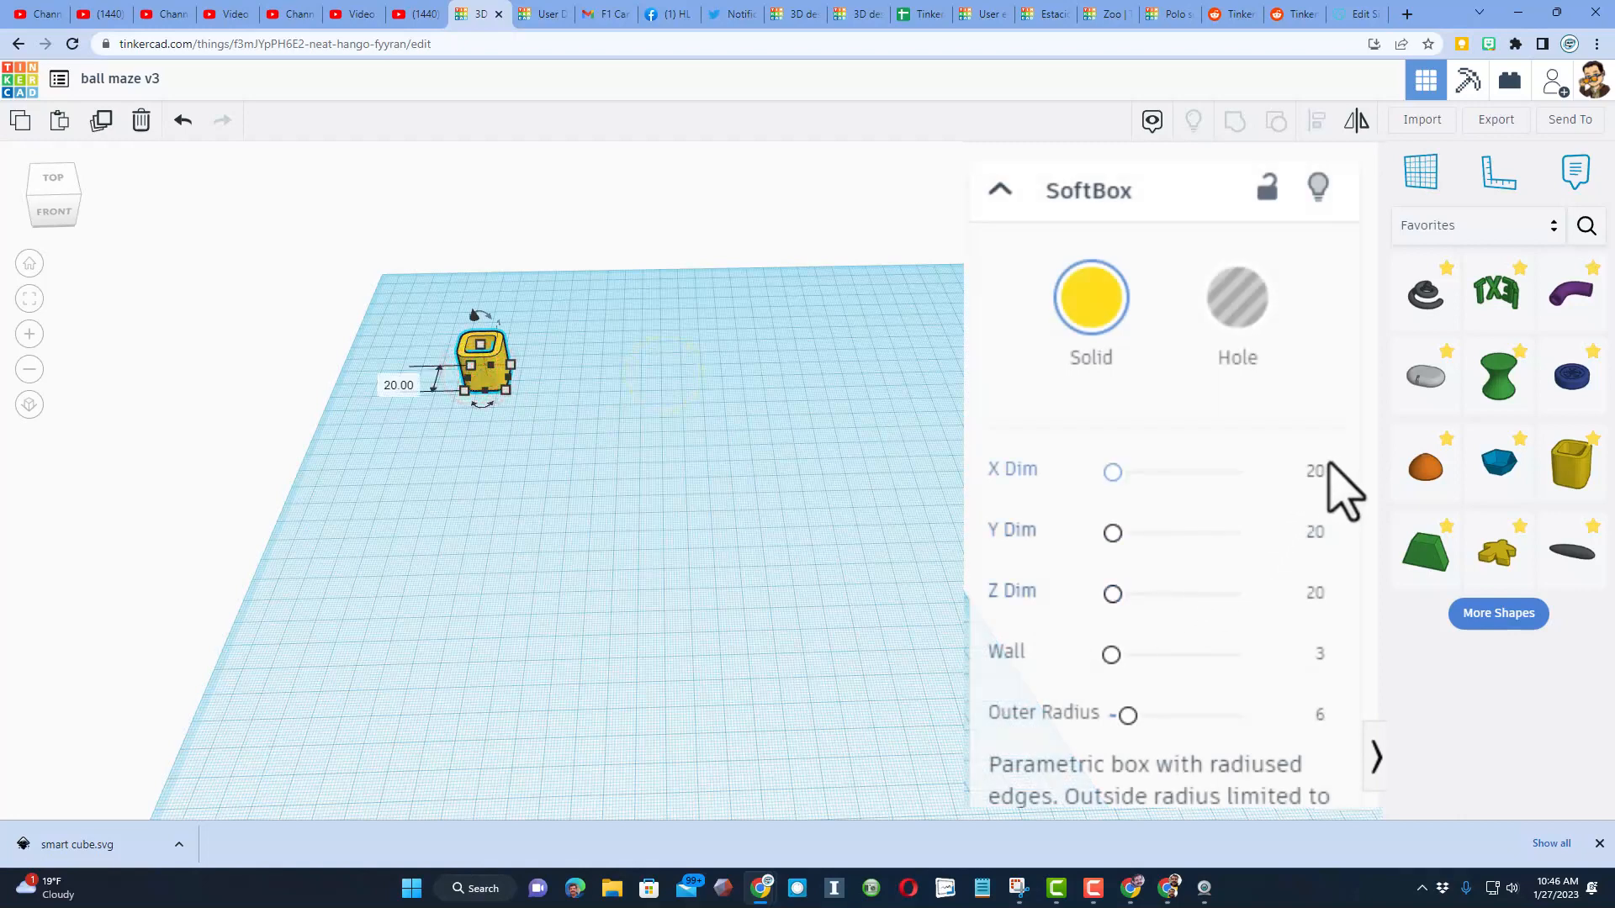
mouse_move(1308, 504)
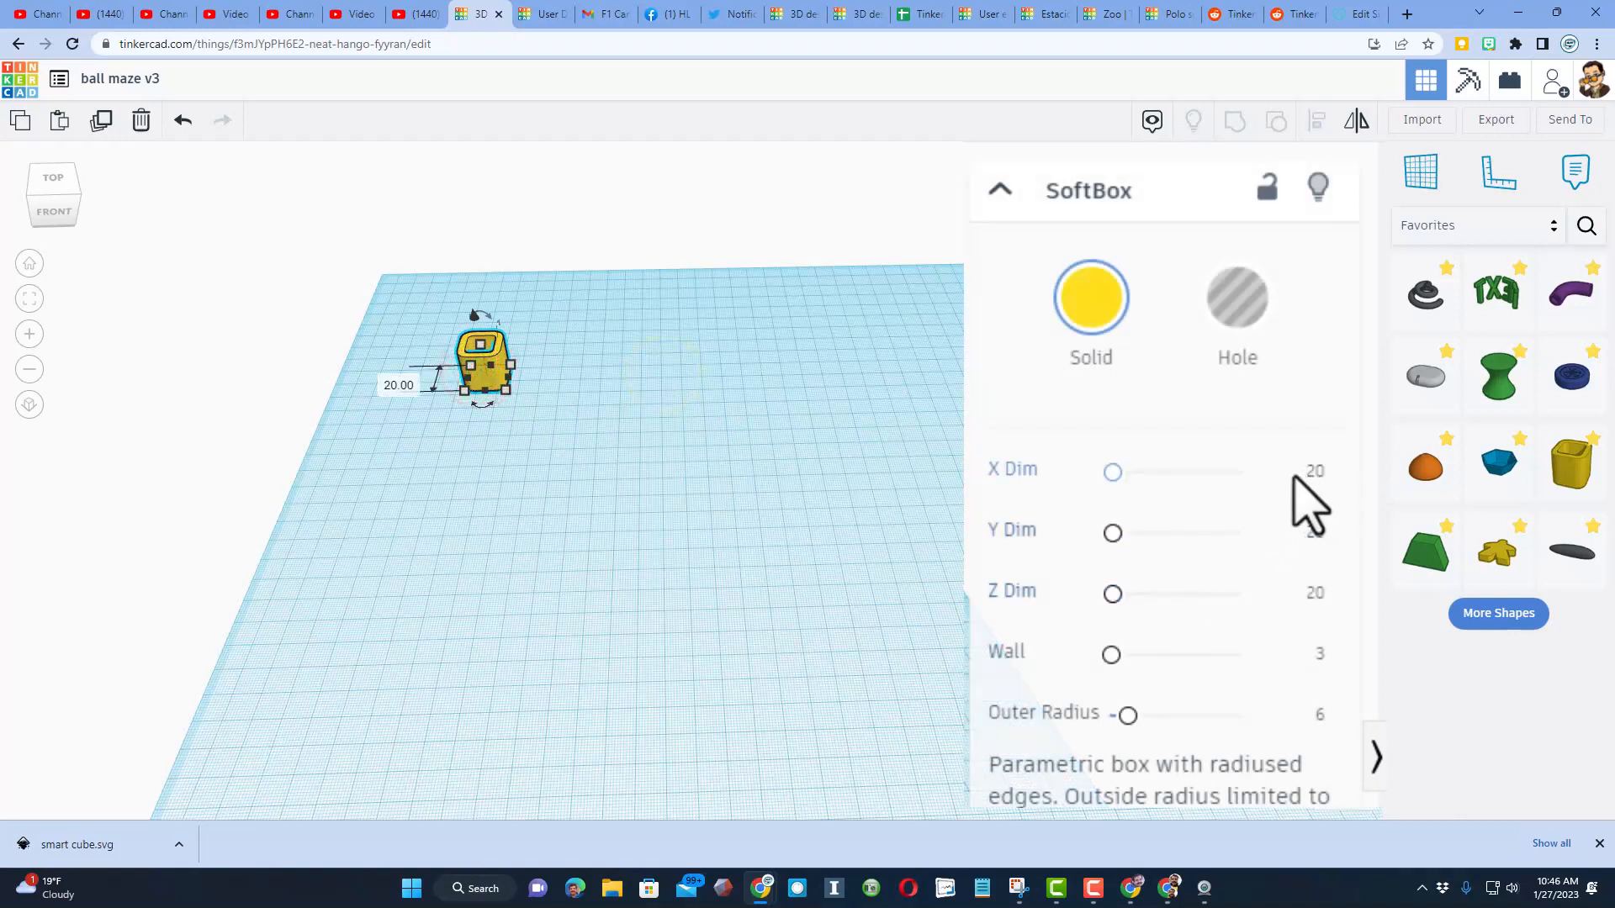
drag(1112, 472, 1125, 472)
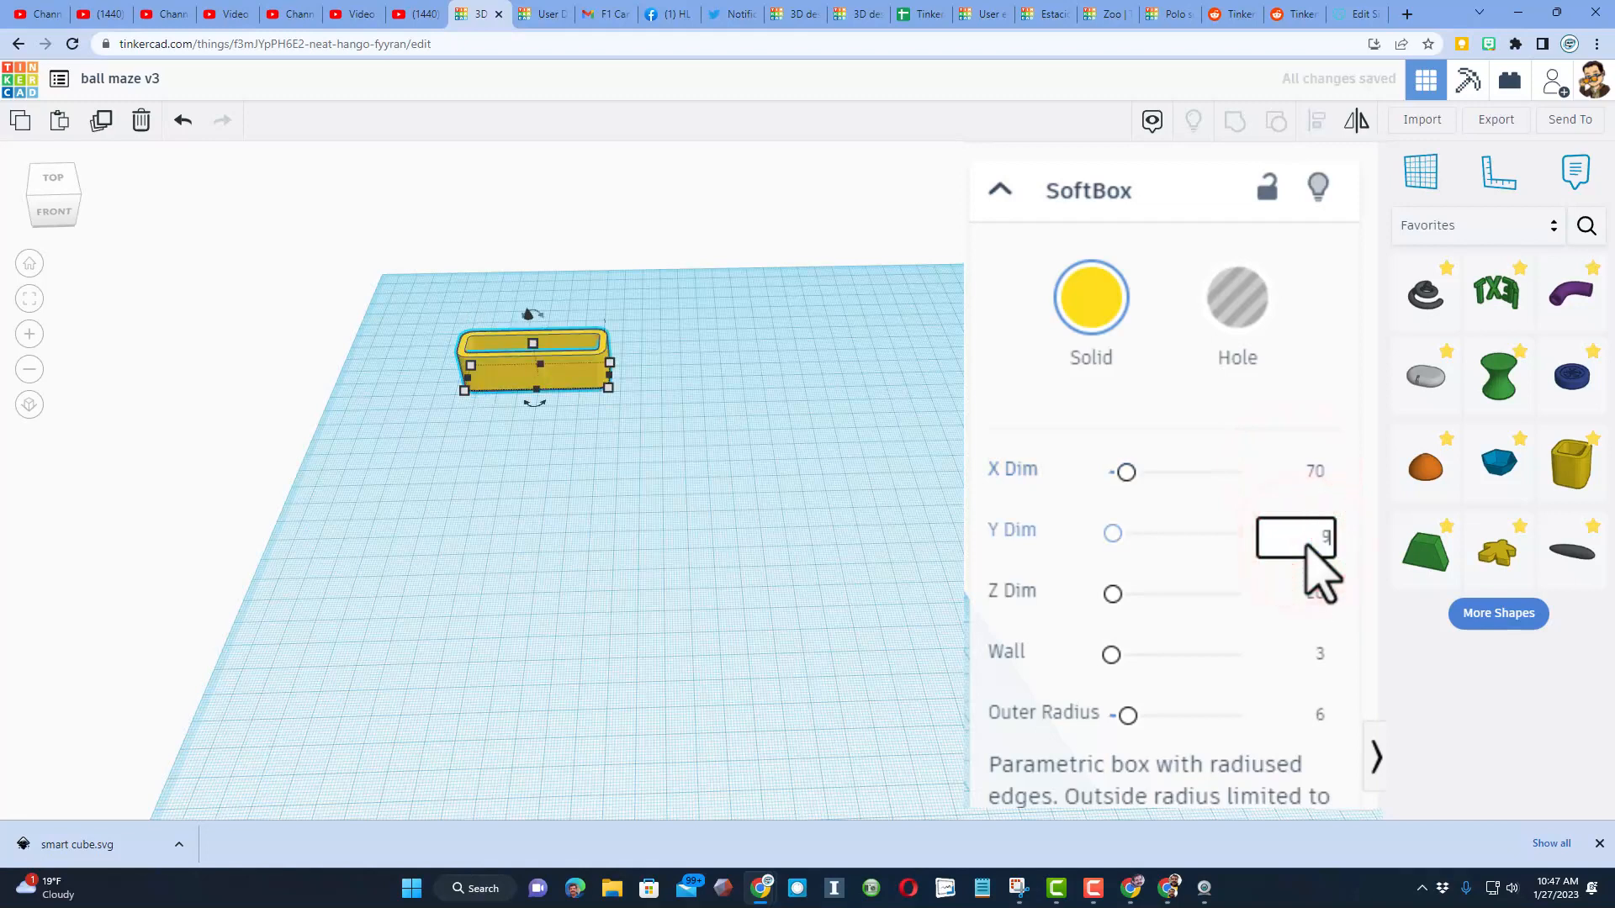
text(90)
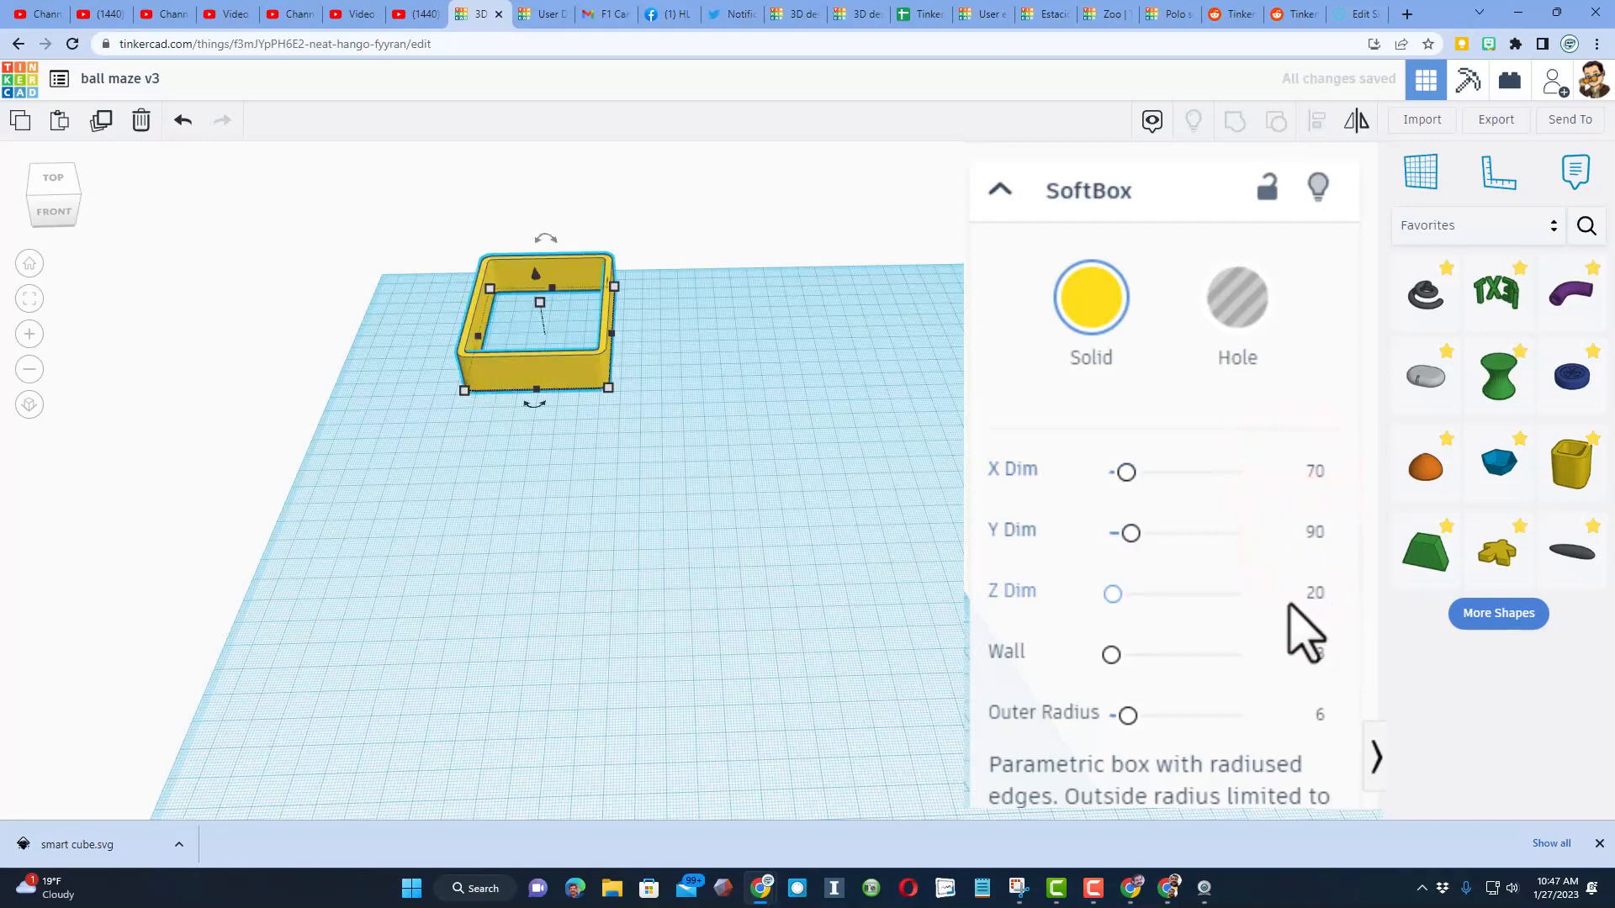
drag(1112, 593, 1108, 593)
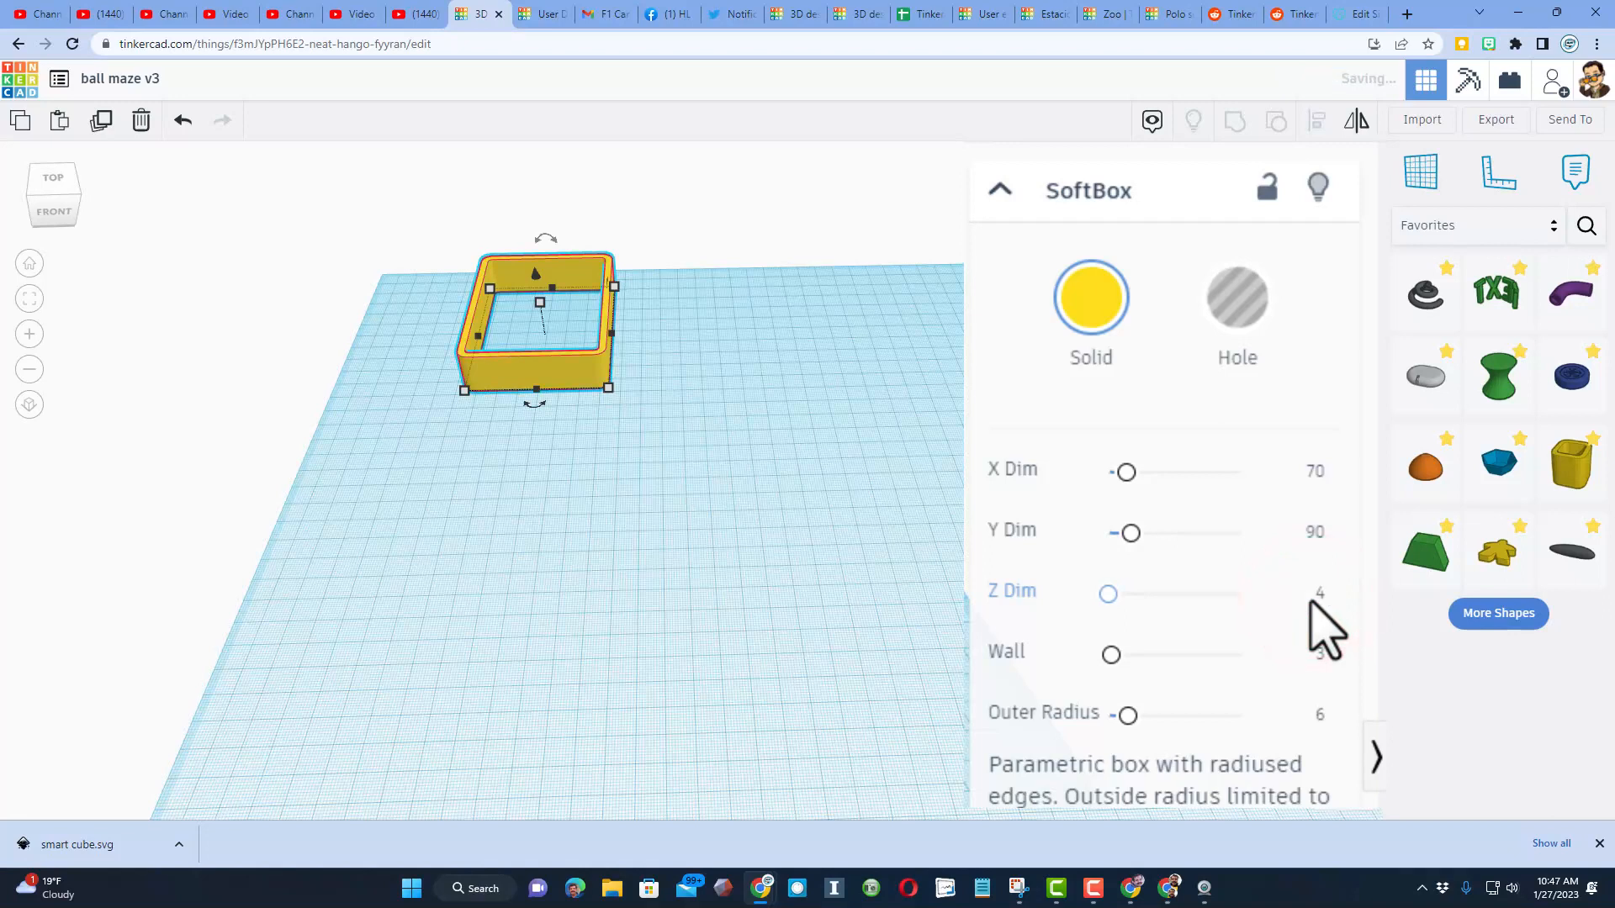
click(1321, 657)
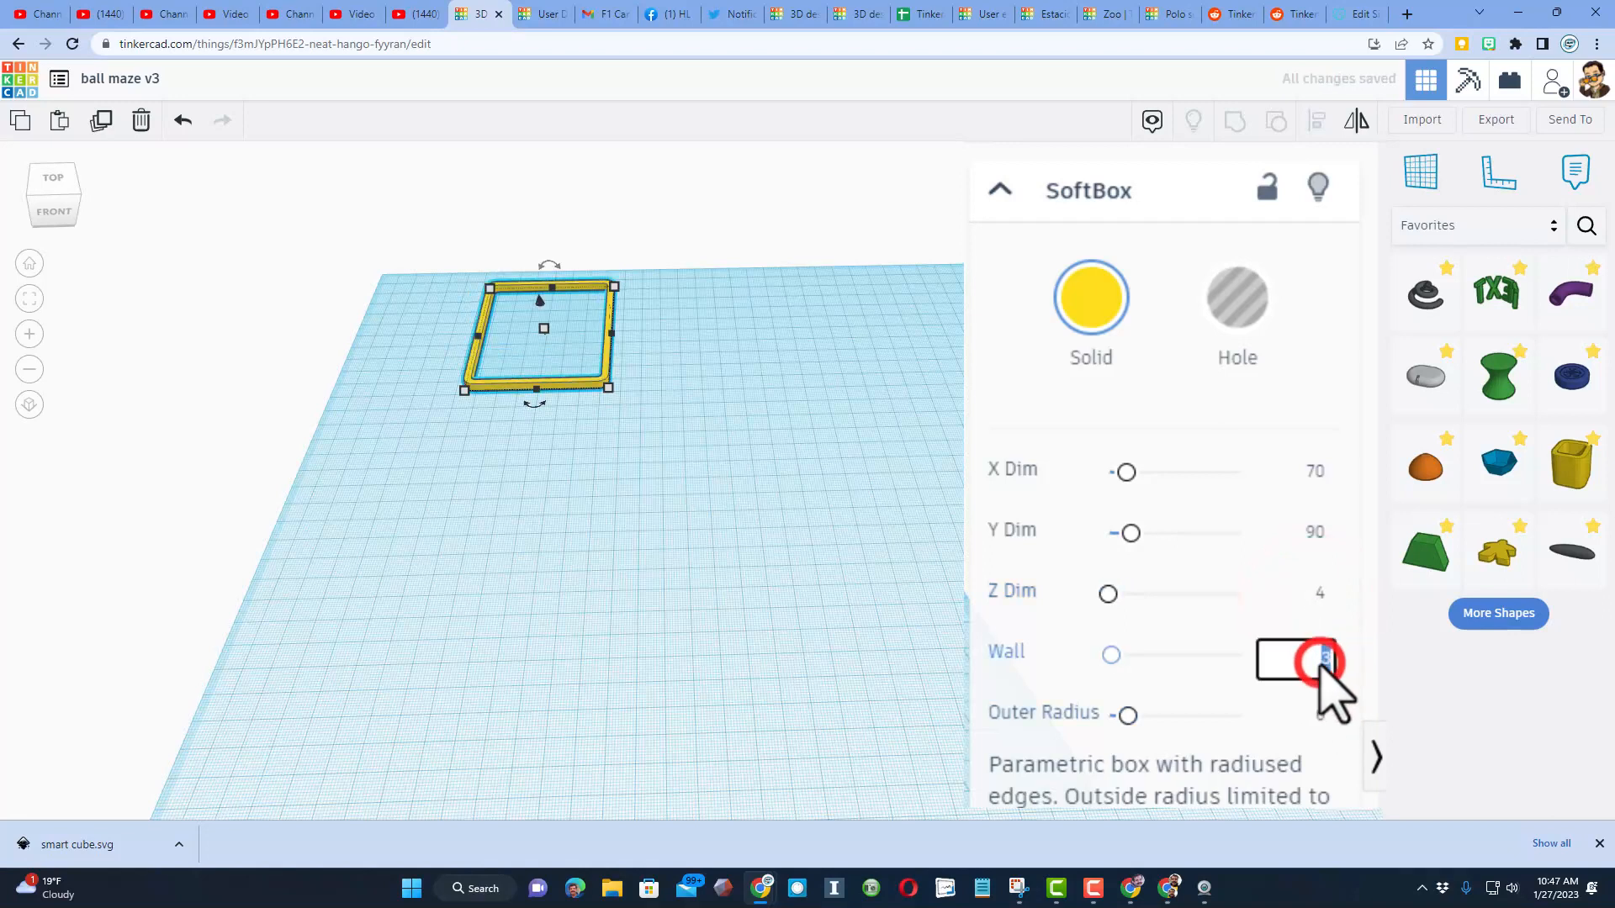
text(6)
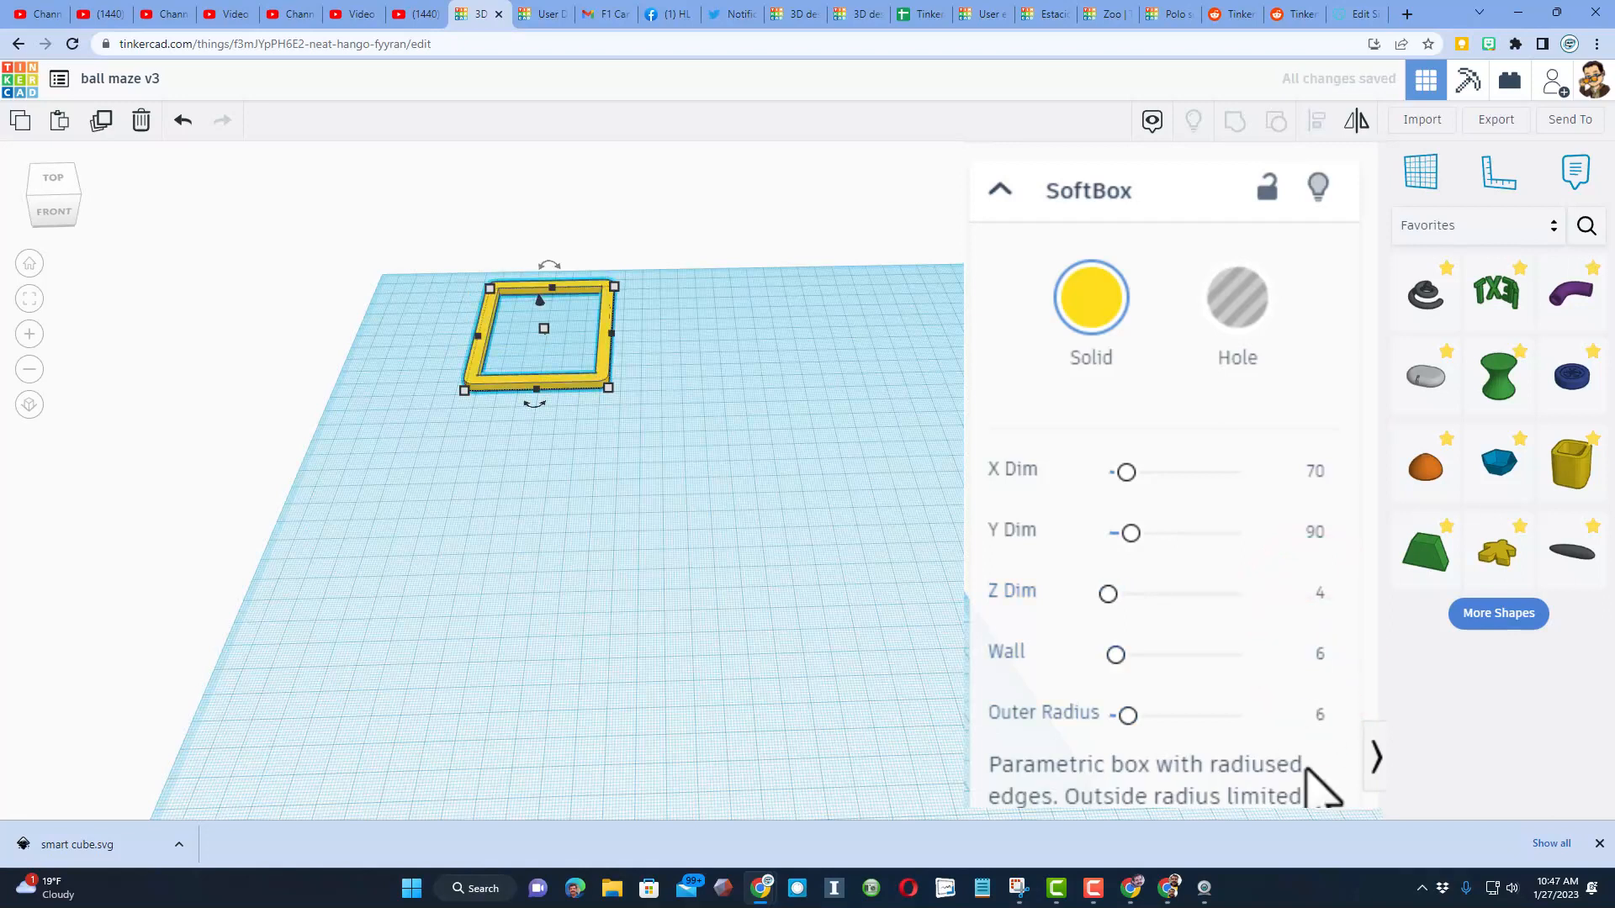
click(664, 381)
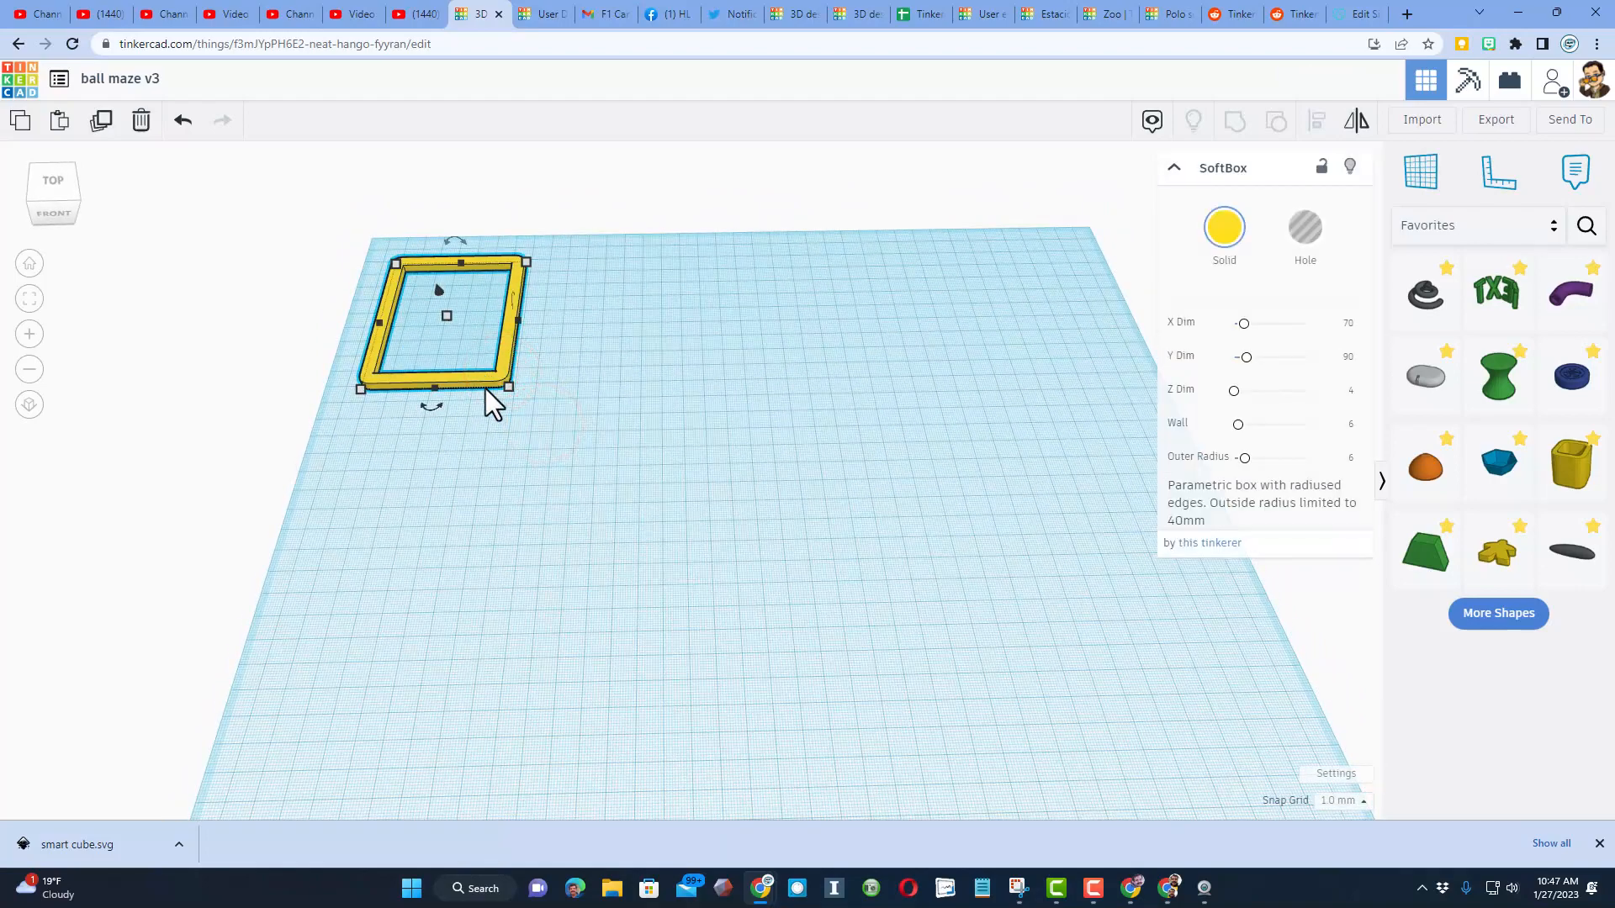
Duplicate the frame and raise the copy's wall to maximum, making a solid base plate
key(ctrl+d)
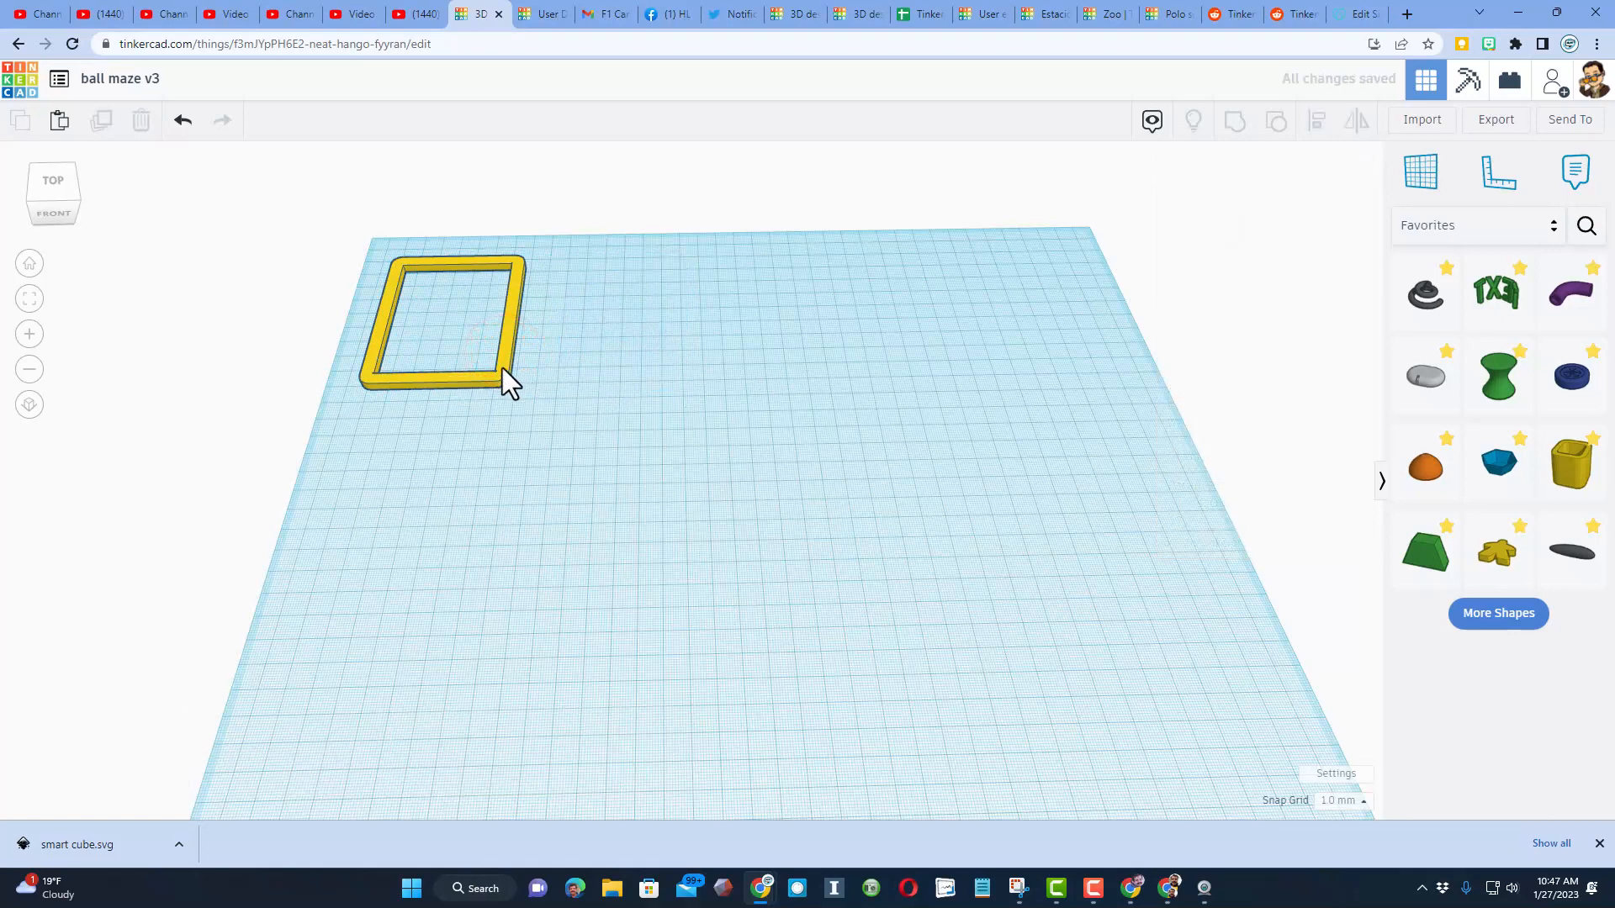
click(444, 319)
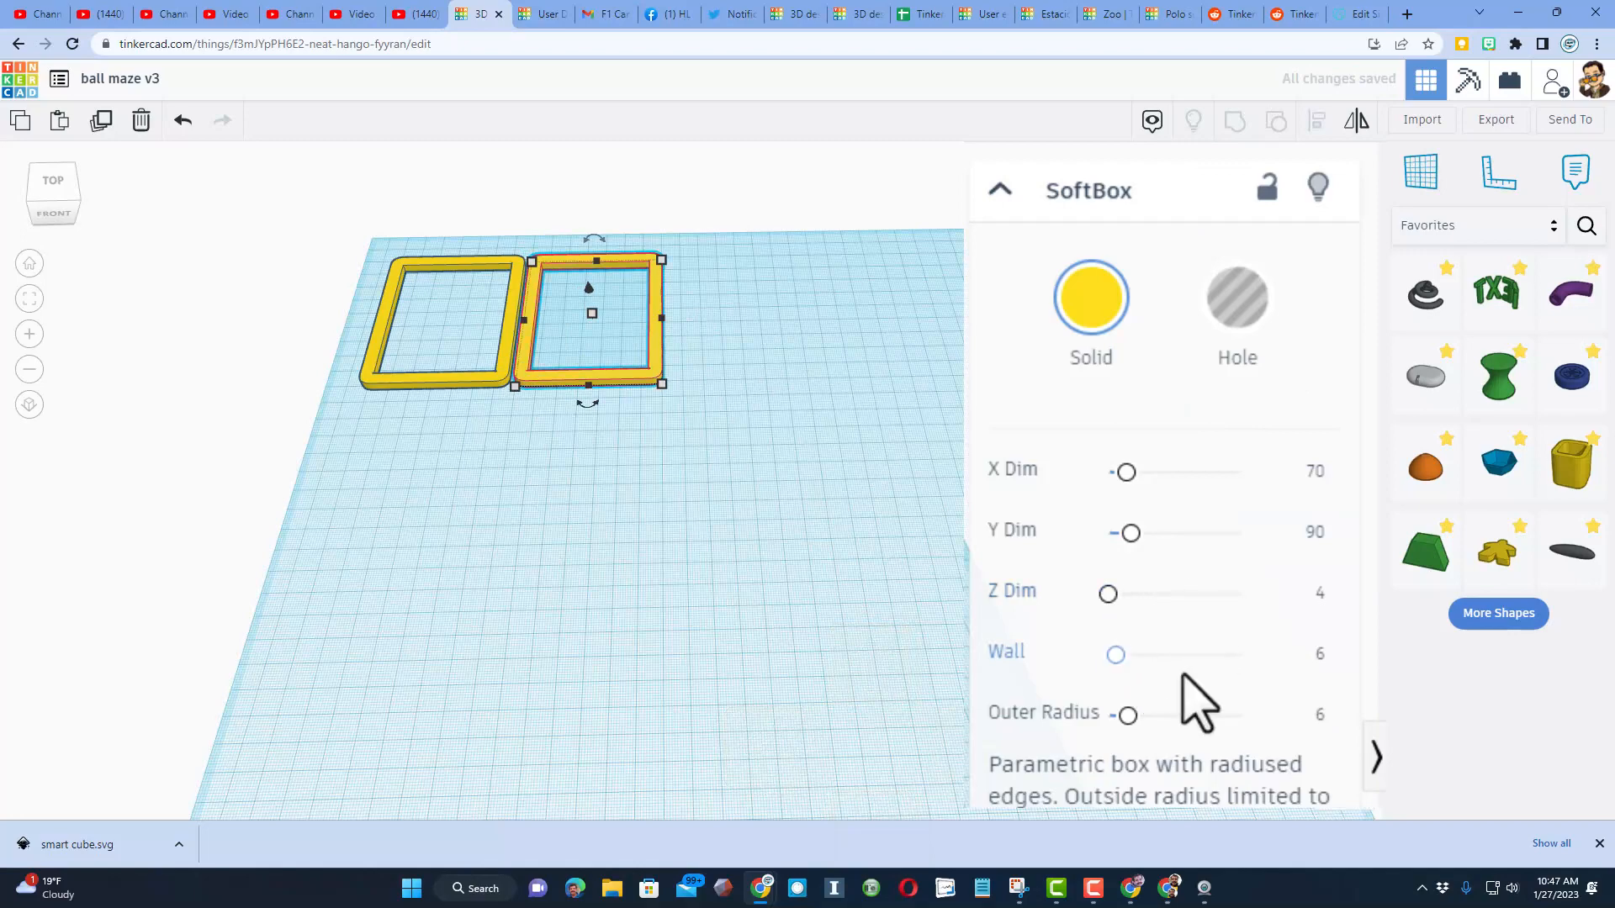
drag(1115, 655, 1189, 654)
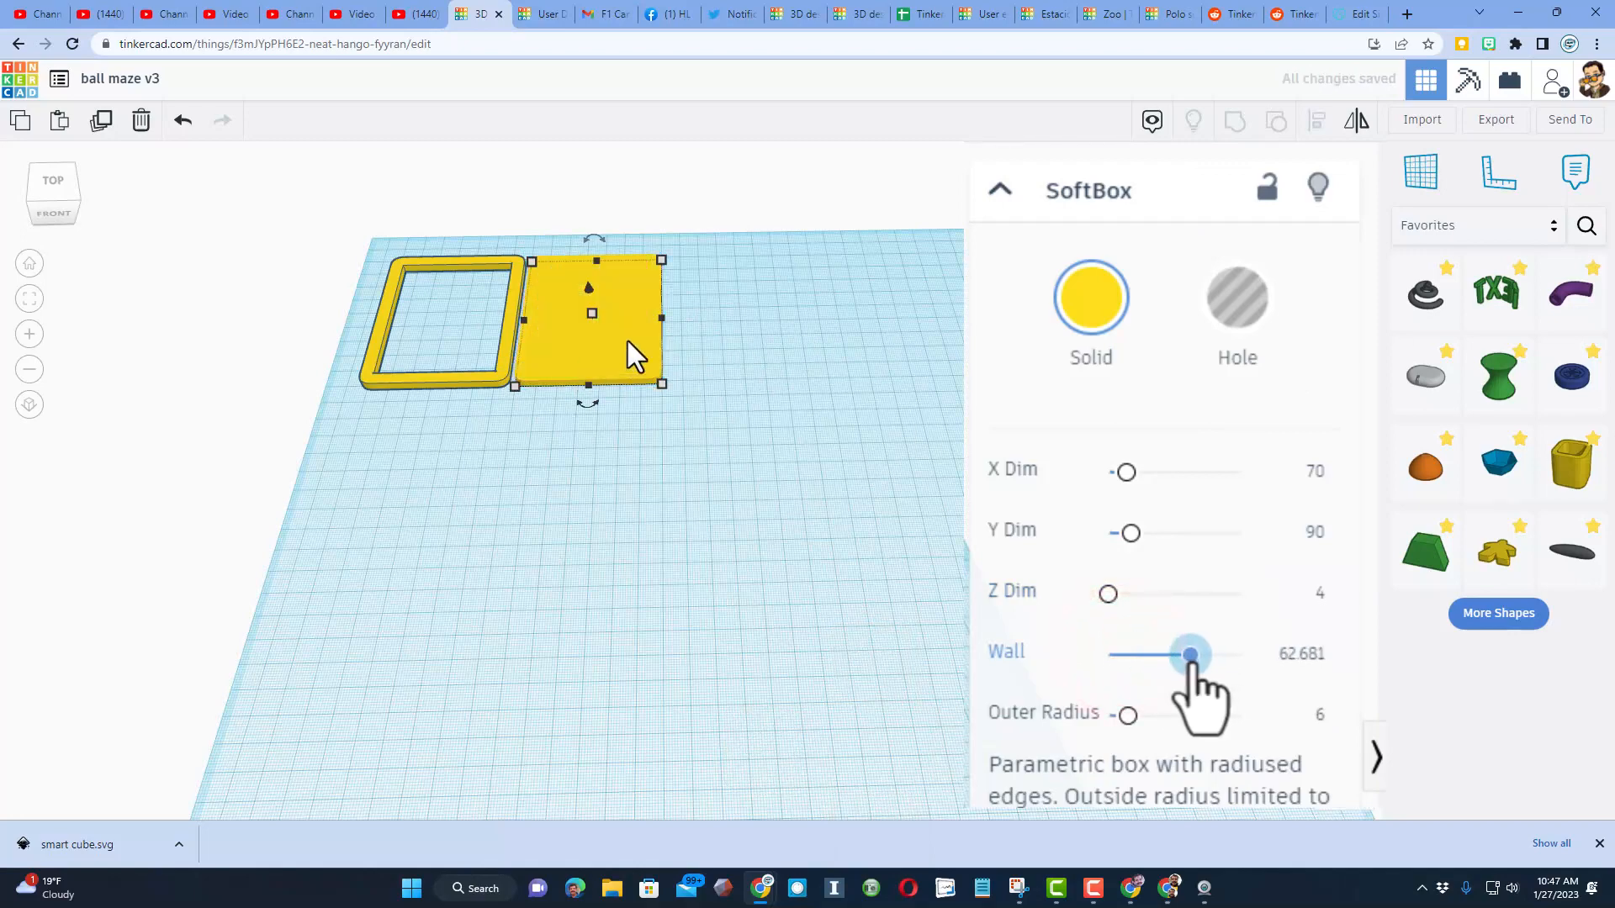
click(731, 443)
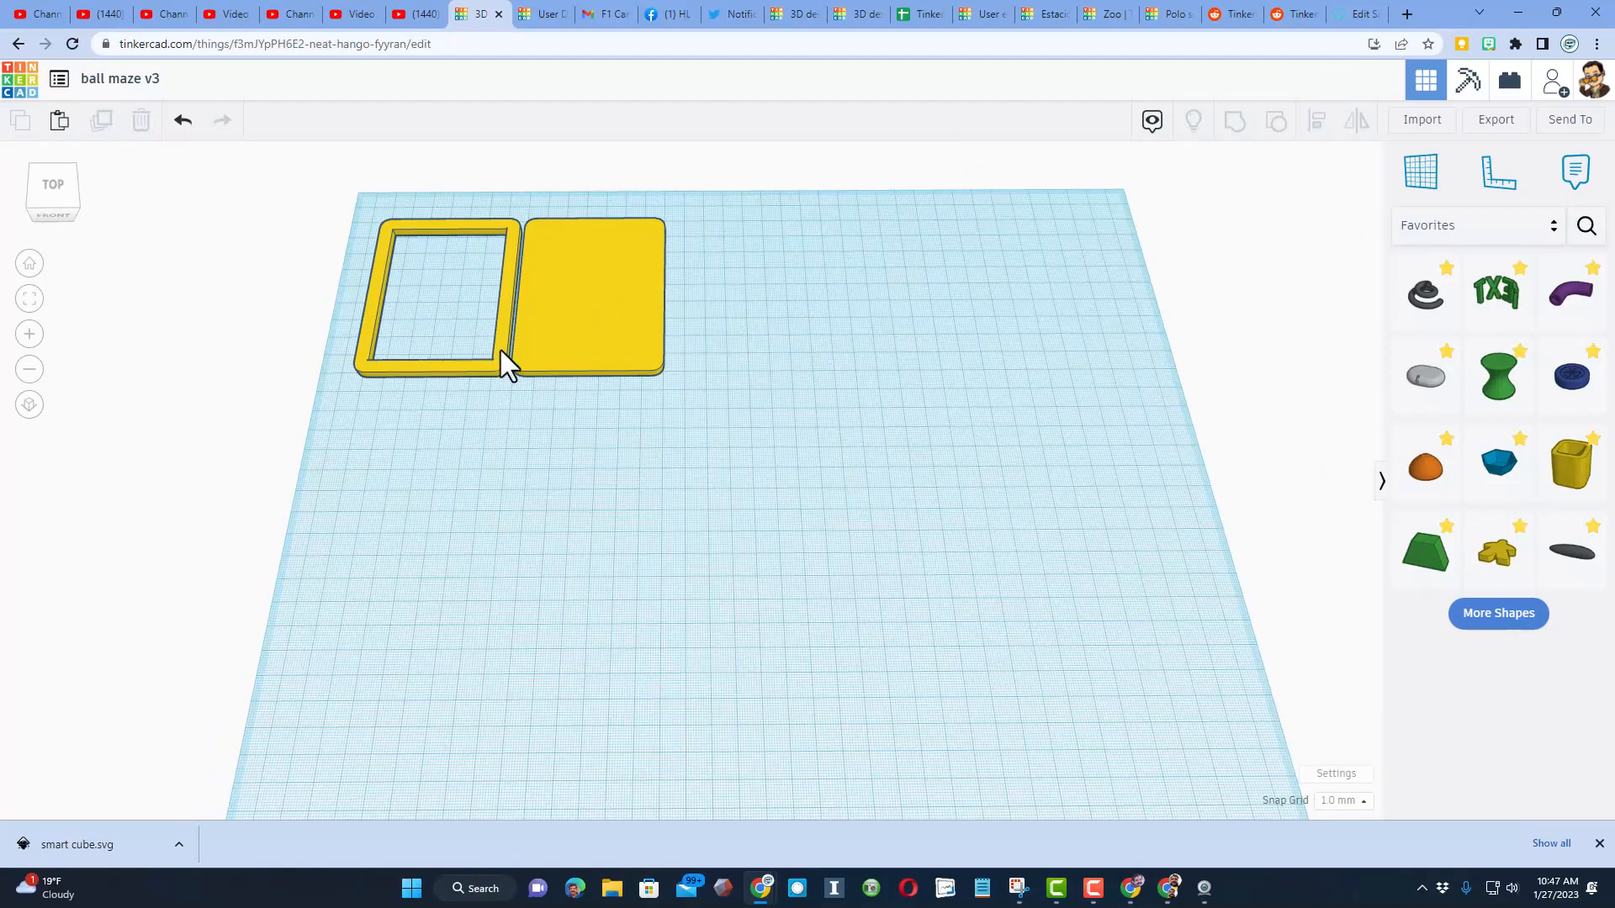
Align the small notch block with the open frame and duplicate the notched frame
click(444, 299)
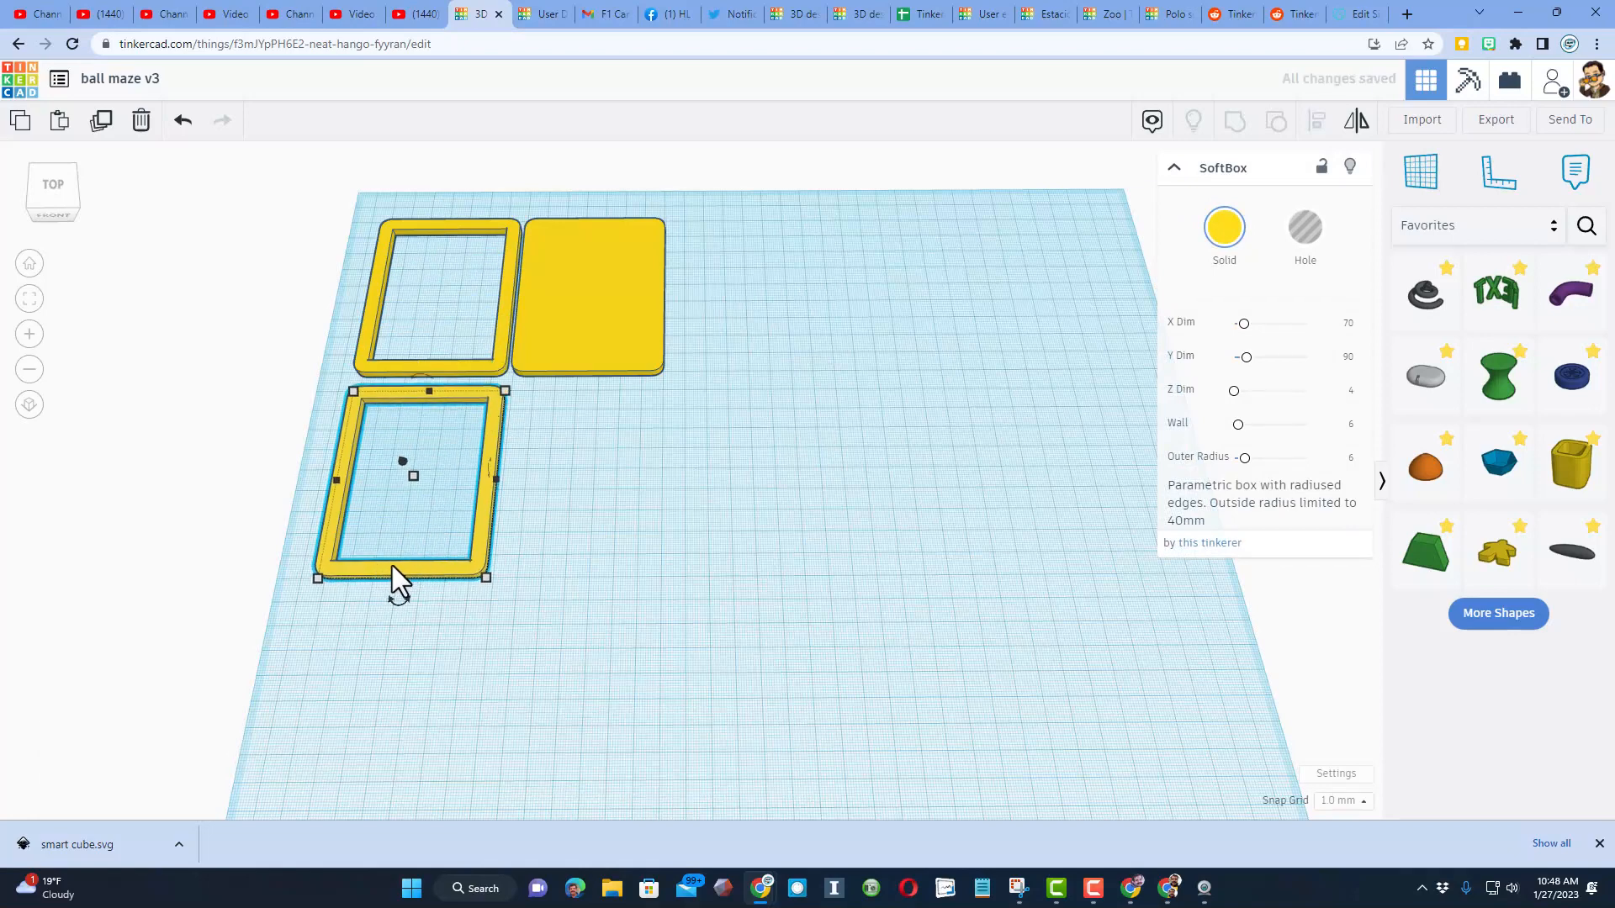
mouse_move(714, 386)
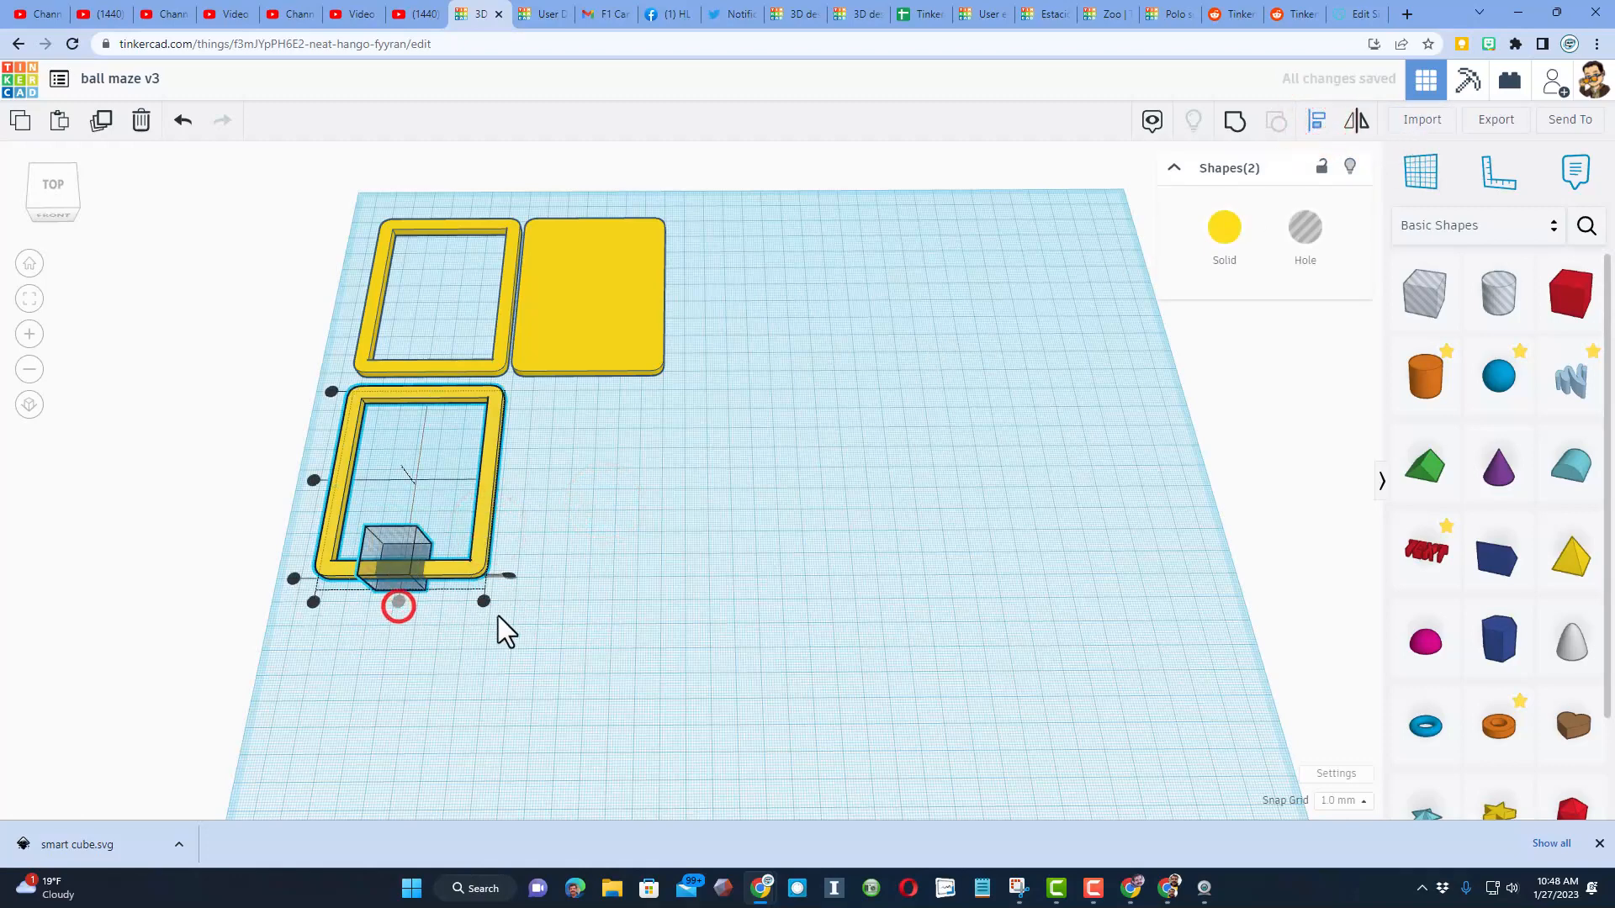
click(1233, 120)
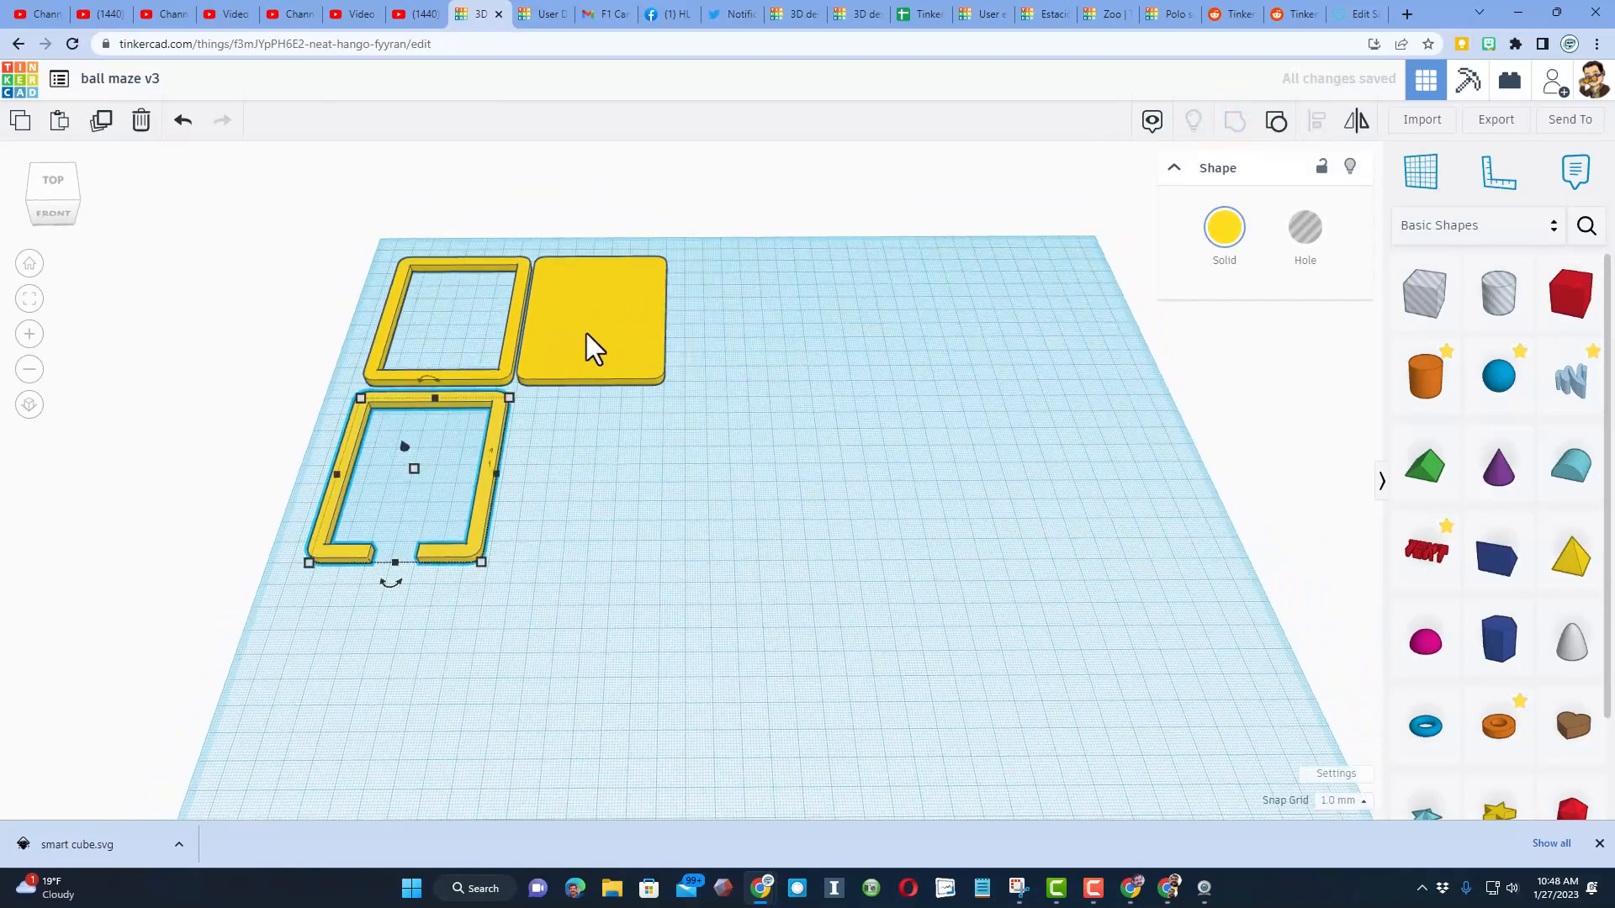
key(ctrl+d)
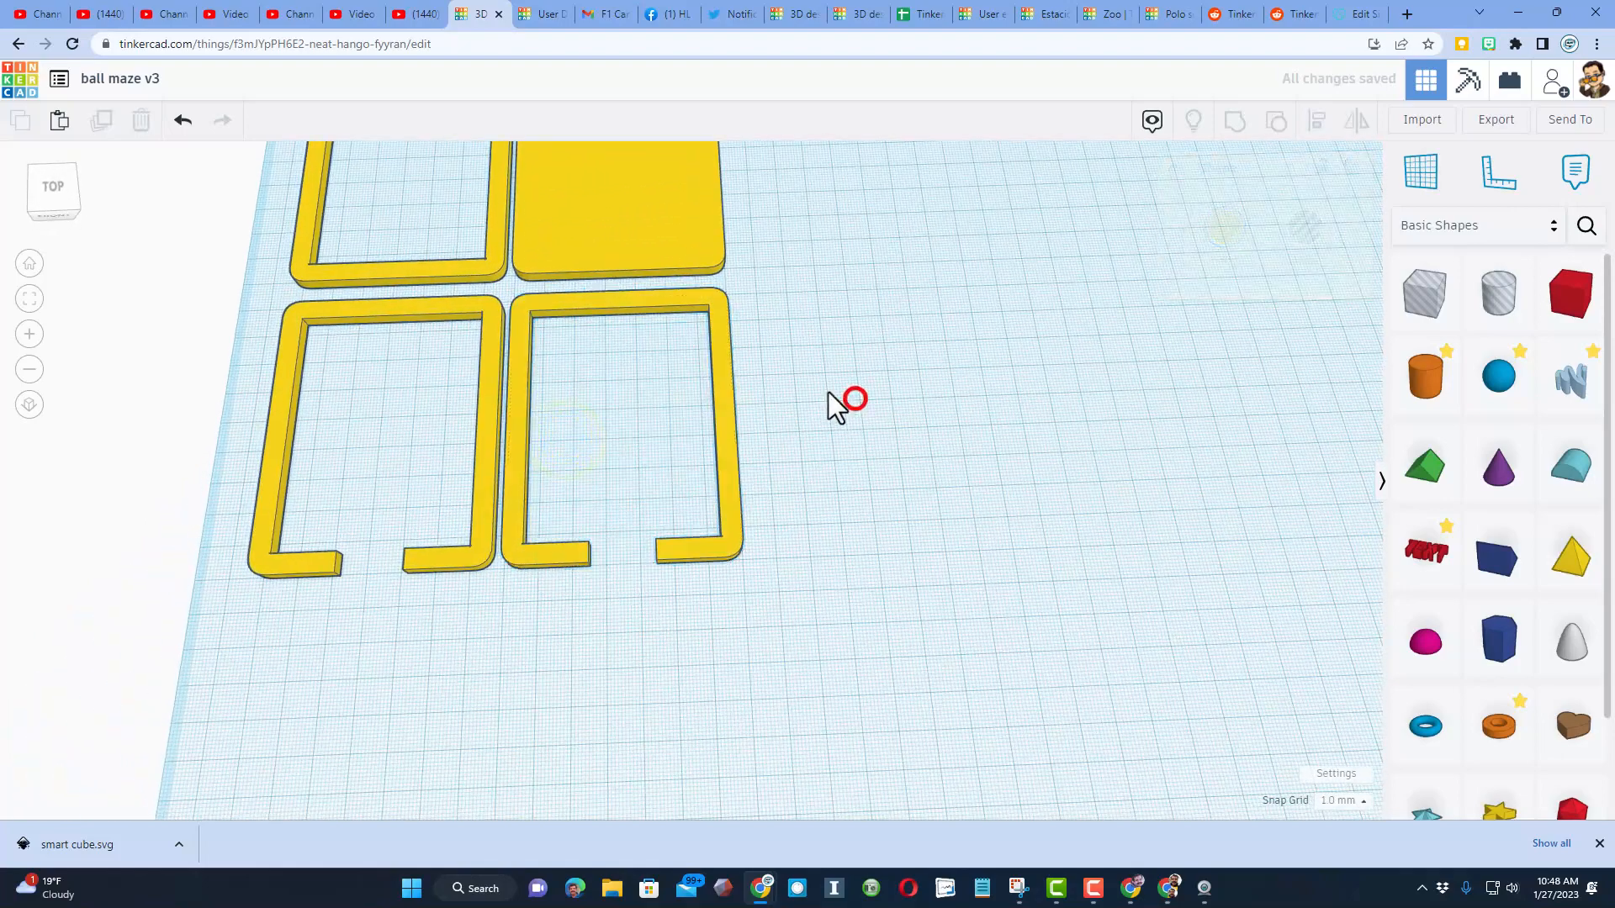
Duplicate the solid yellow plate and make the copy dark blue
click(619, 227)
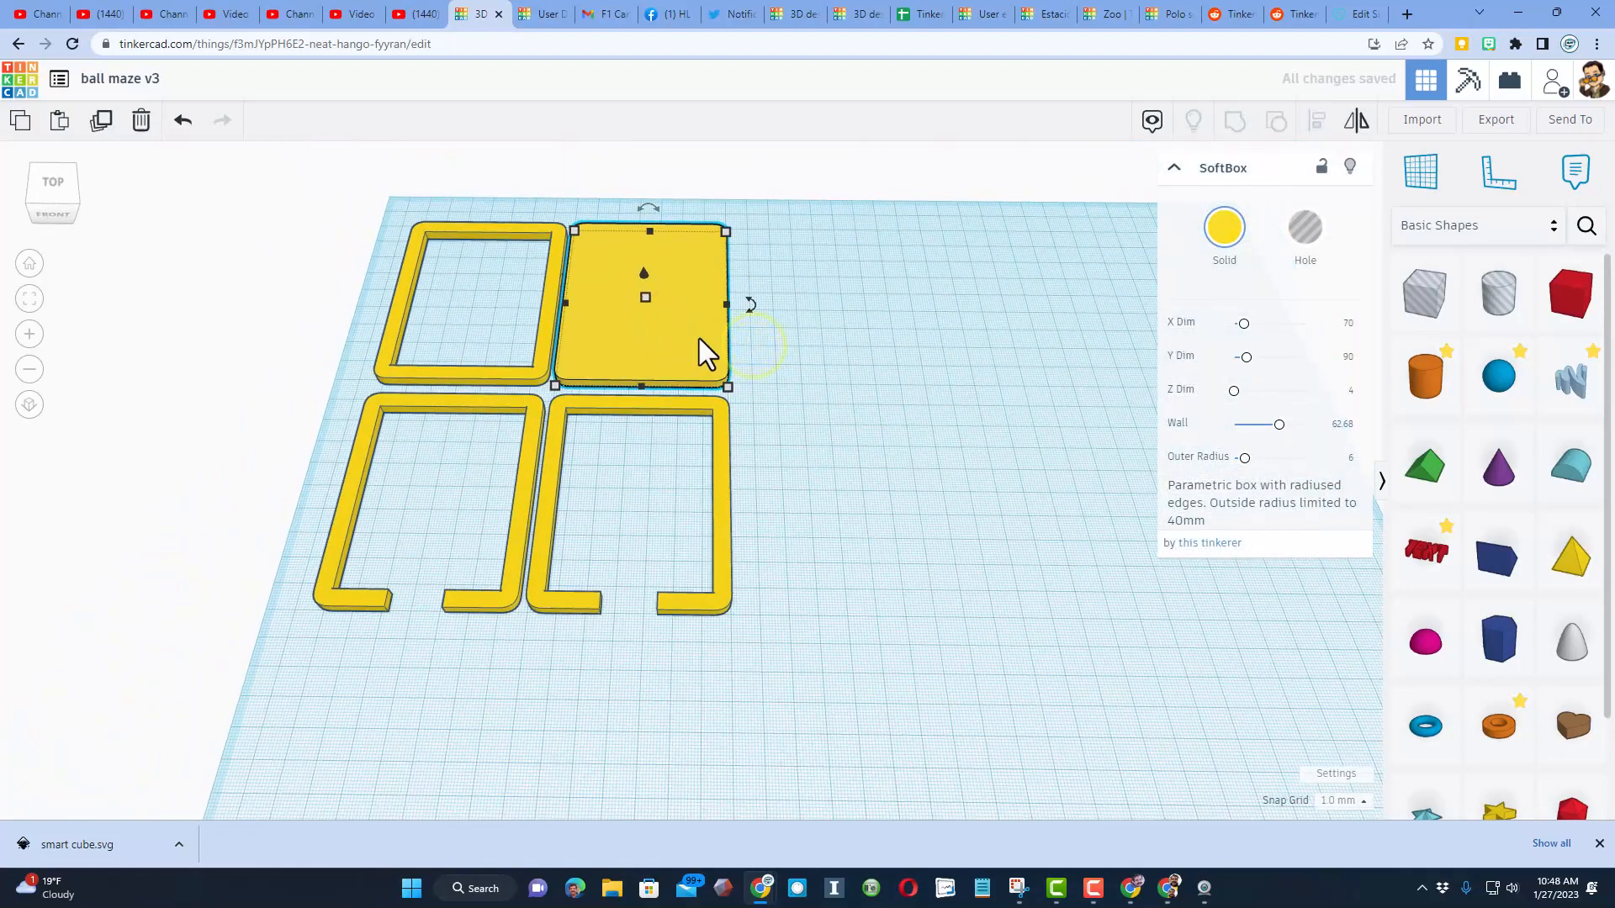
key(ctrl+d)
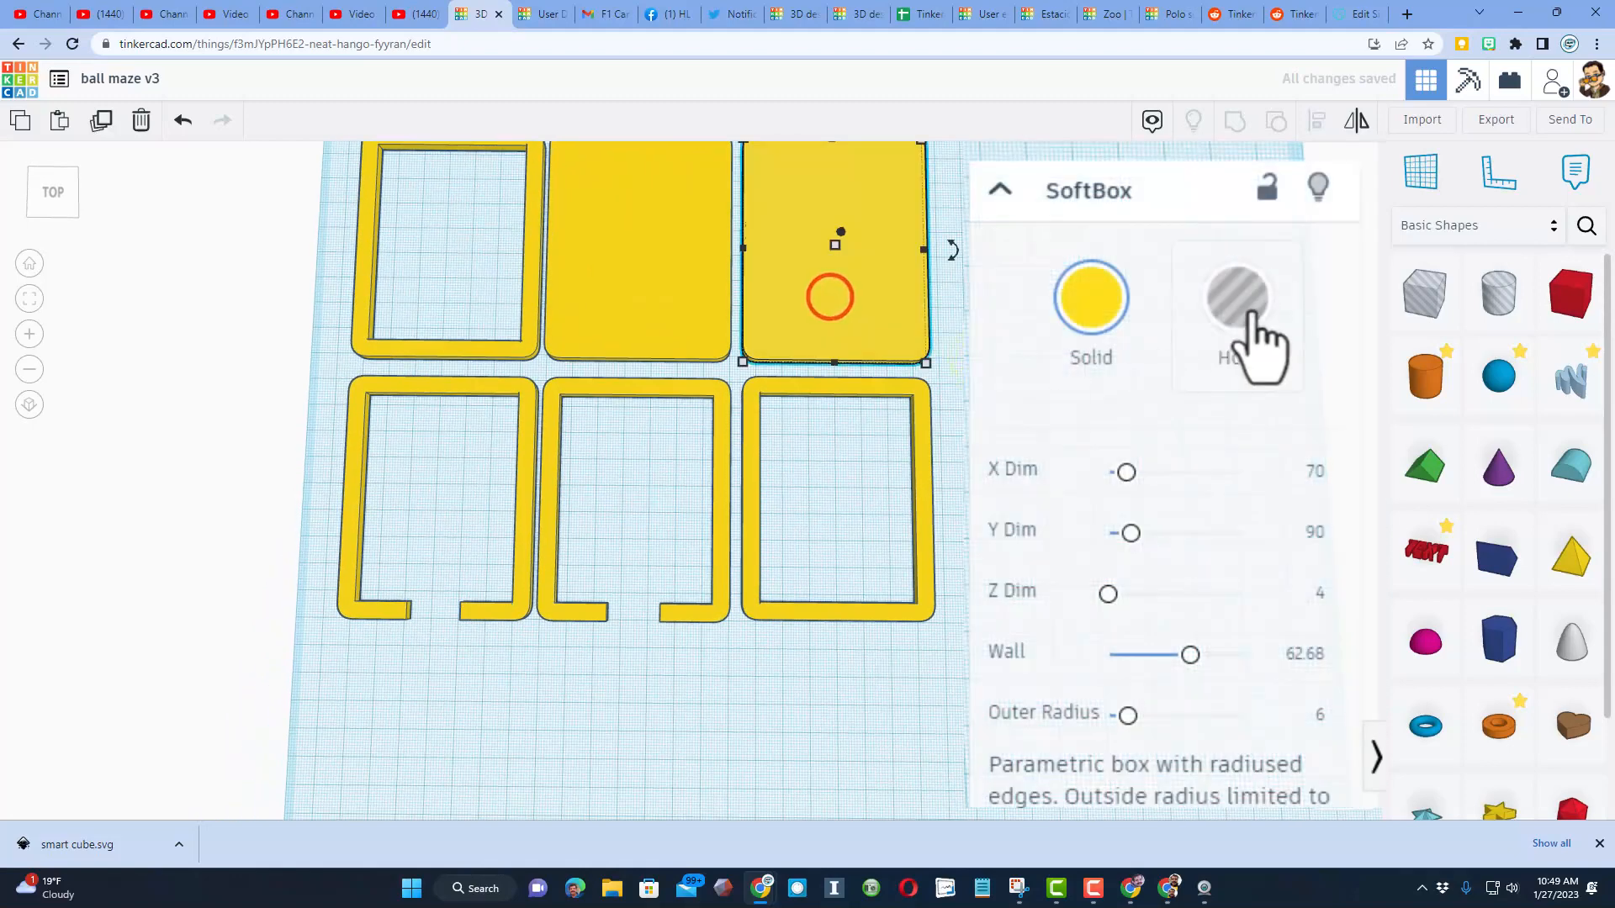
click(1090, 297)
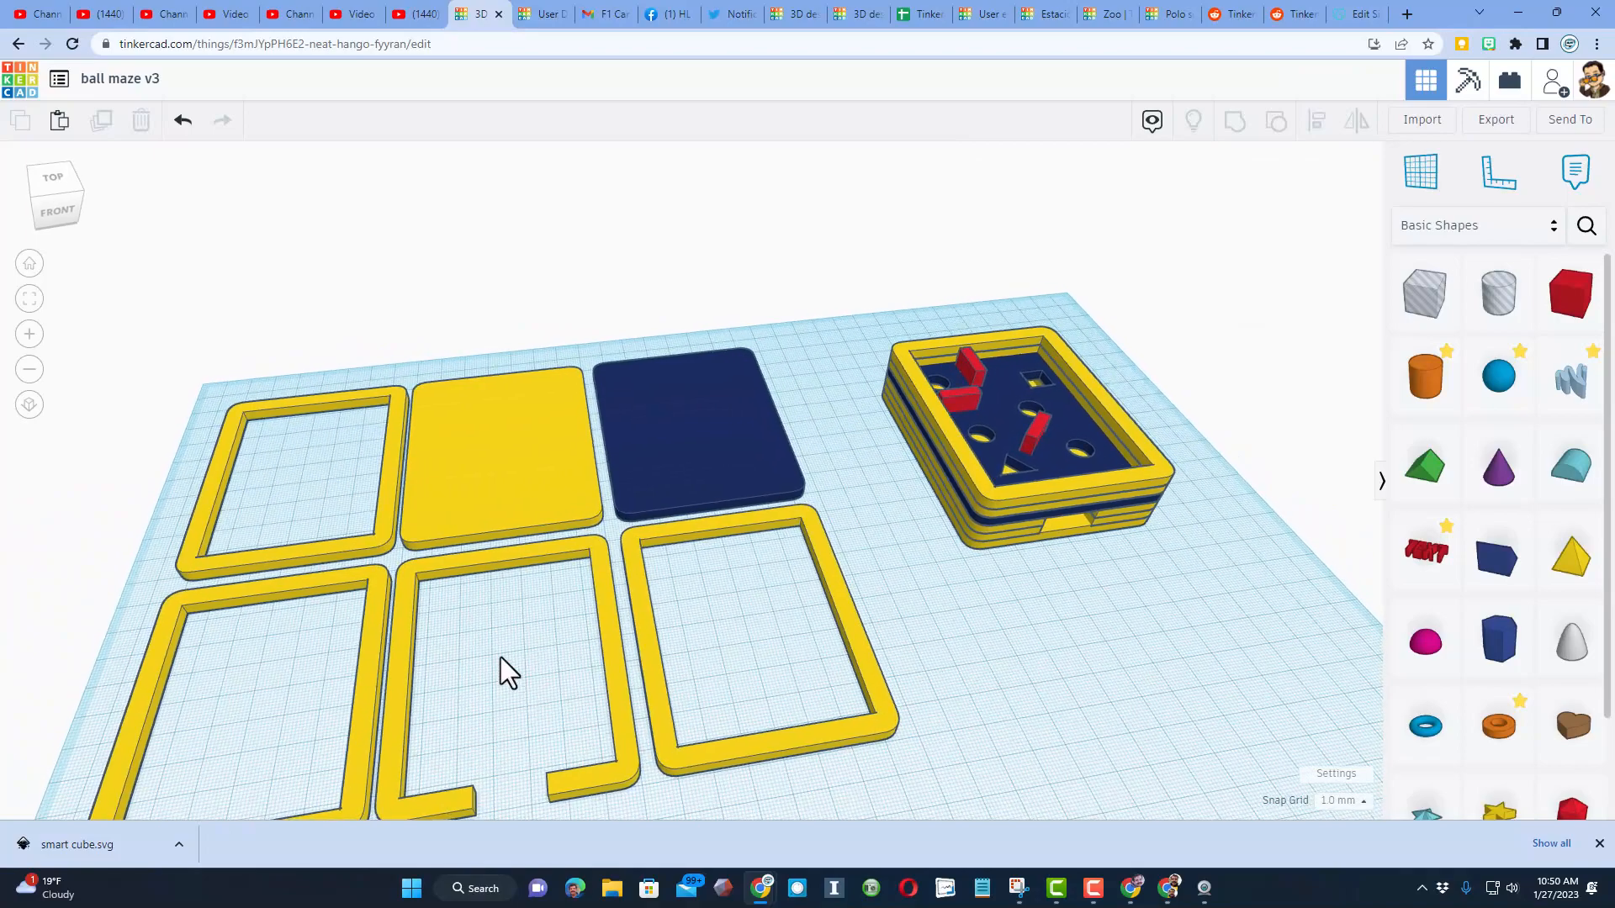
Orbit the view to look down on the plates and frames from above
drag(504, 669, 1064, 628)
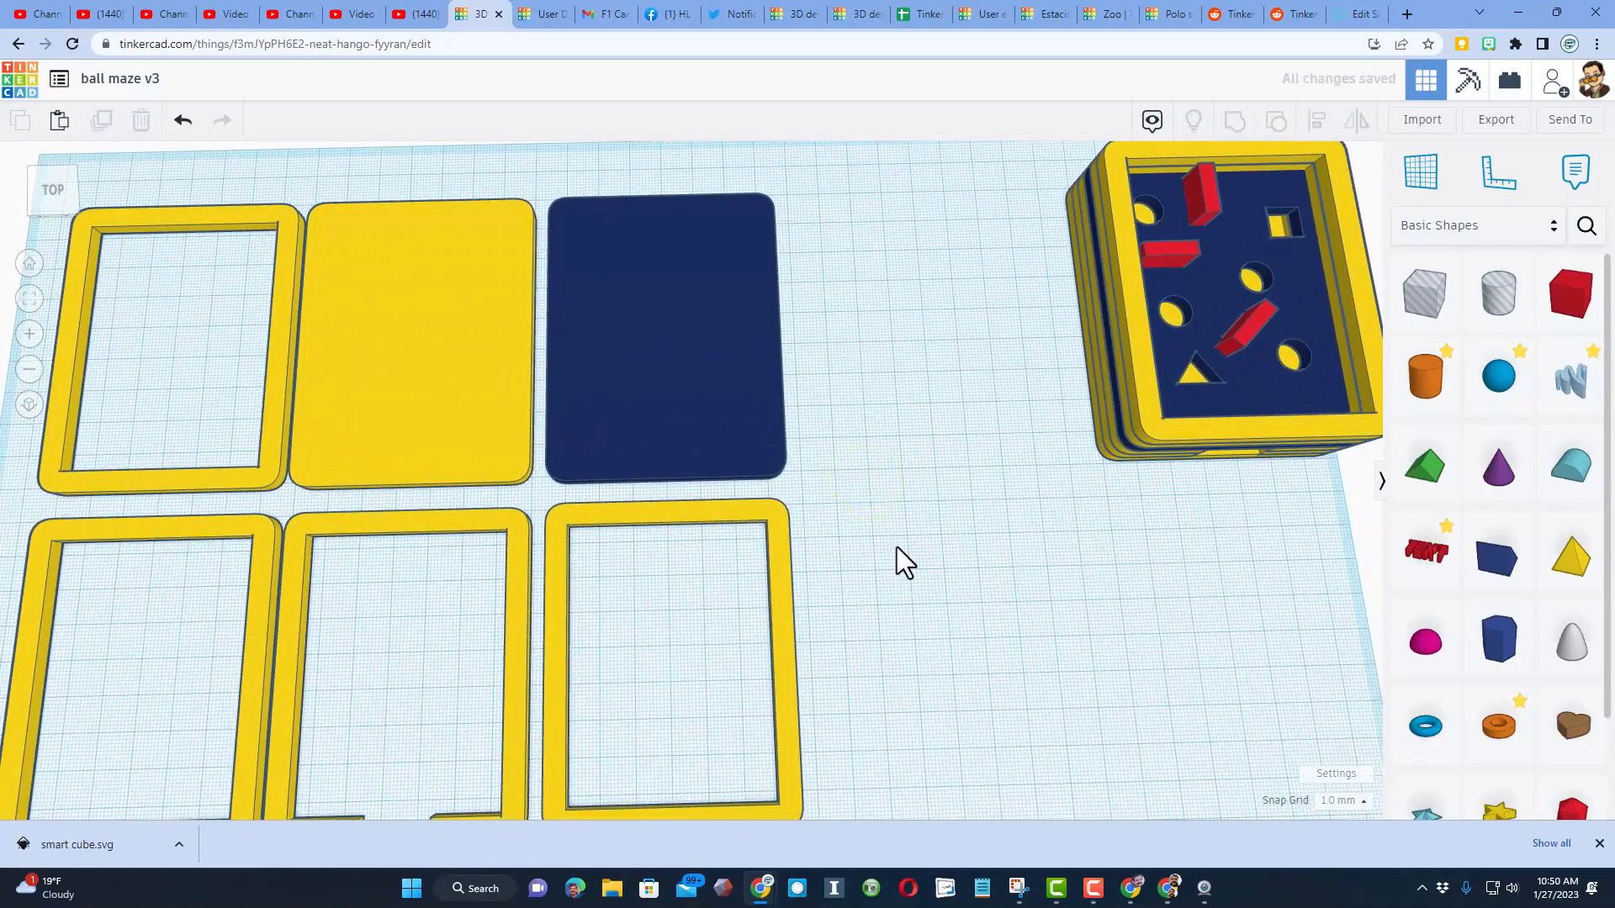
mouse_move(592, 247)
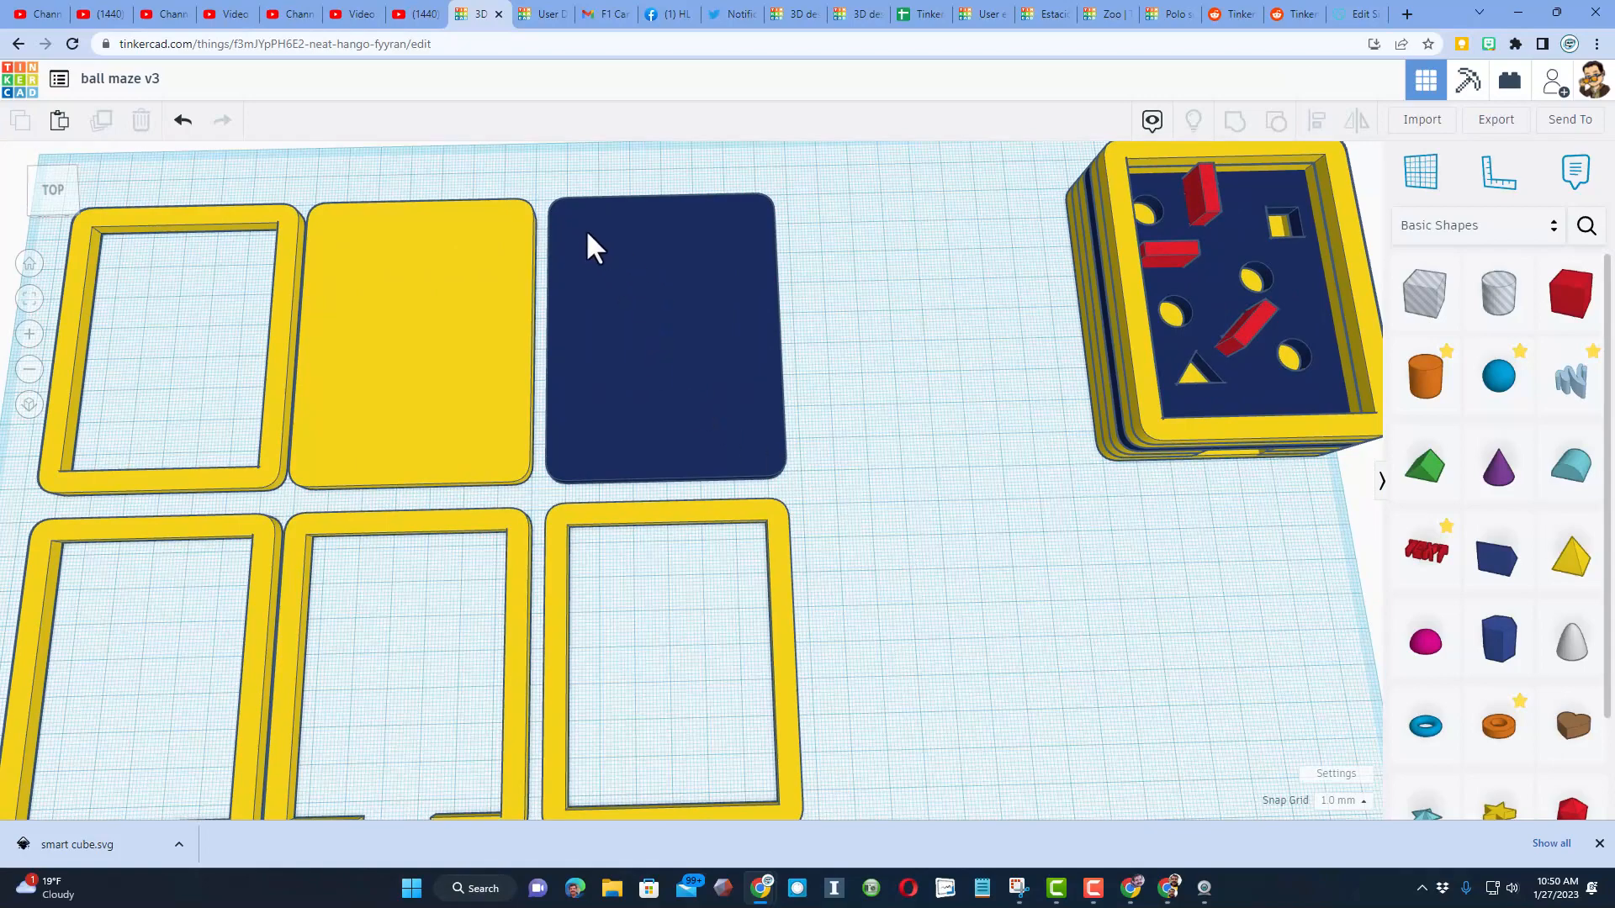
mouse_move(726, 478)
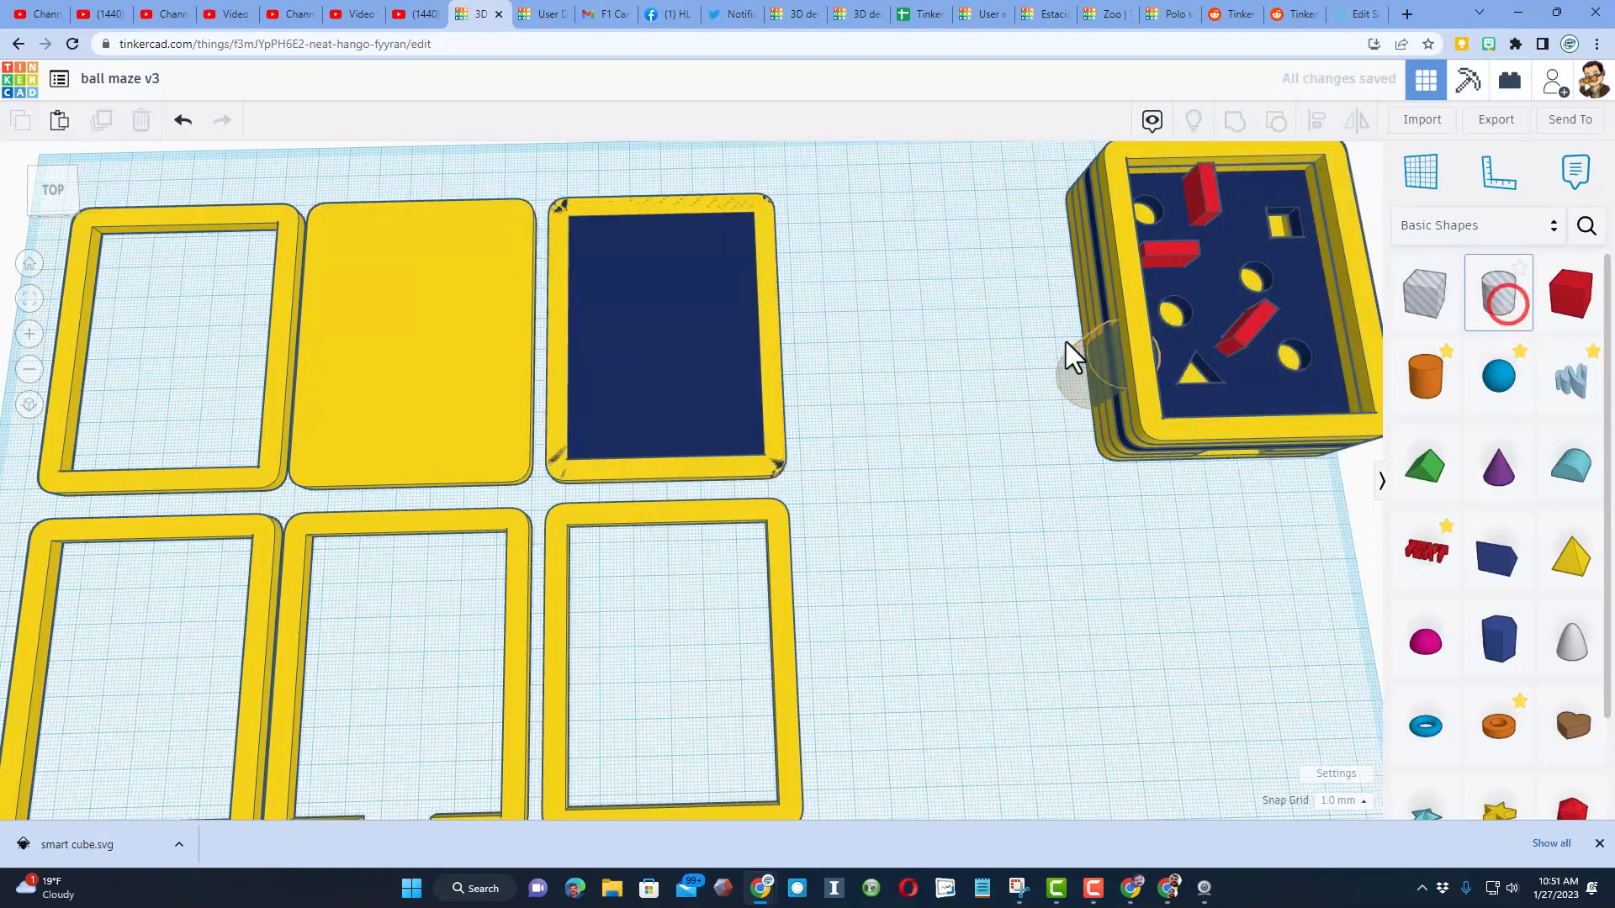
Place a round cylinder hole onto the dark blue plate
click(1496, 293)
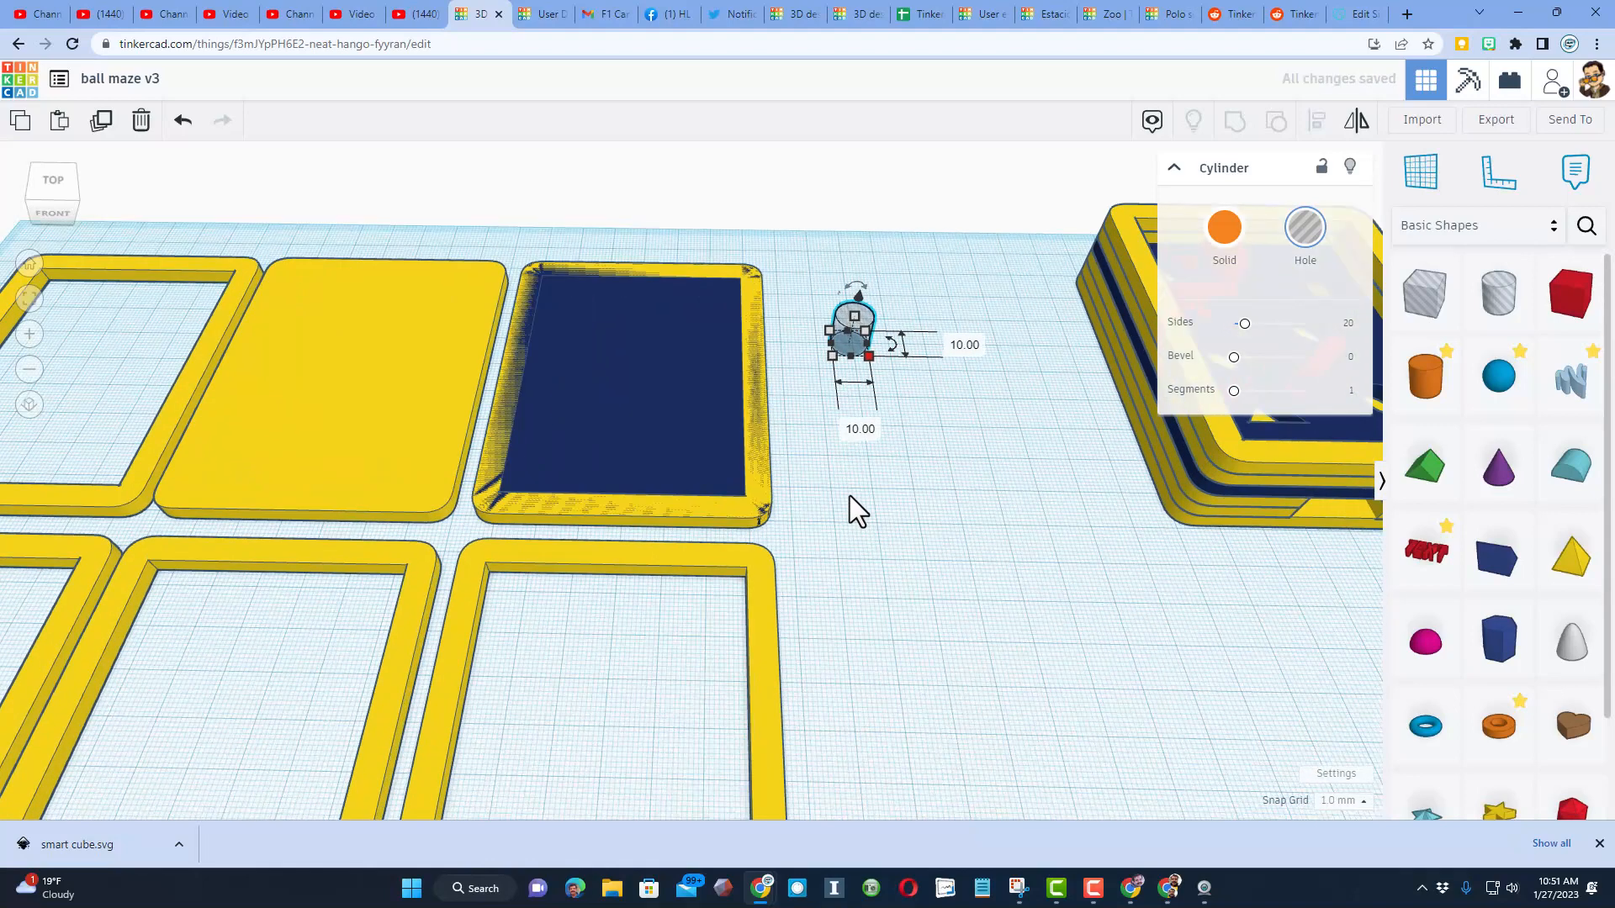
drag(849, 340, 660, 298)
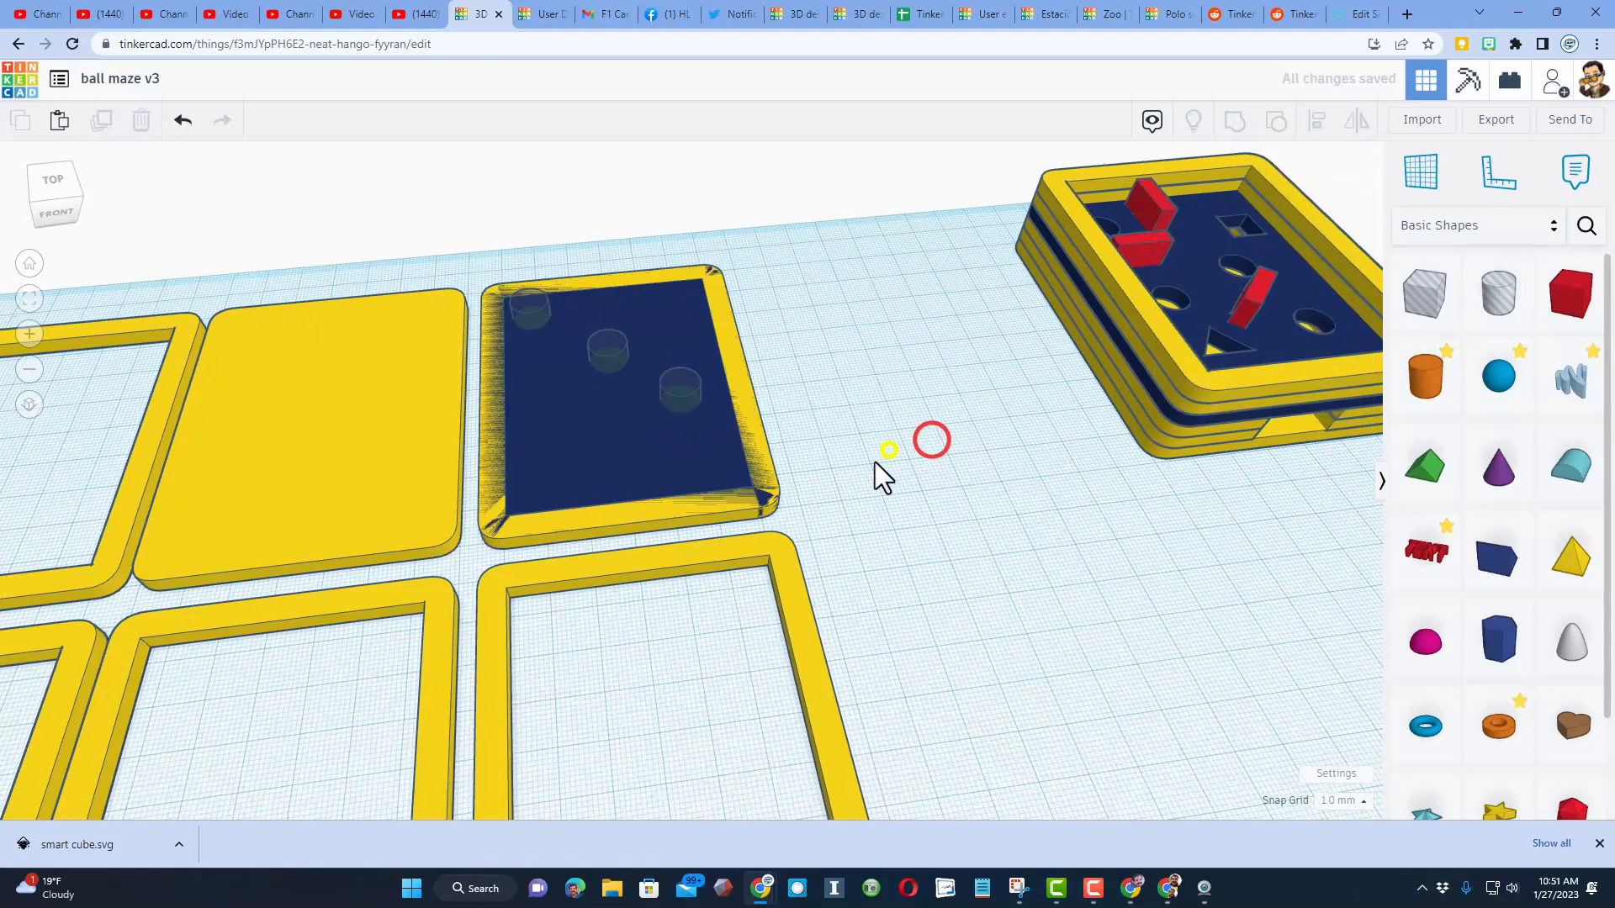
click(679, 391)
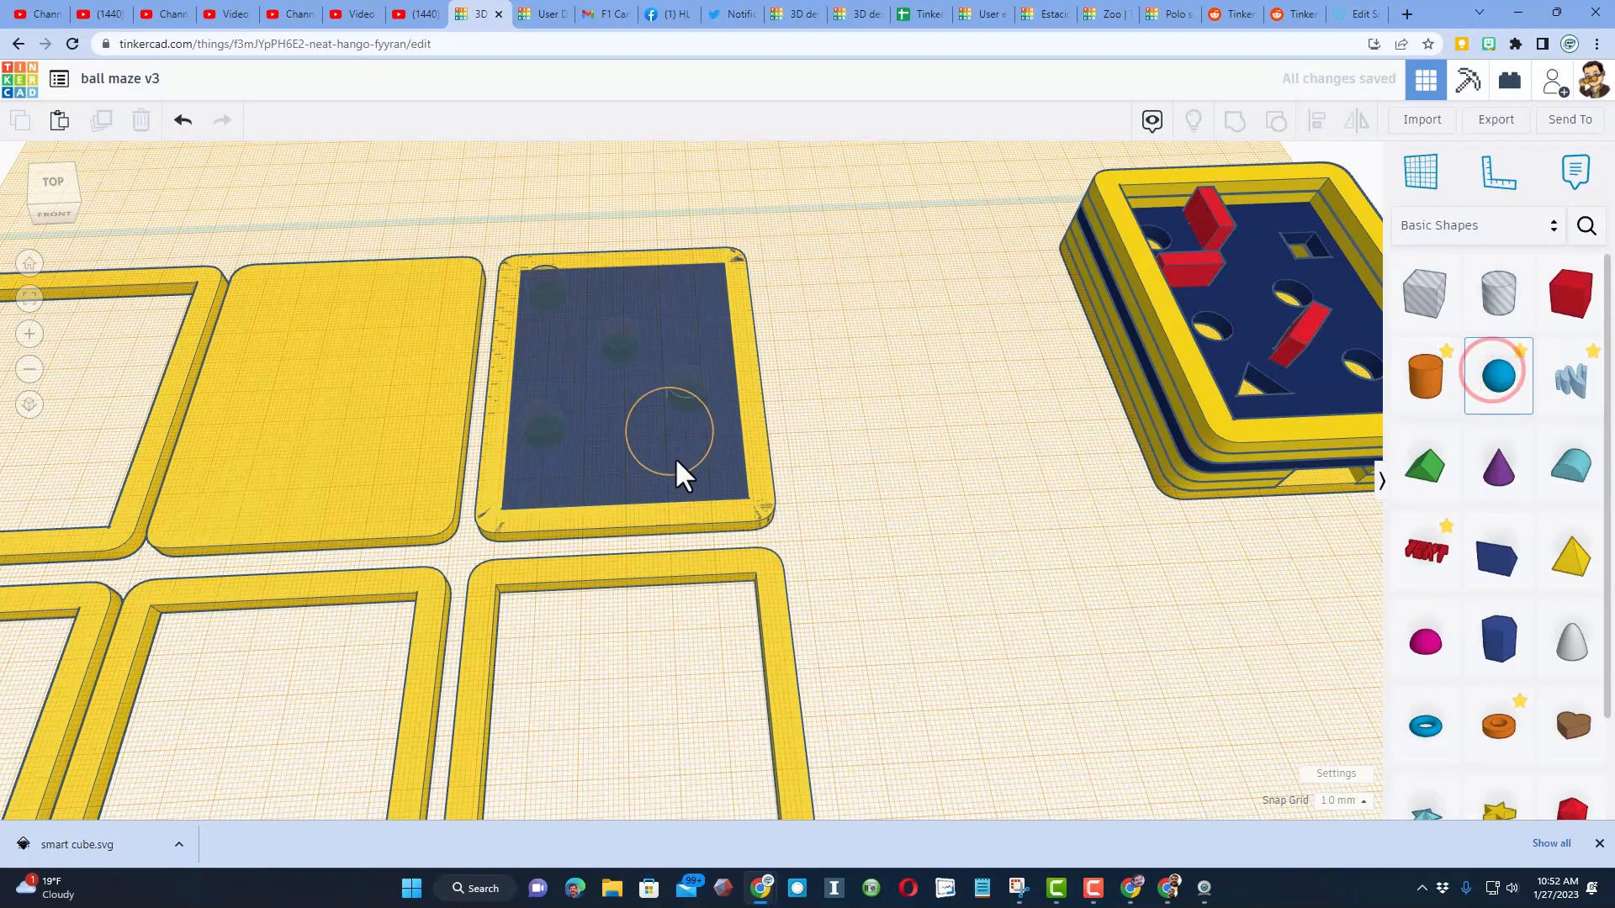
Add a sphere as the ball near the blue plate's lower edge
click(684, 444)
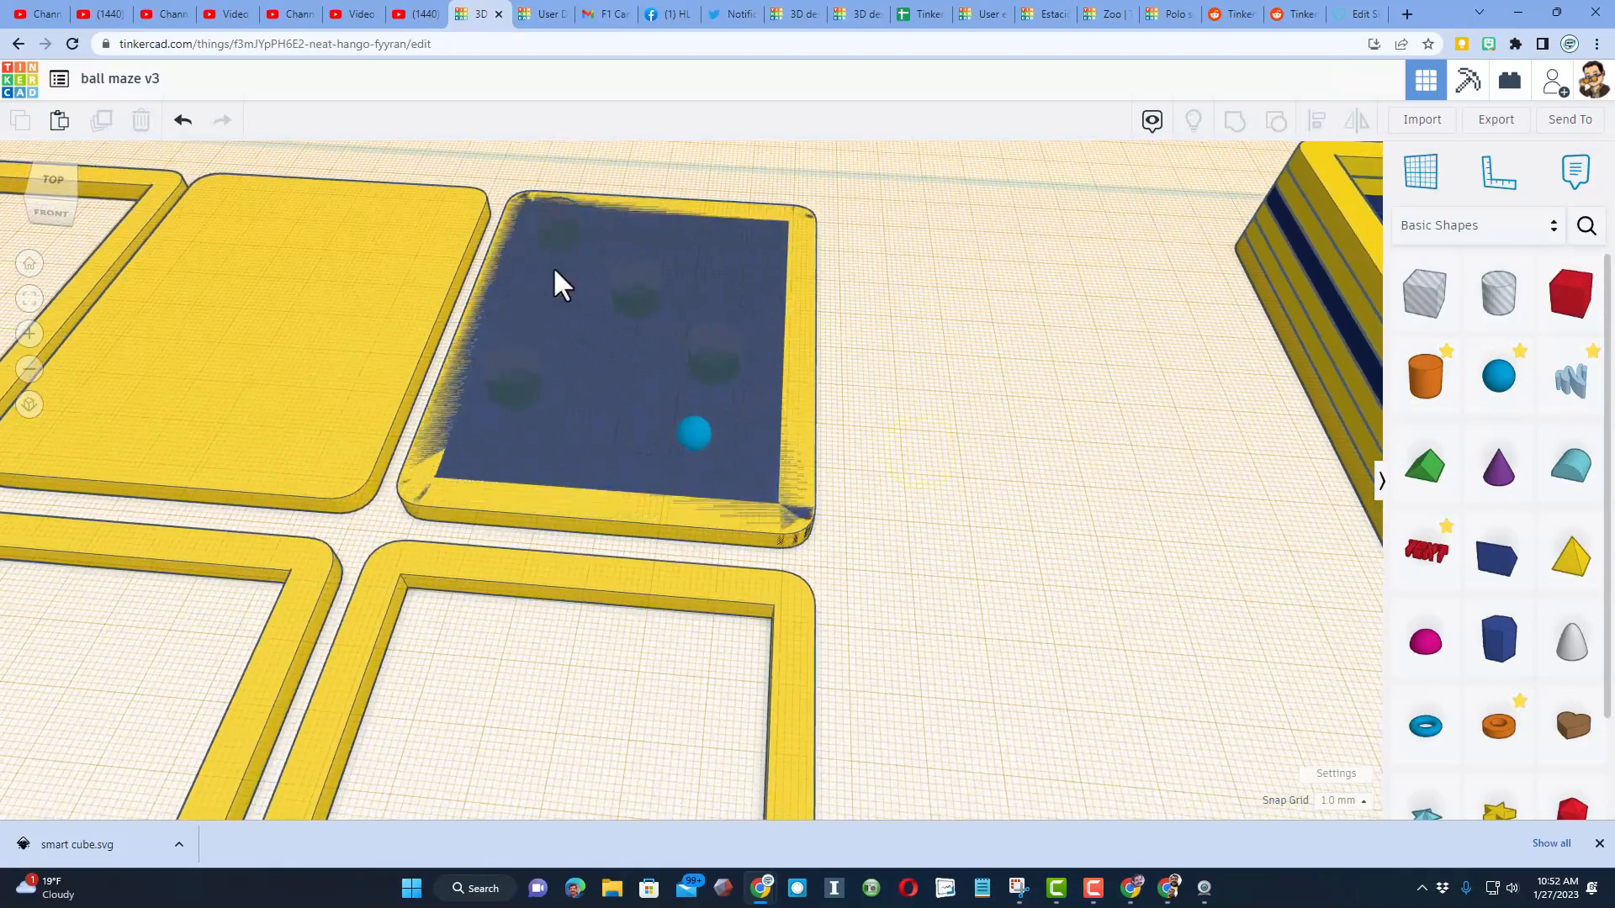
drag(556, 283, 937, 458)
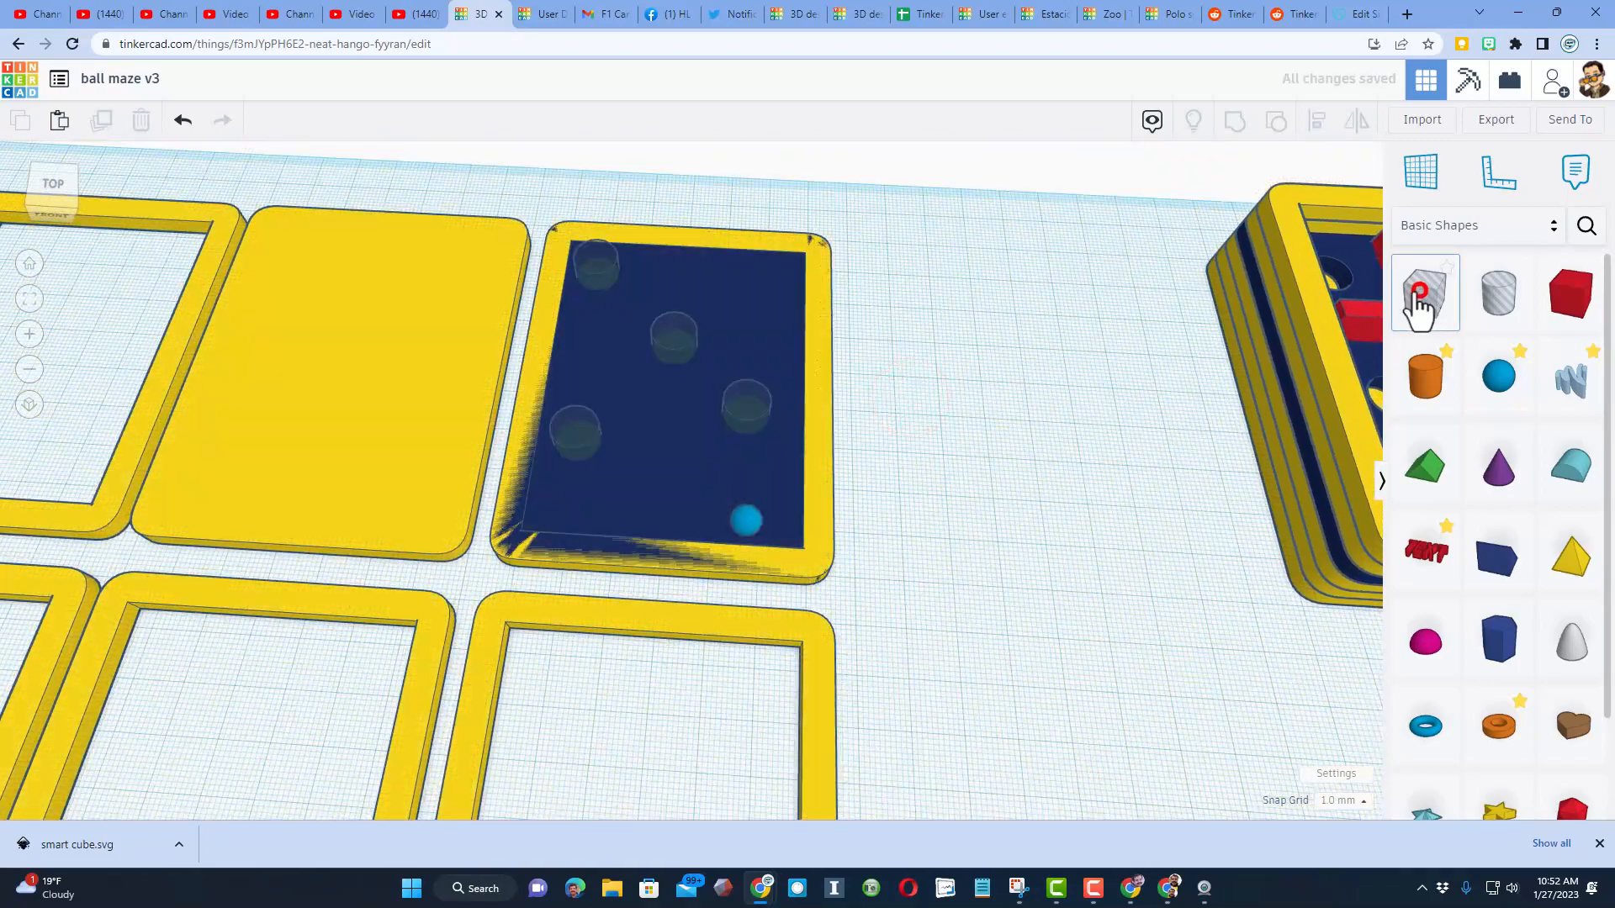
Place a 10×10 box hole at the centre of the blue plate
click(1423, 294)
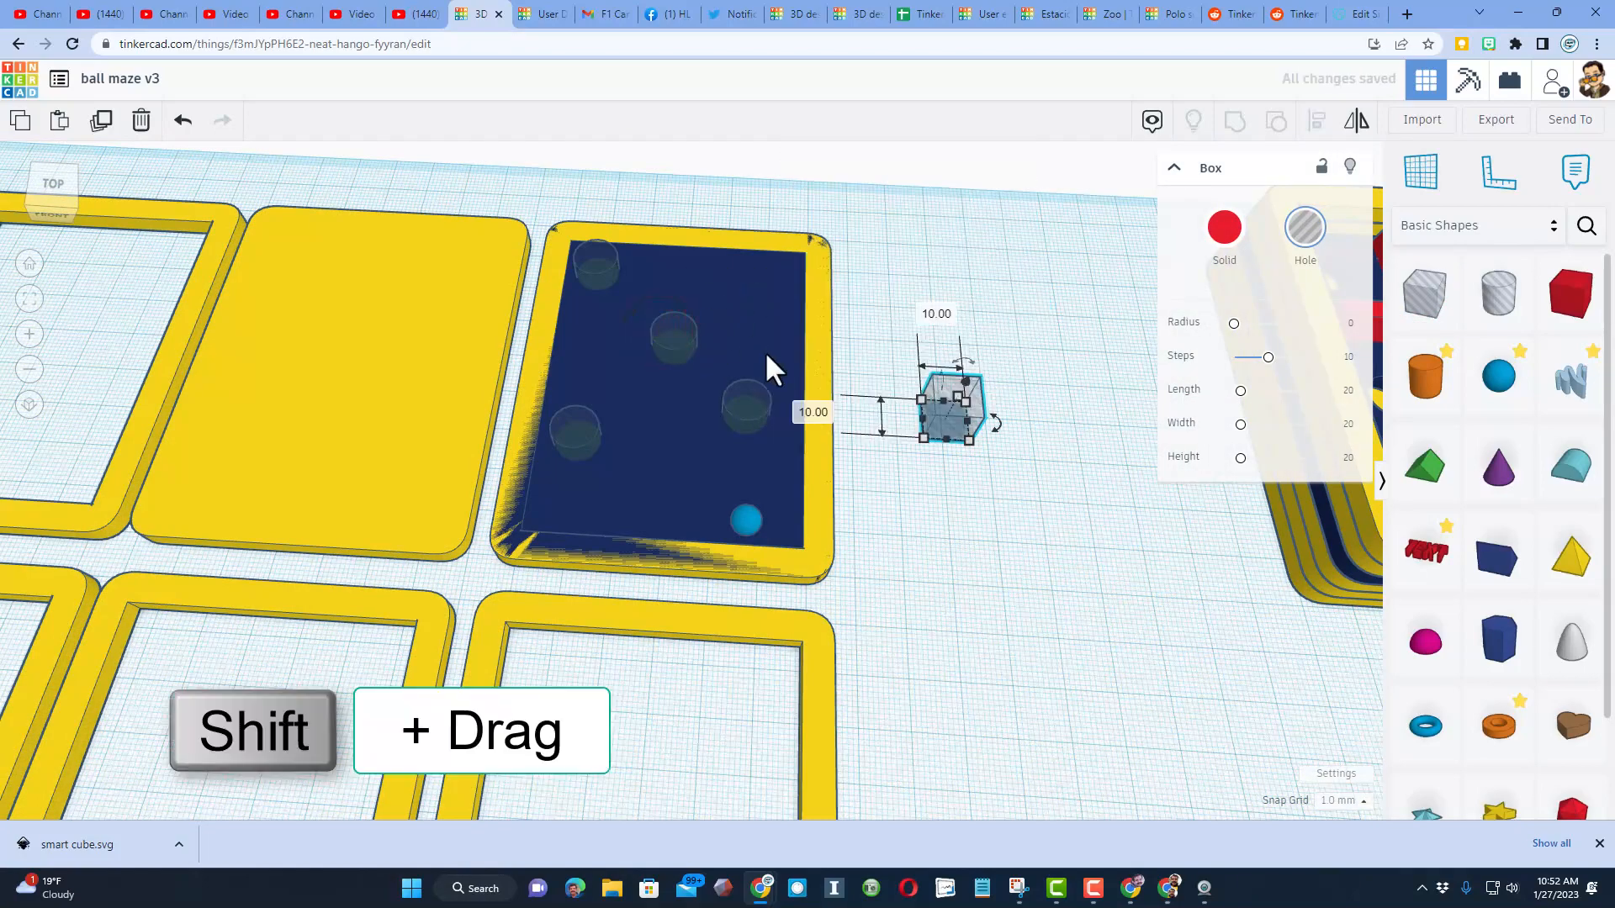
mouse_move(963, 464)
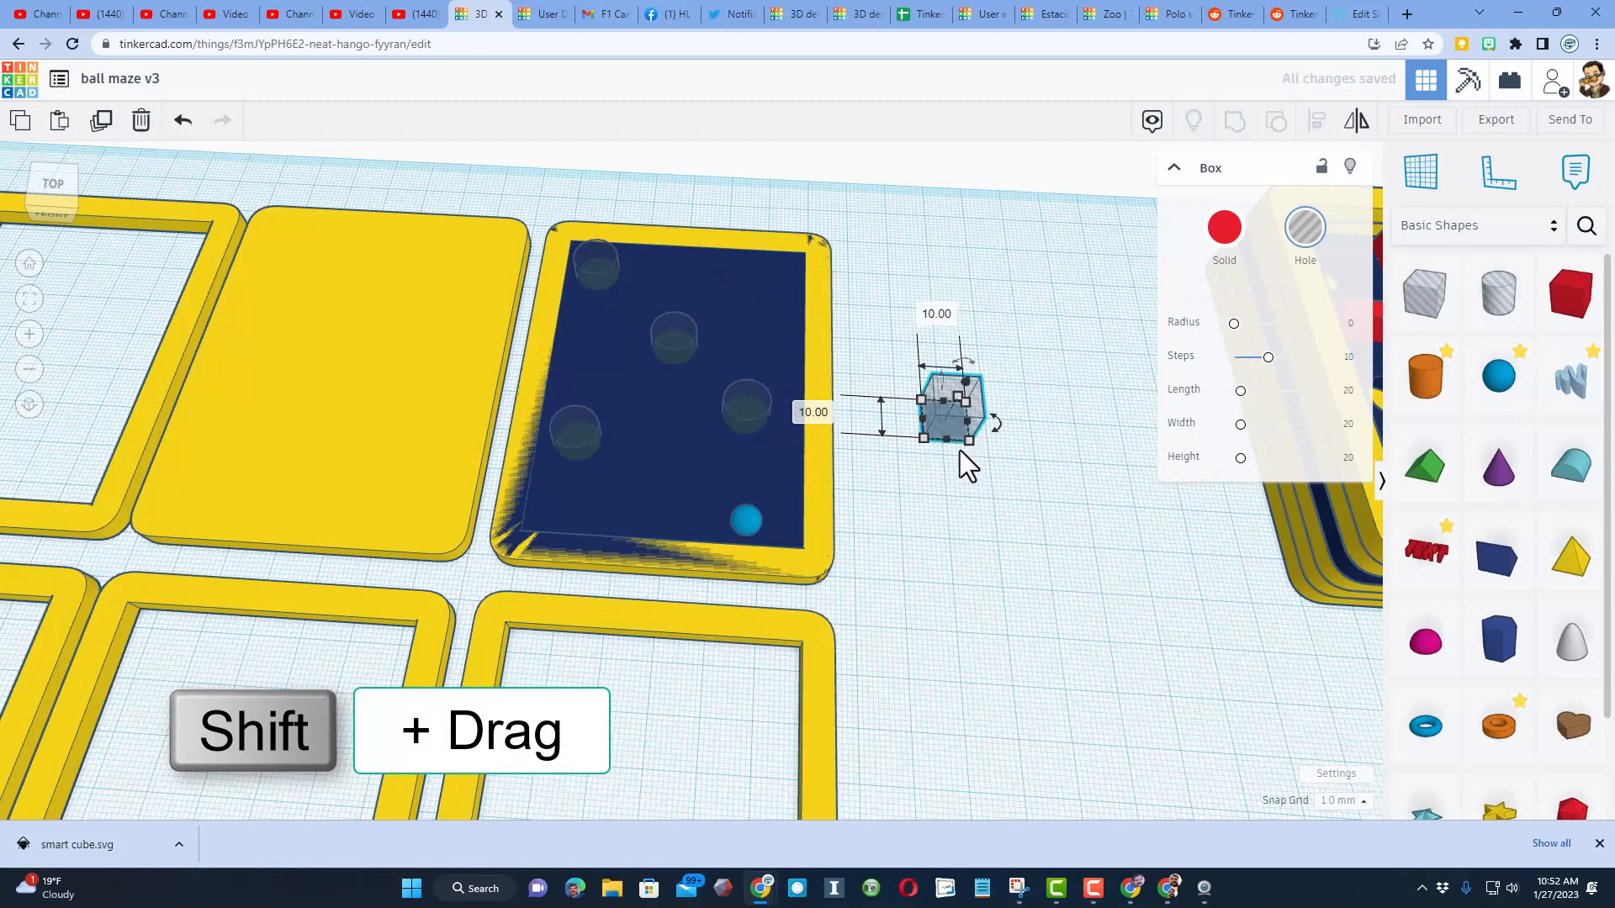
drag(942, 402, 665, 412)
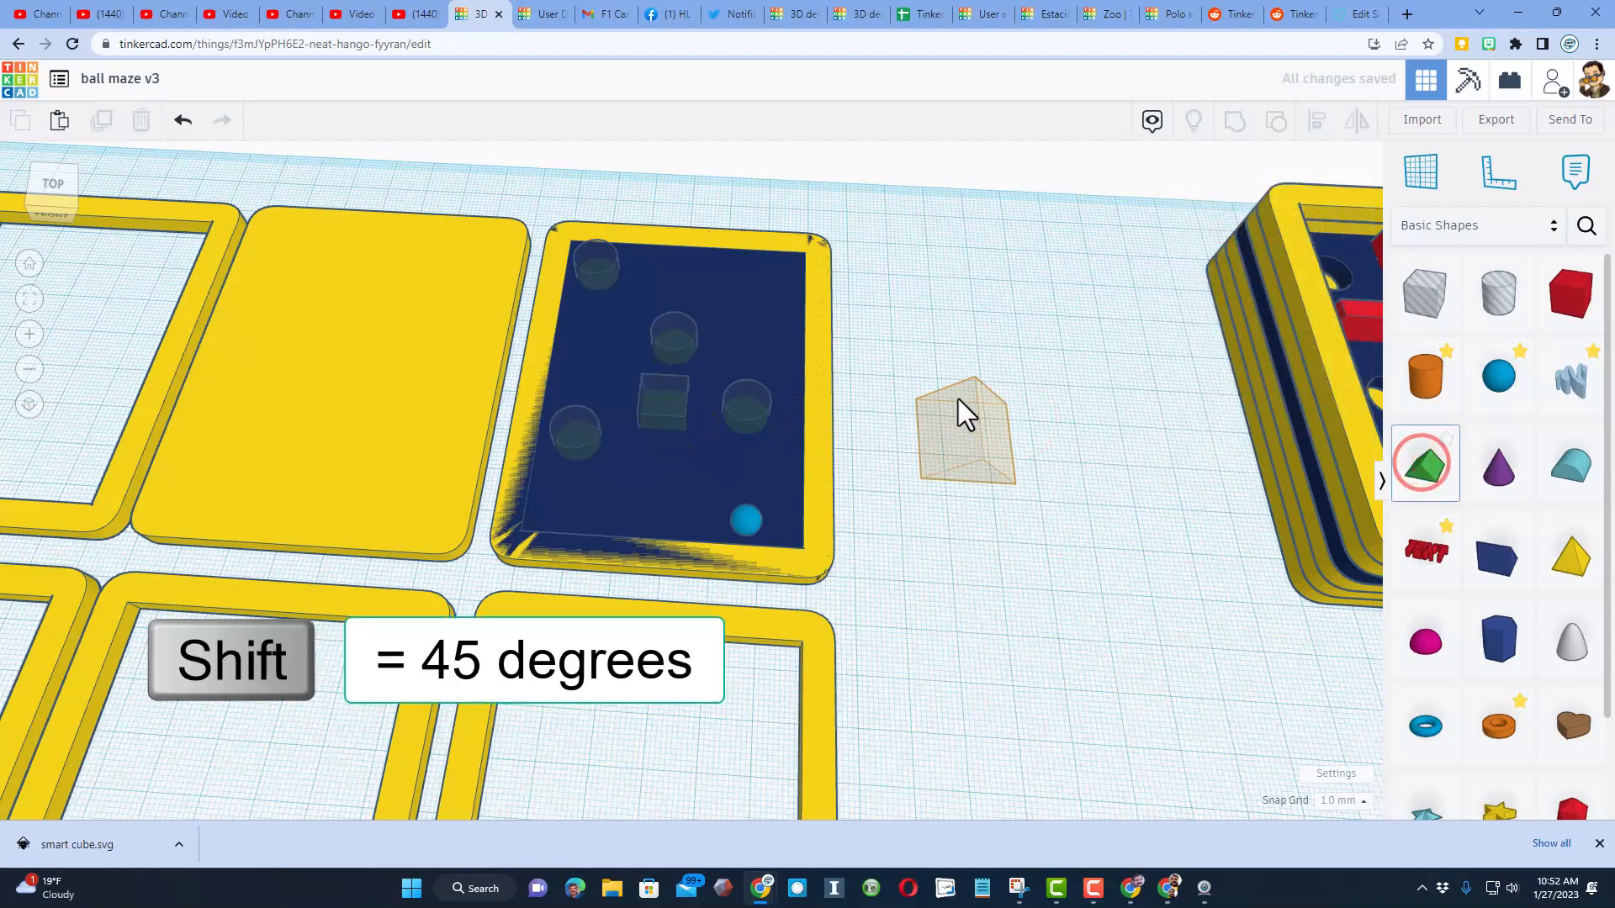
Add an upright triangular Roof hole in the plate's upper corner and a round hole near the lower left
click(965, 427)
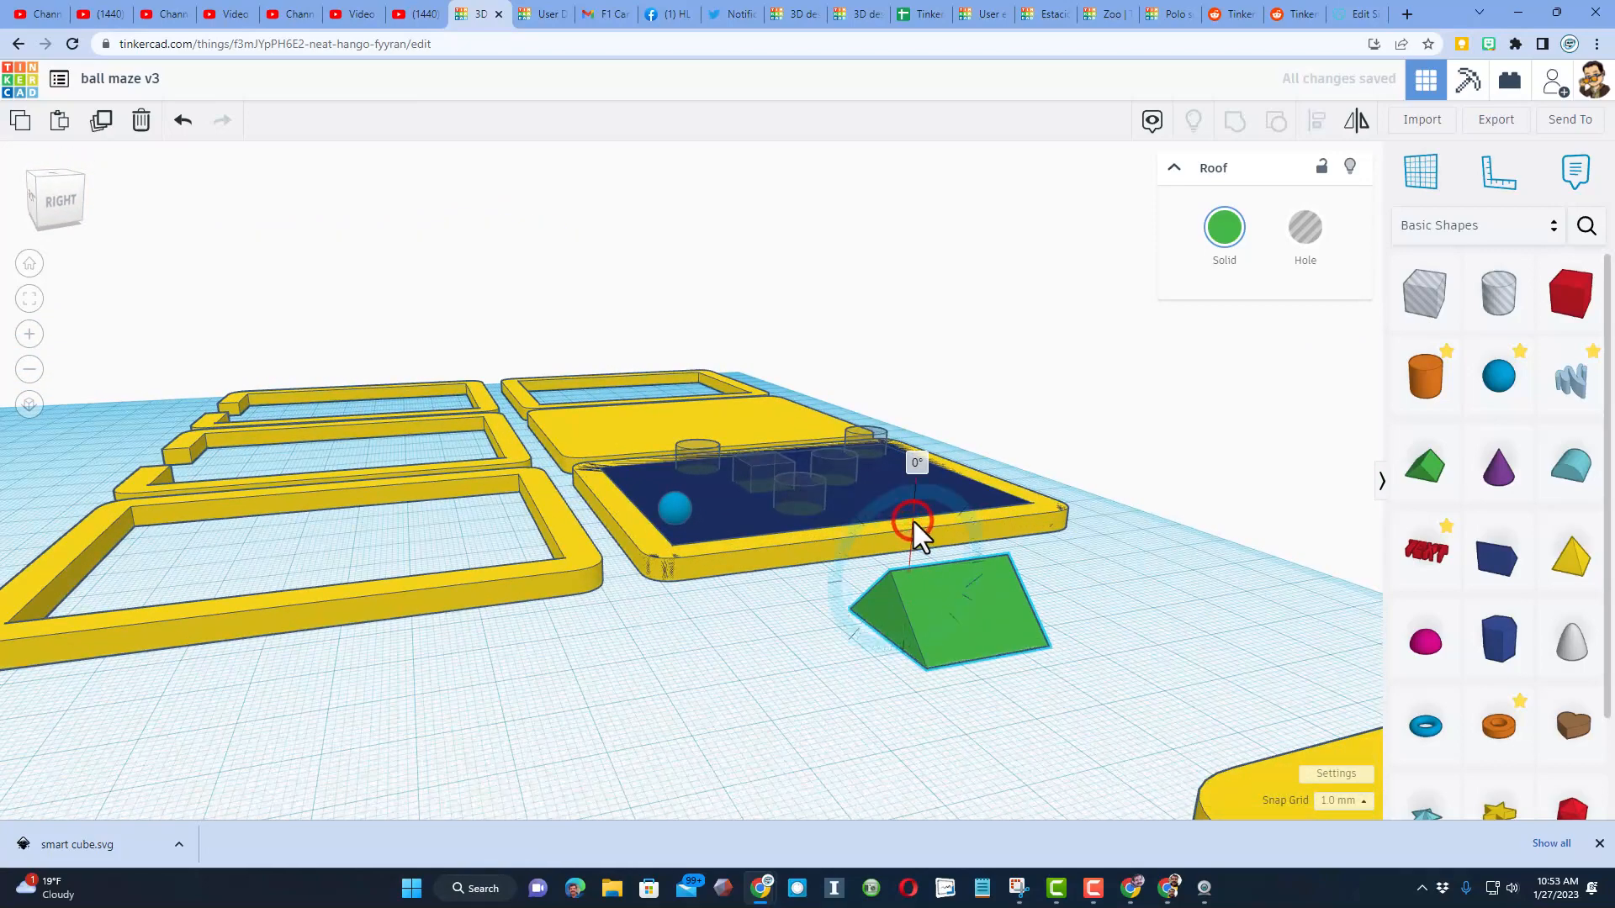
drag(914, 520, 909, 565)
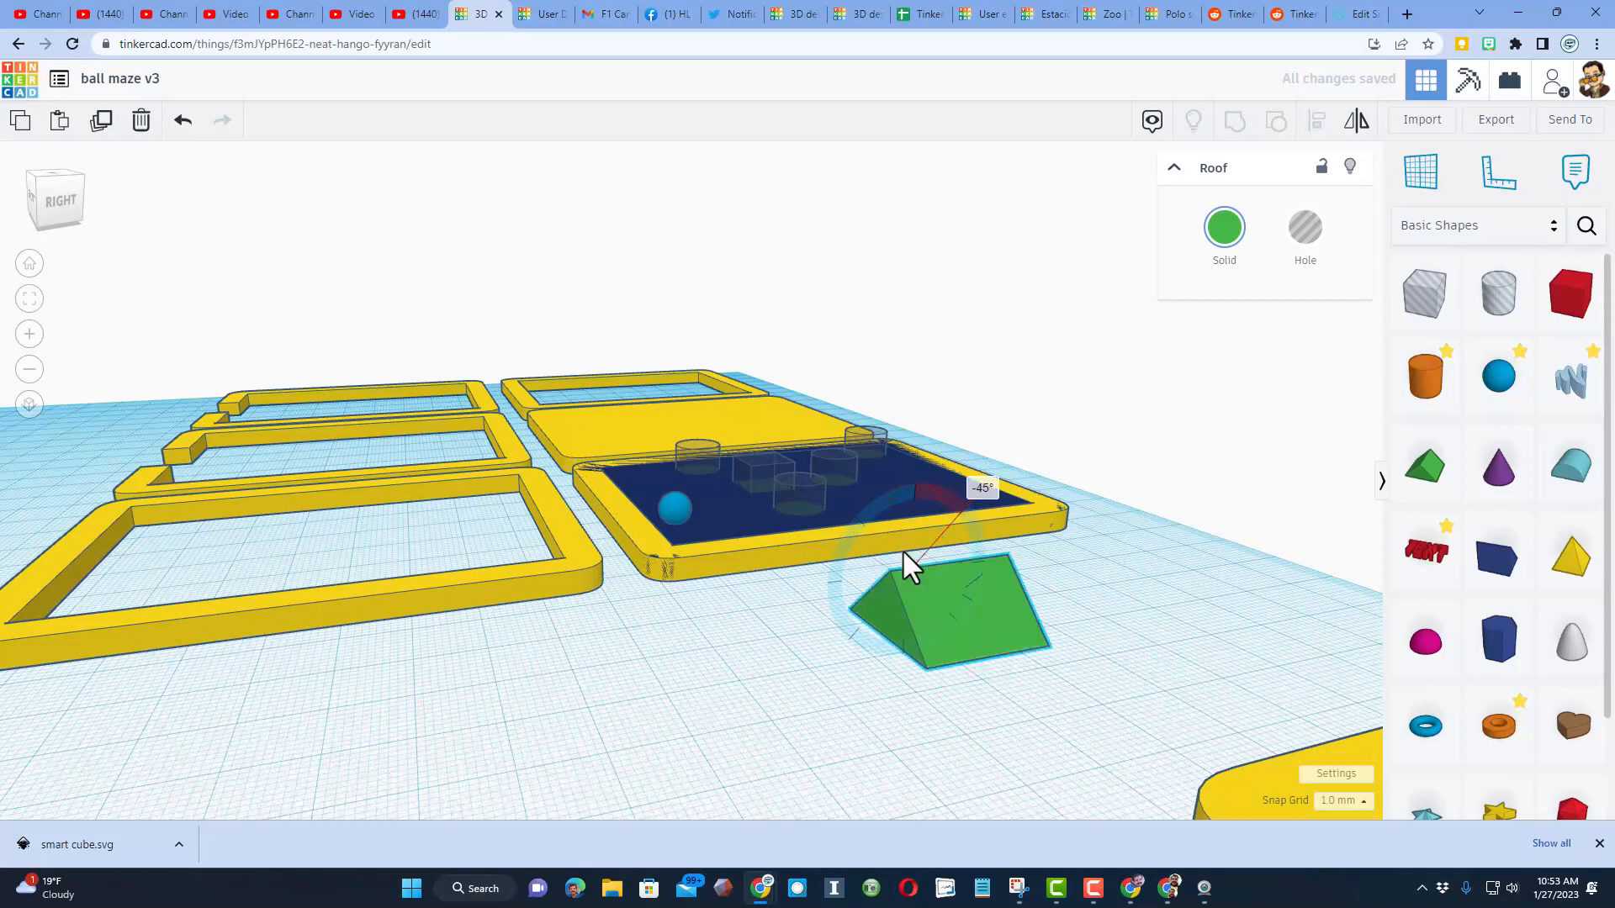
drag(909, 570, 945, 577)
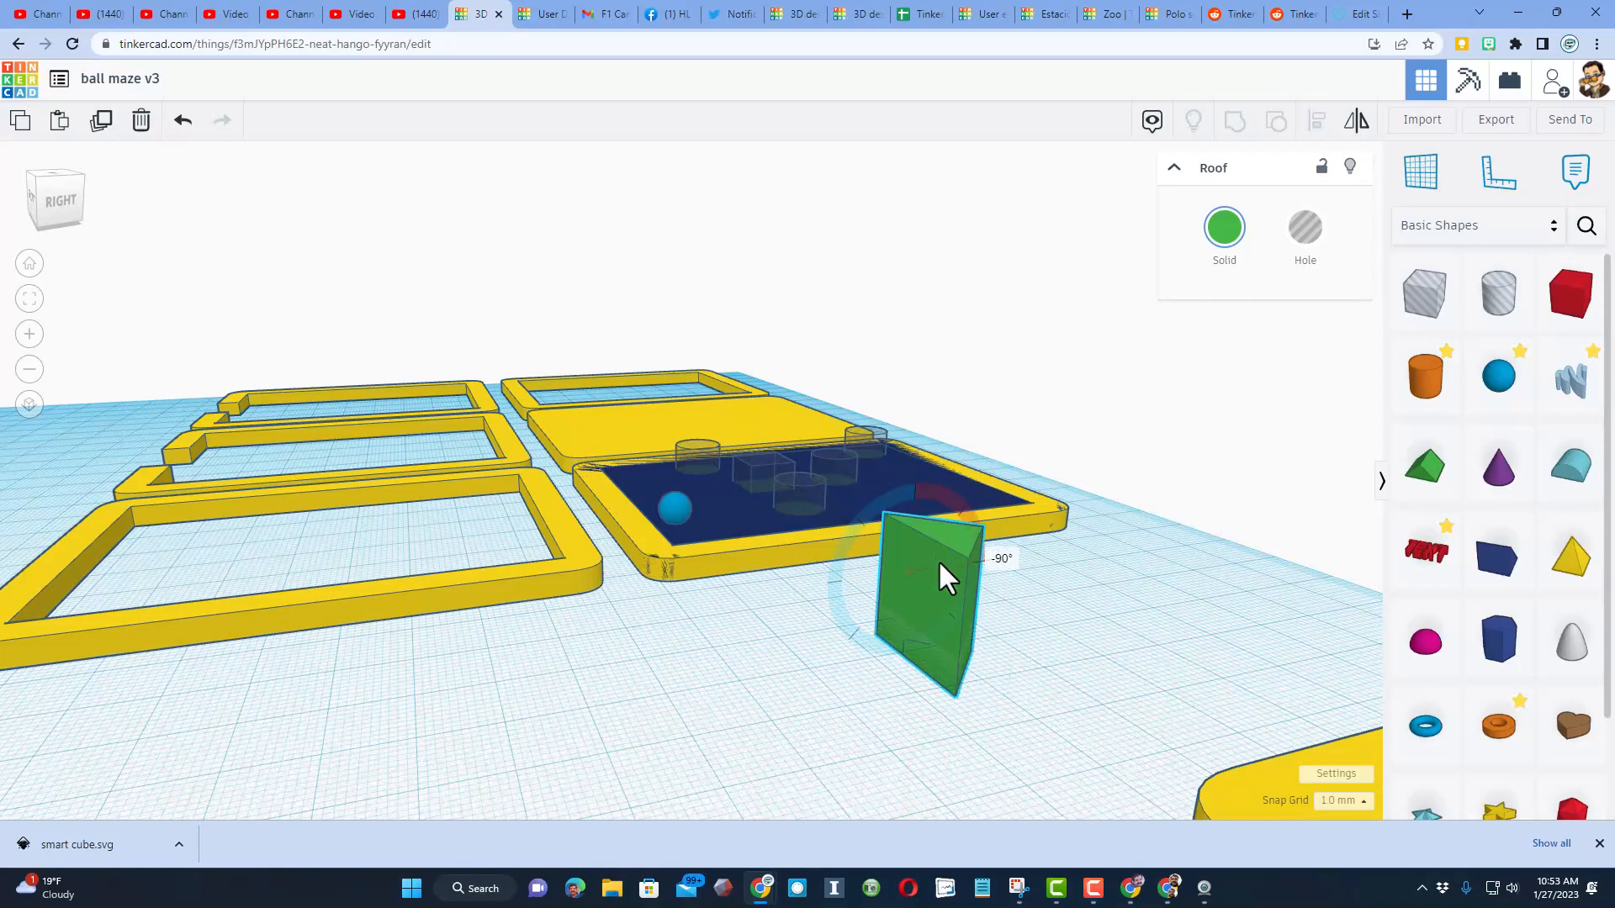
key(d)
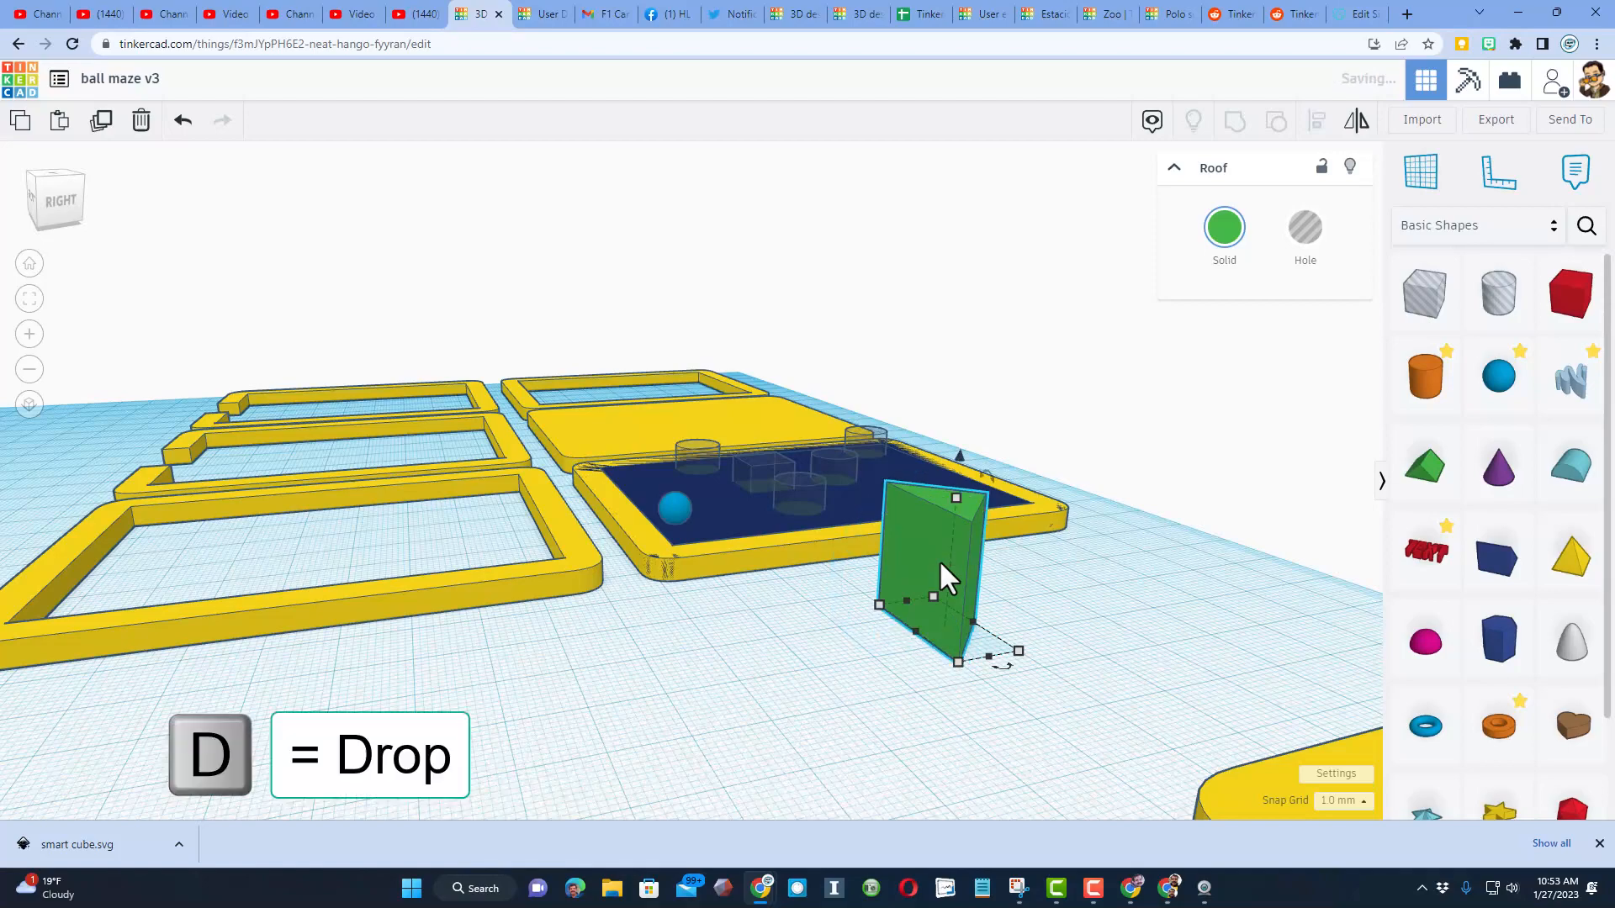
click(1304, 228)
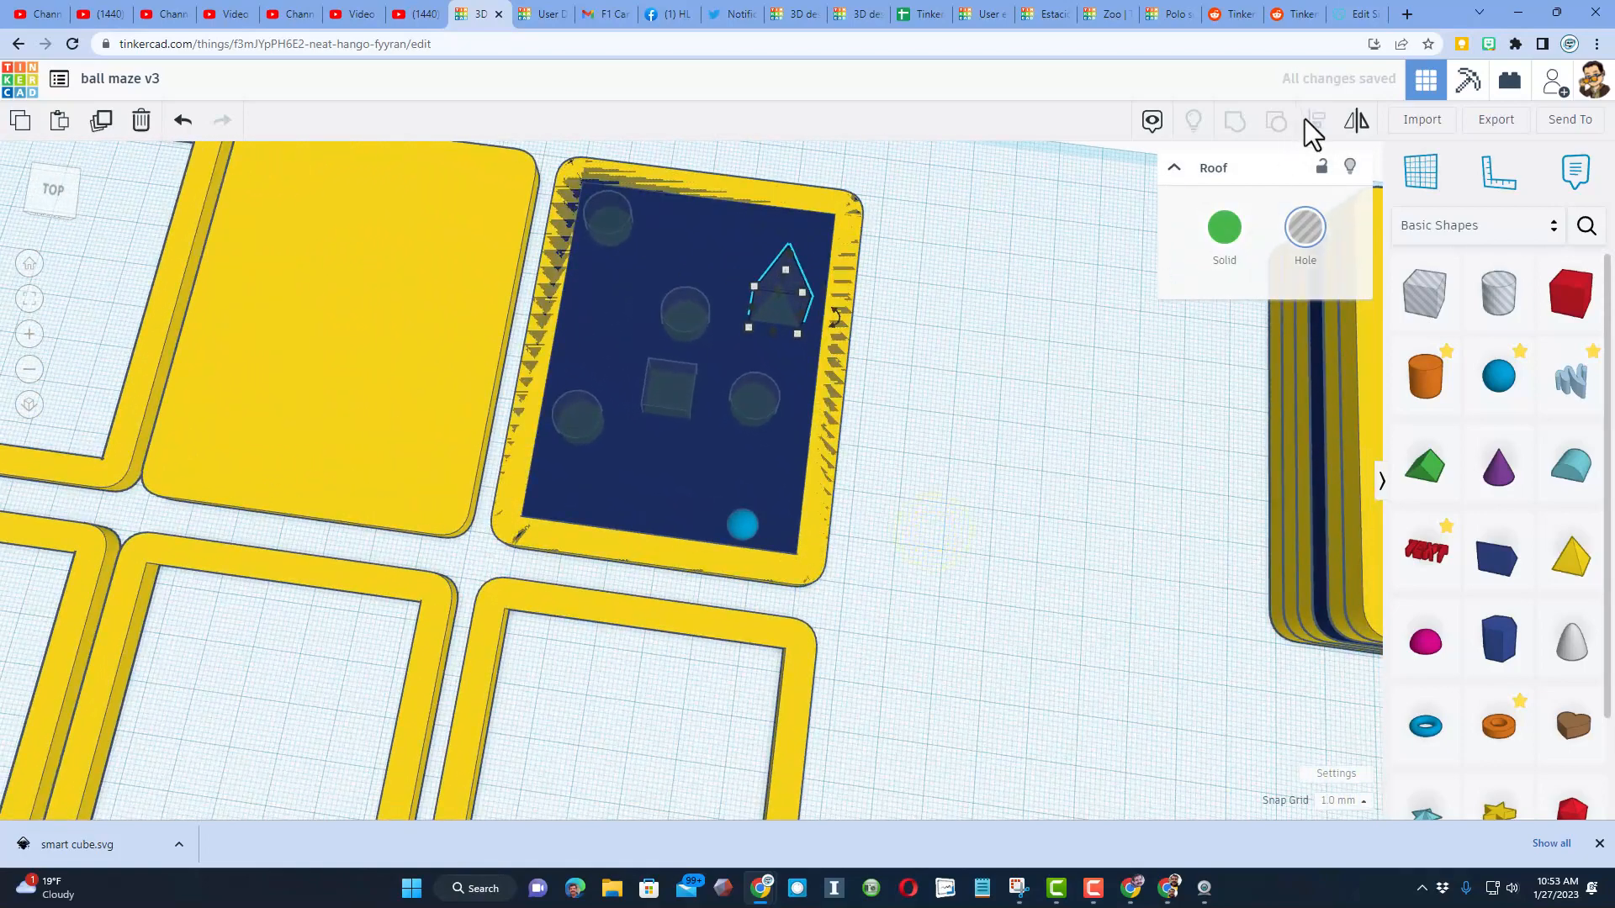
click(783, 288)
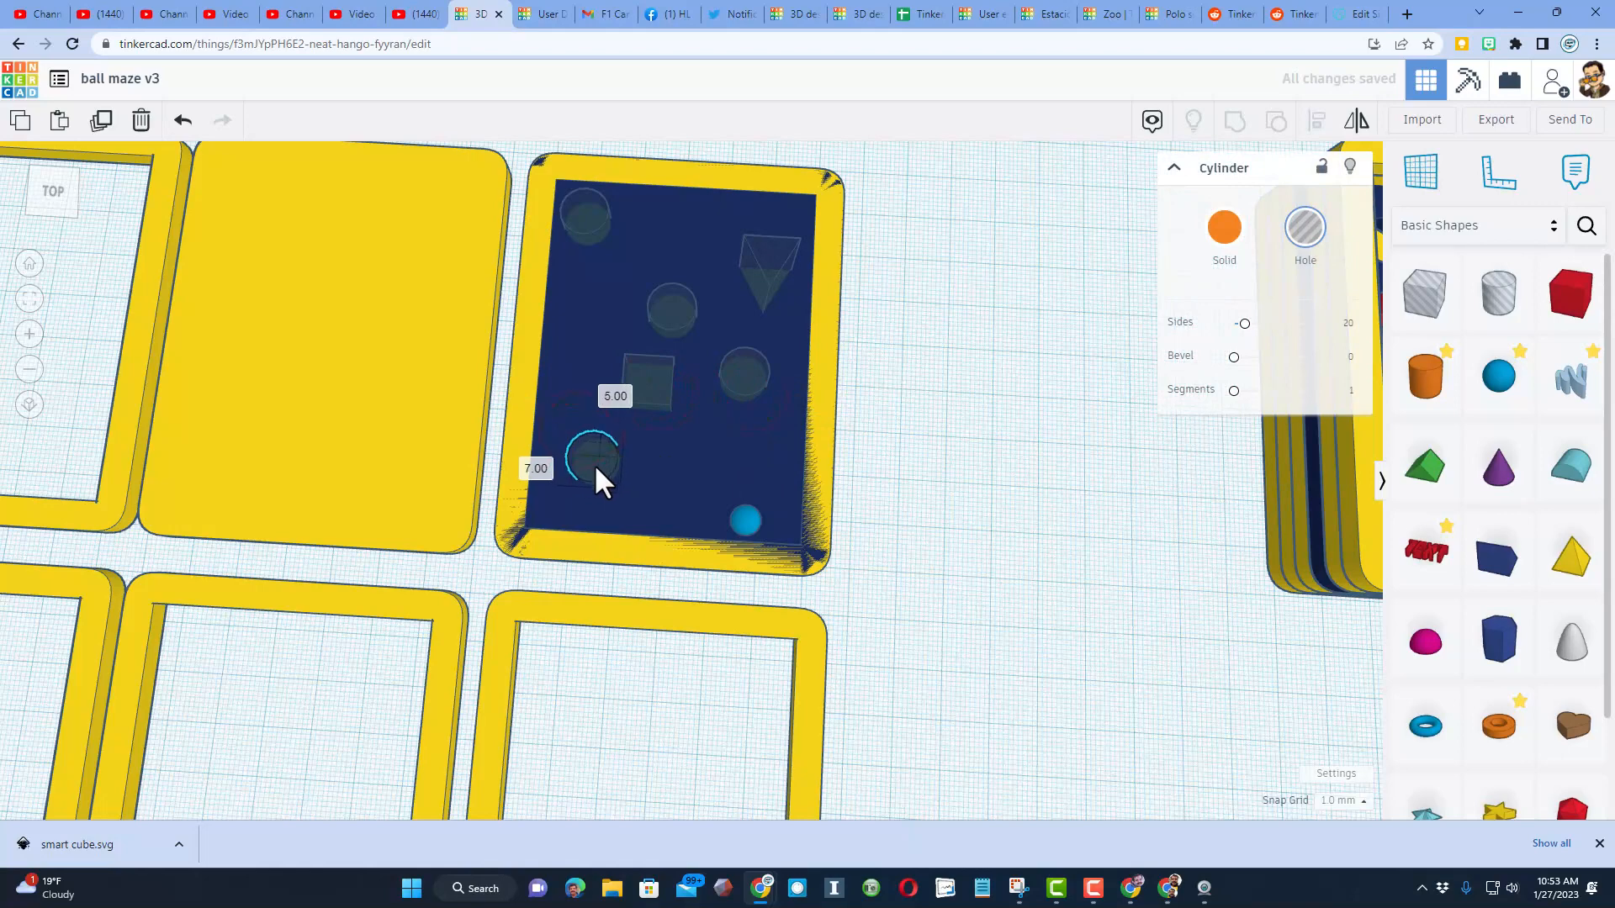
click(655, 412)
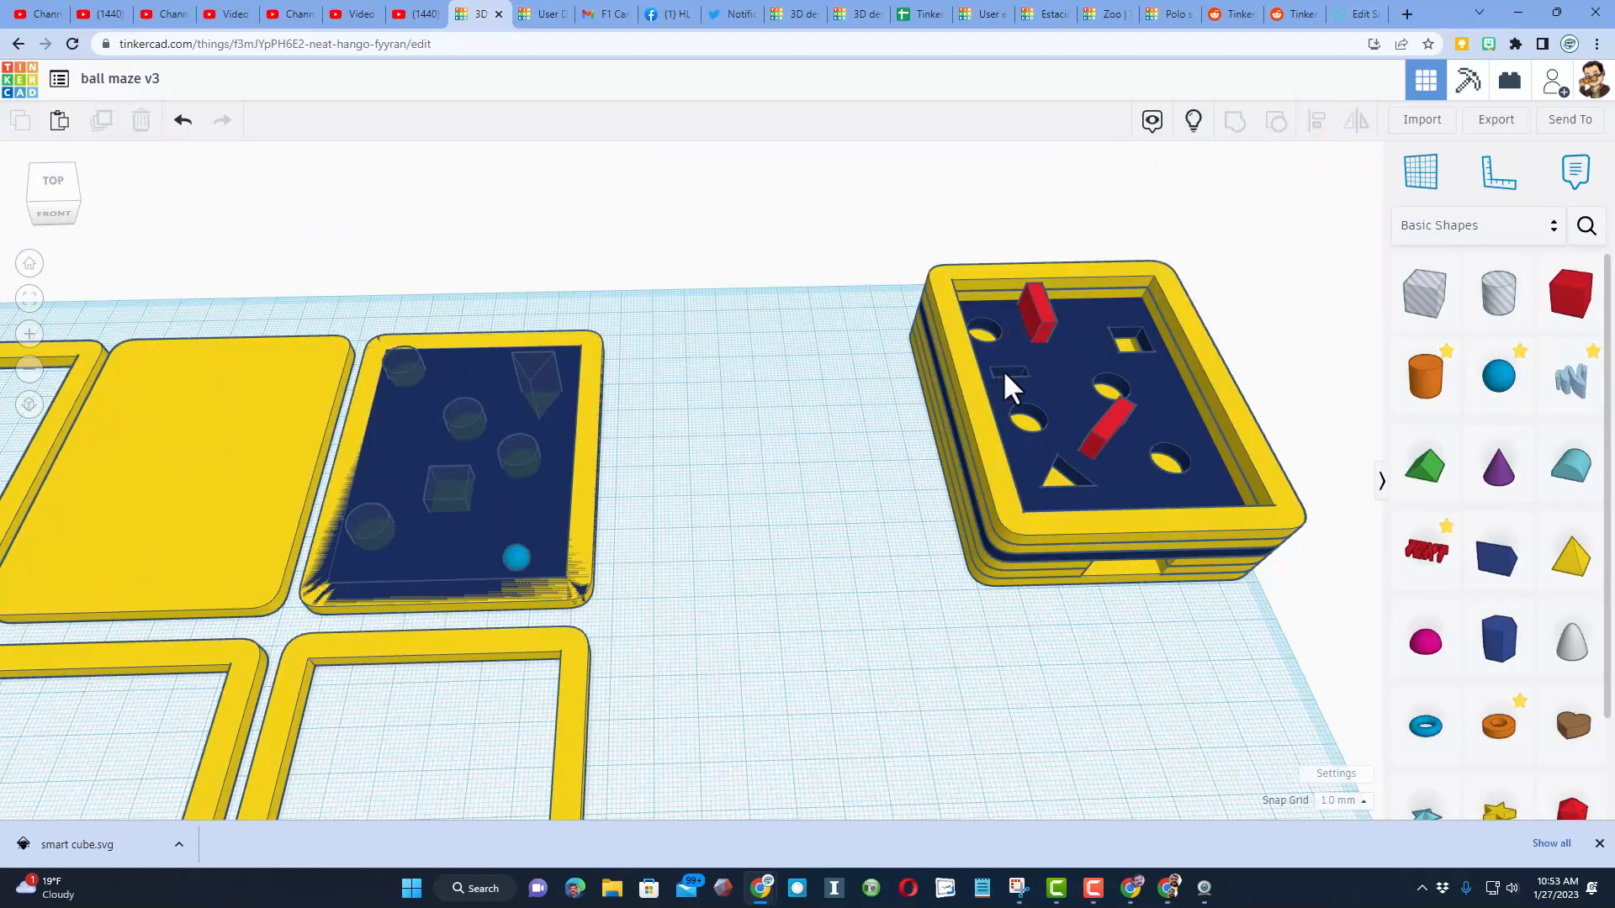
Duplicate the square hole into narrow slot holes, angled and placed around the blue plate
click(1004, 363)
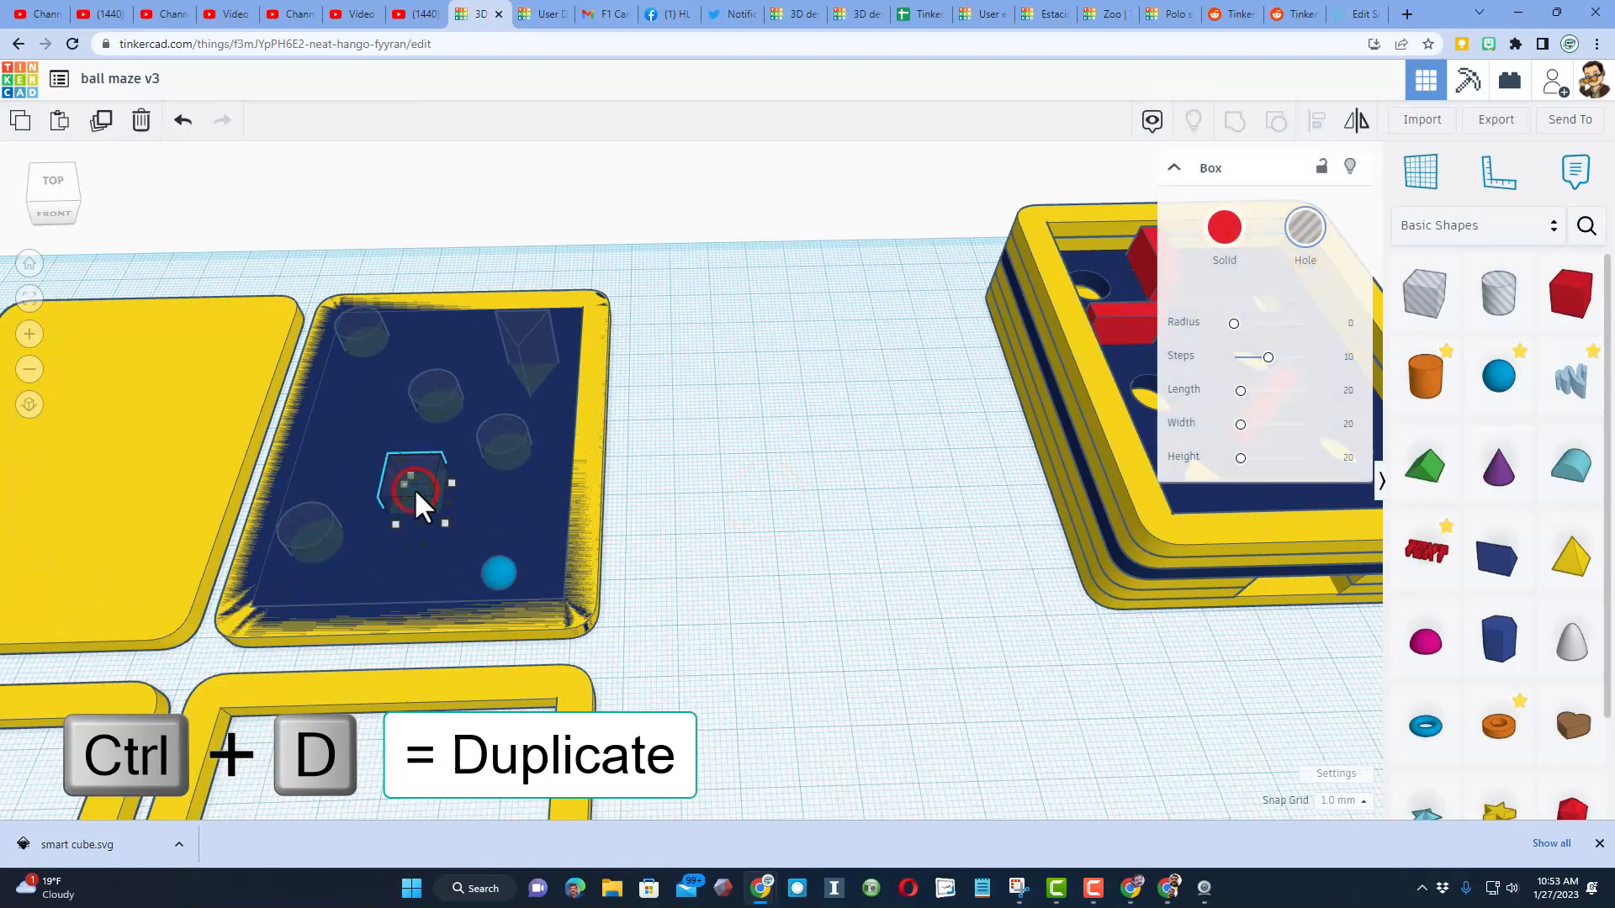
key(ctrl+d)
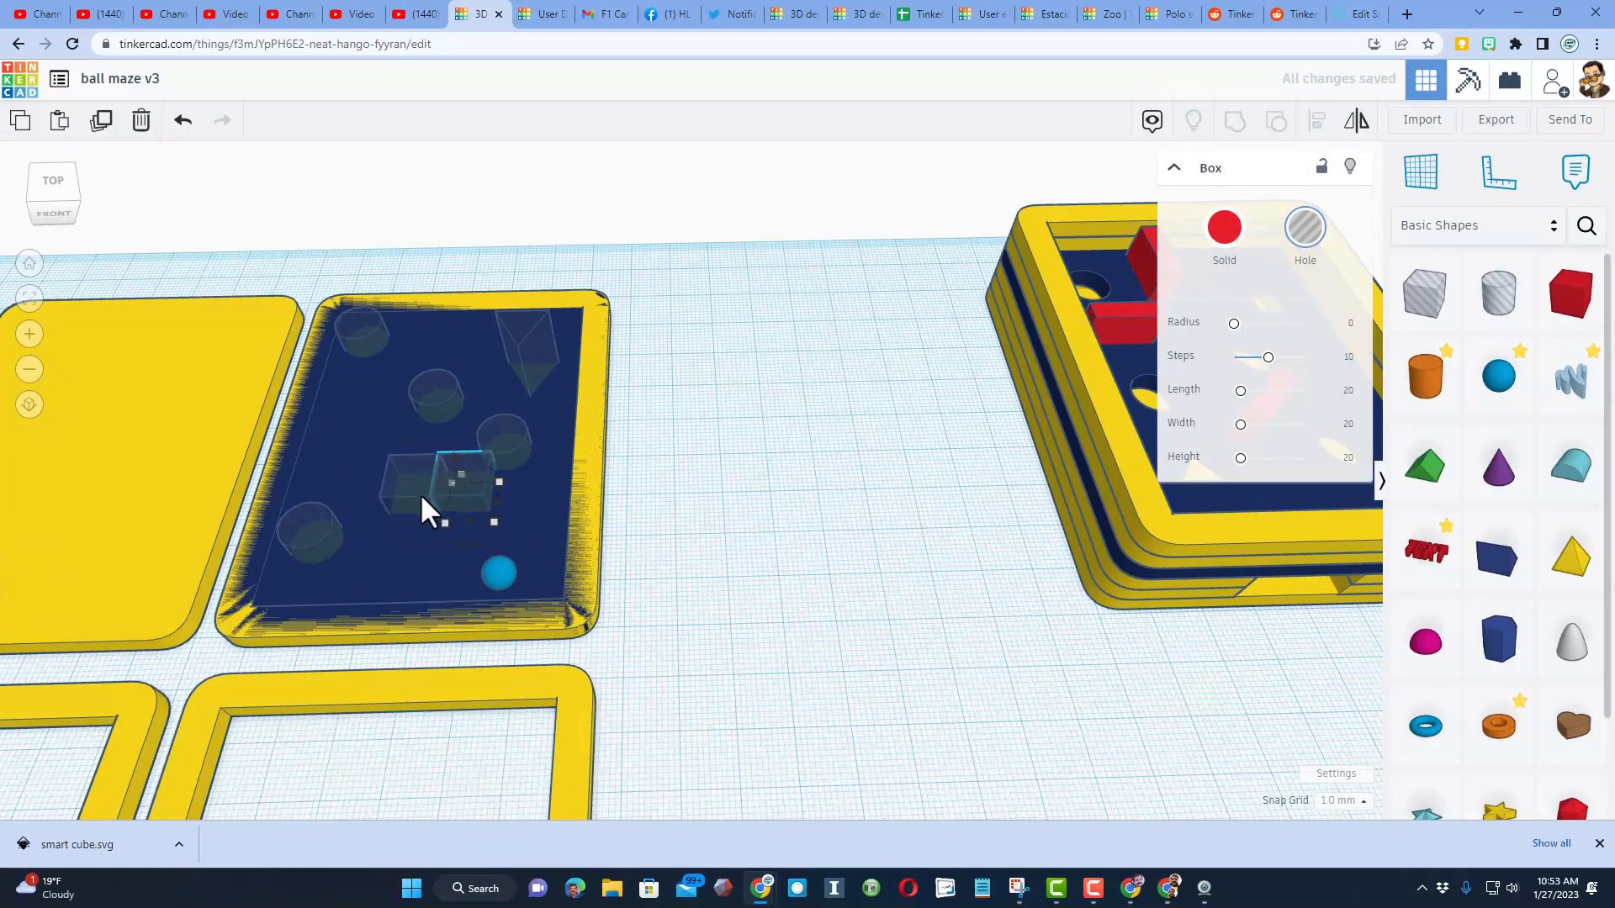
drag(469, 490, 664, 494)
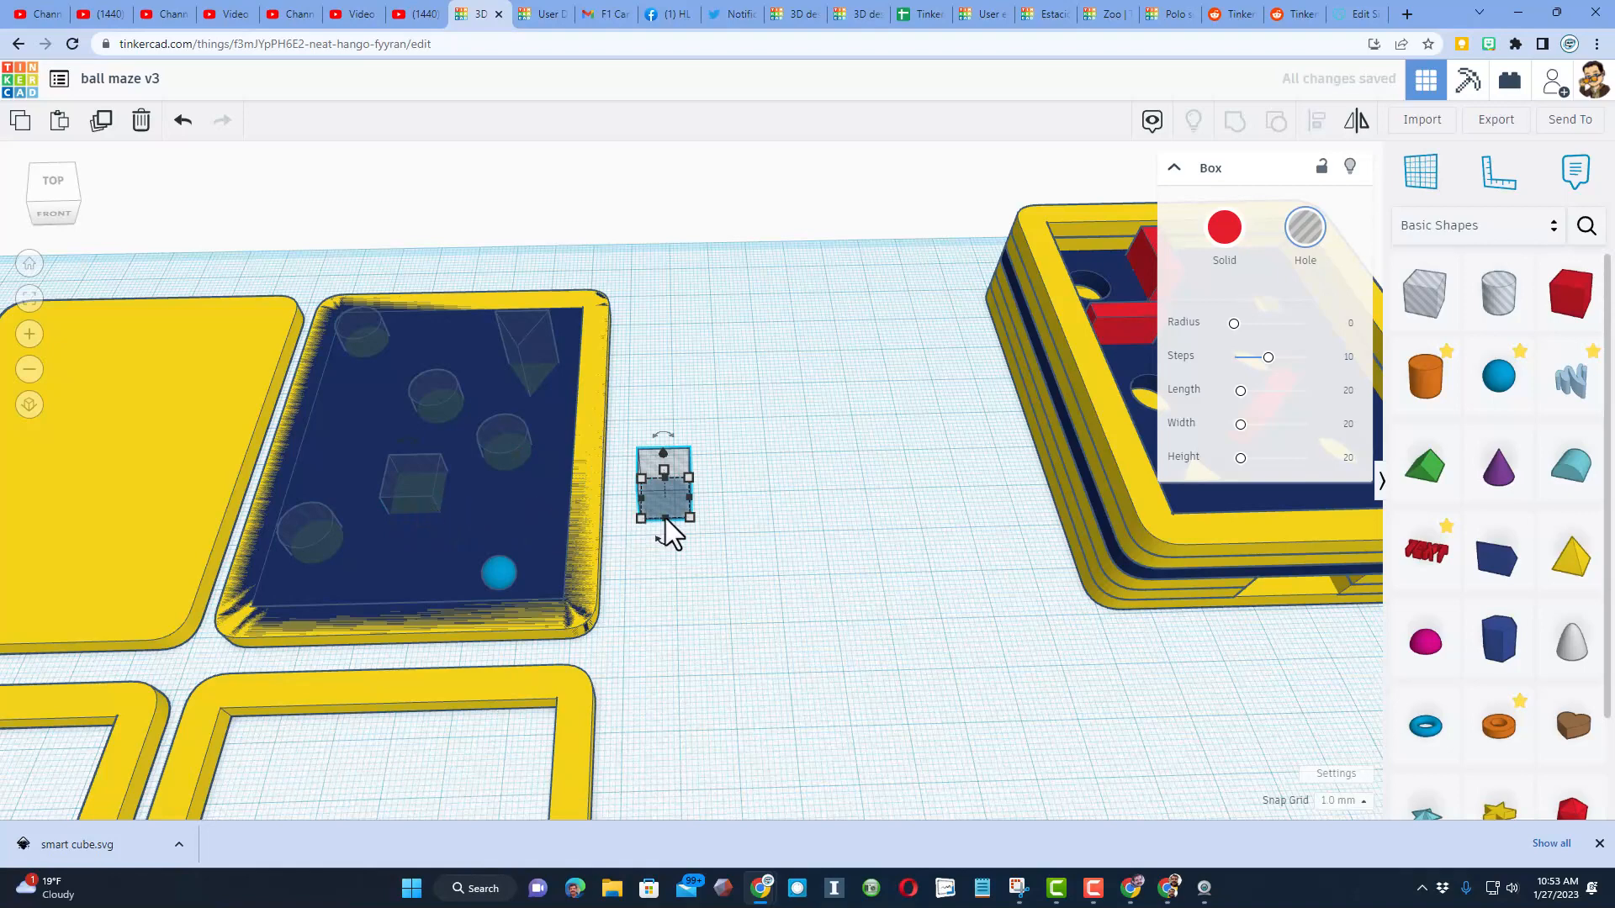
drag(664, 495, 660, 484)
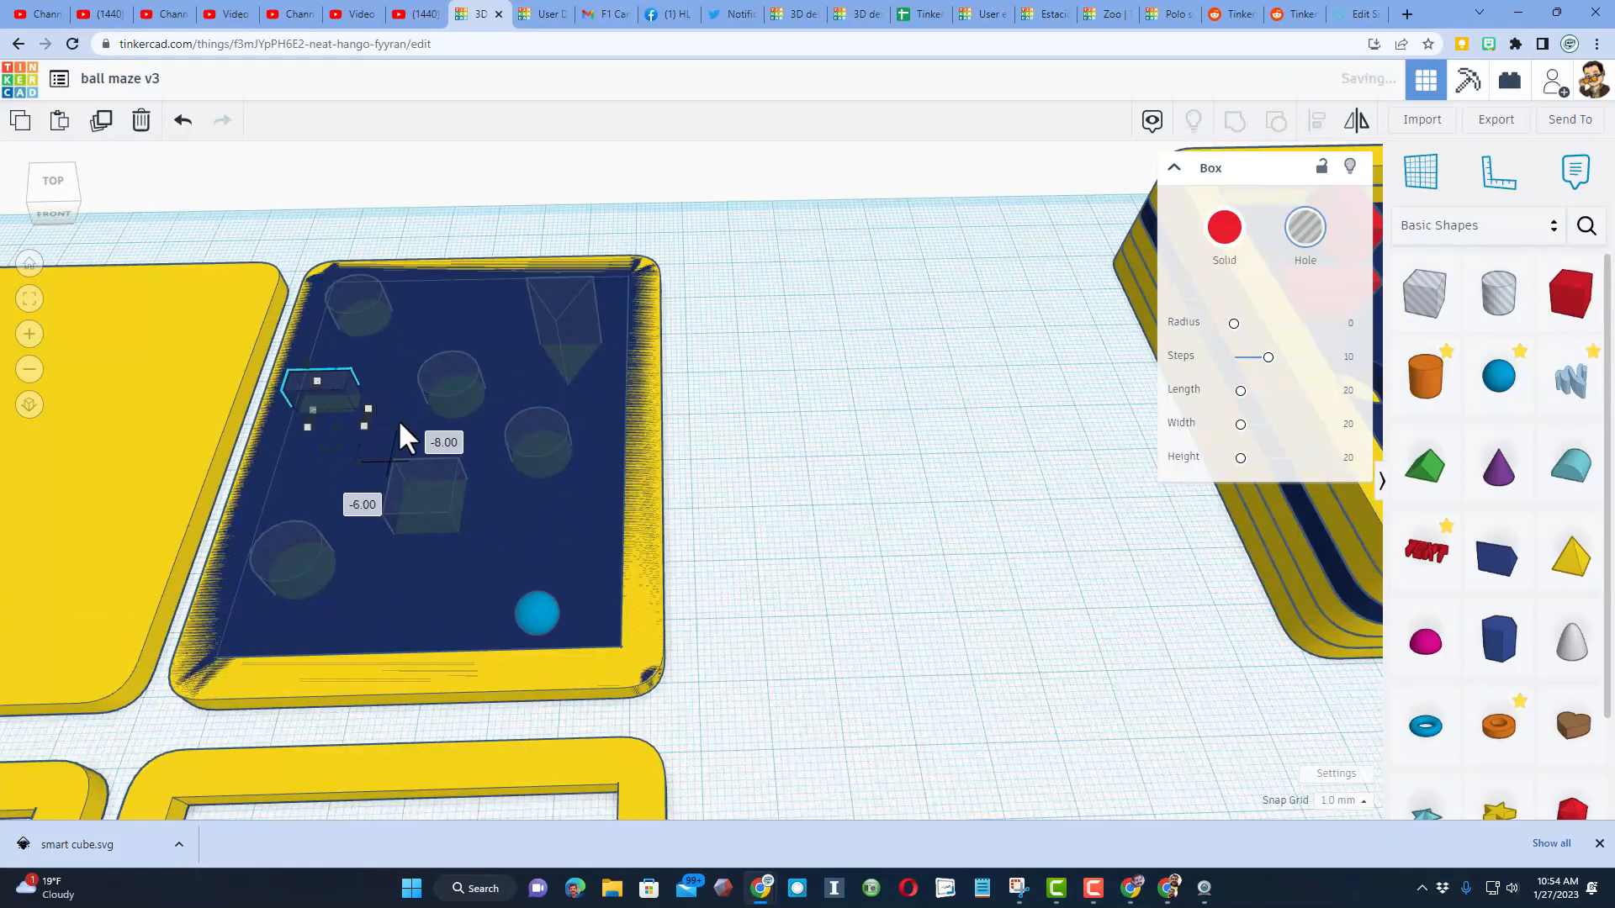
mouse_move(443, 330)
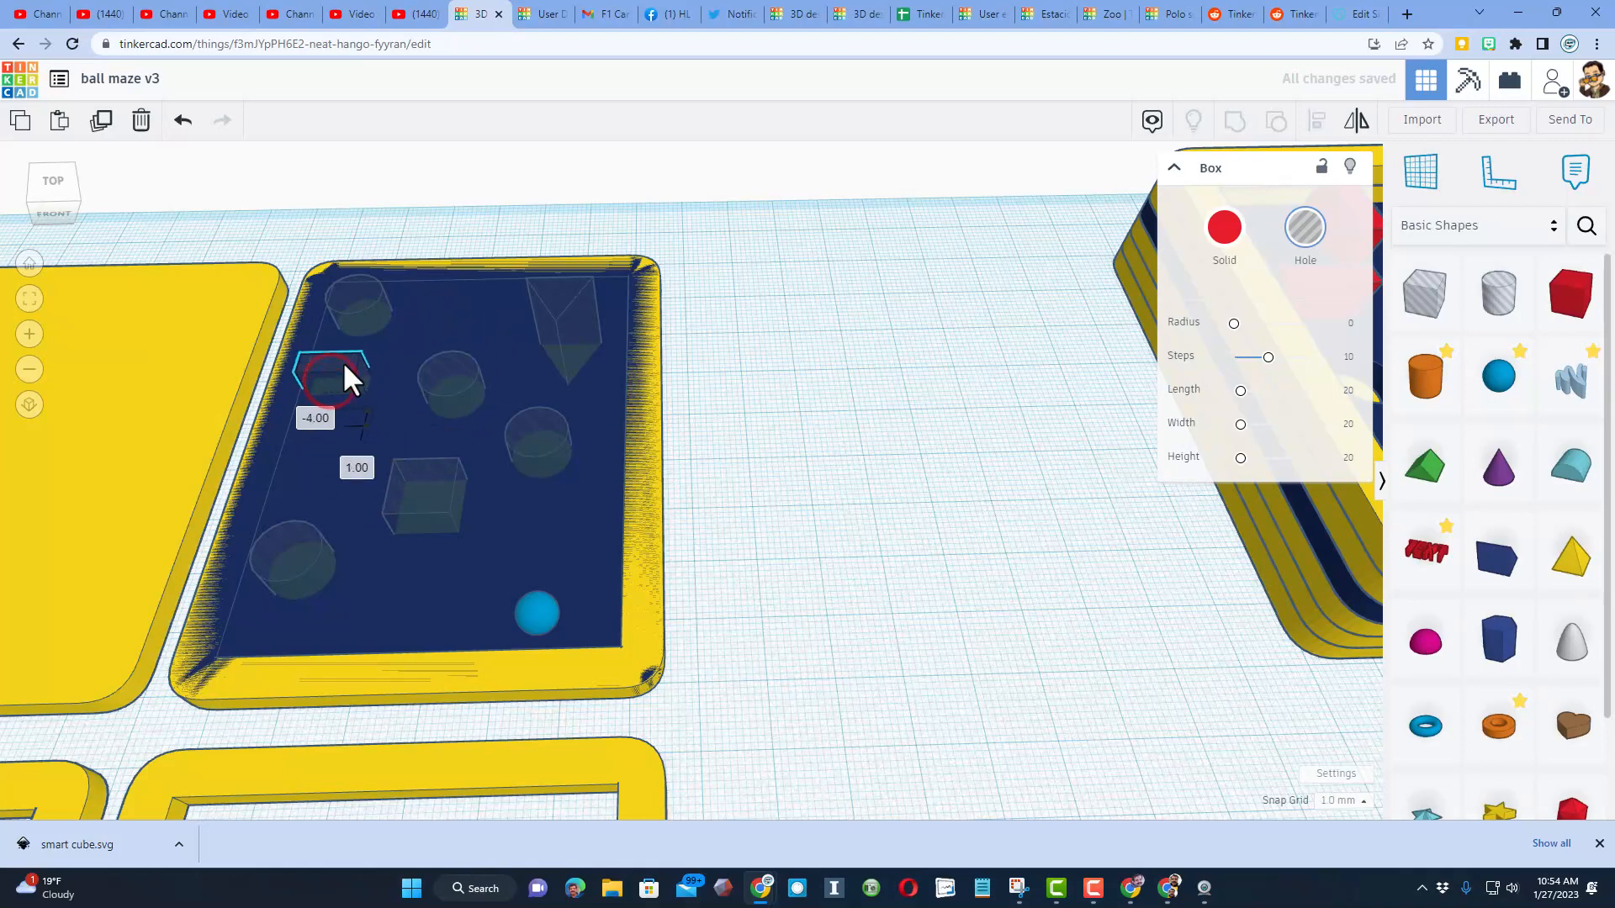
key(ctrl+d)
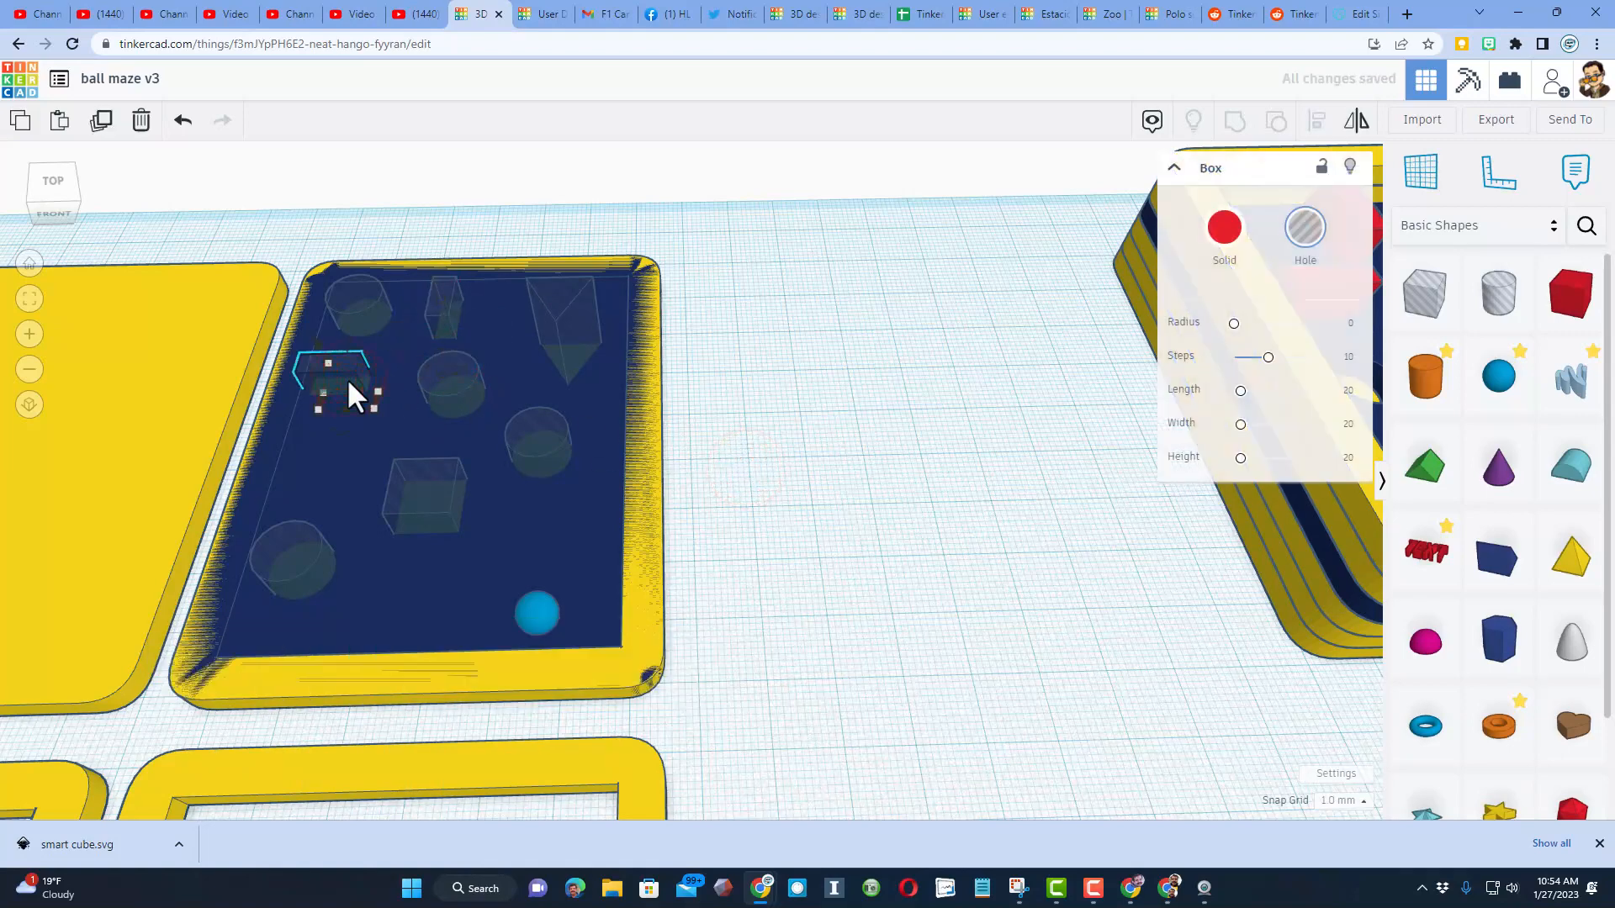
drag(344, 381, 494, 536)
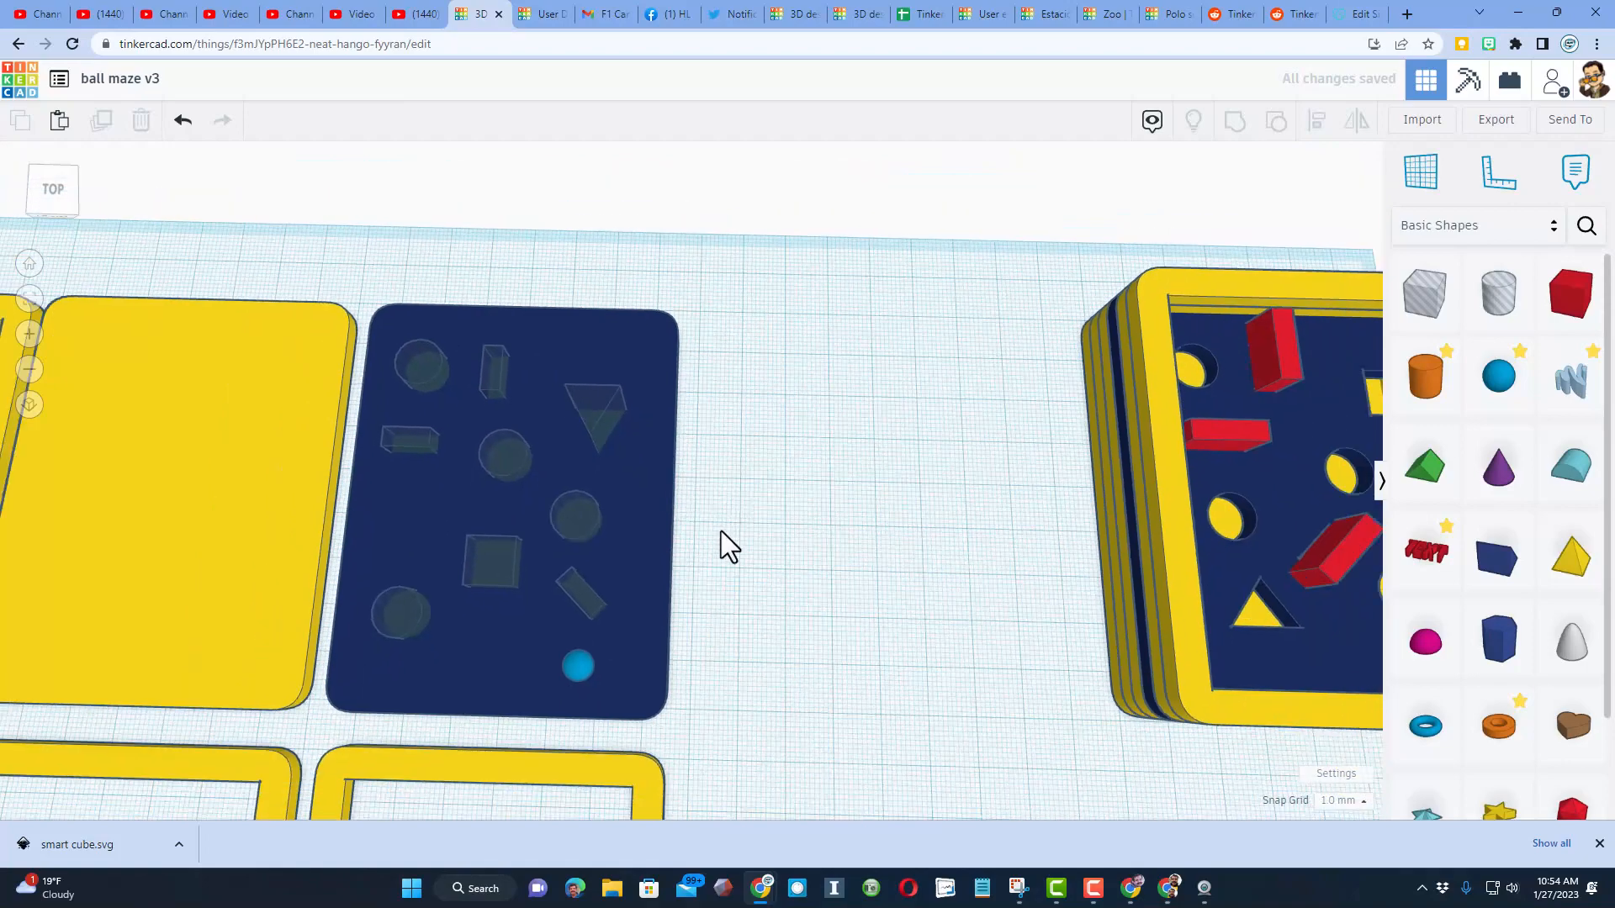
Group the blue plate with its round, square, triangular and slot holes to cut them out
click(577, 666)
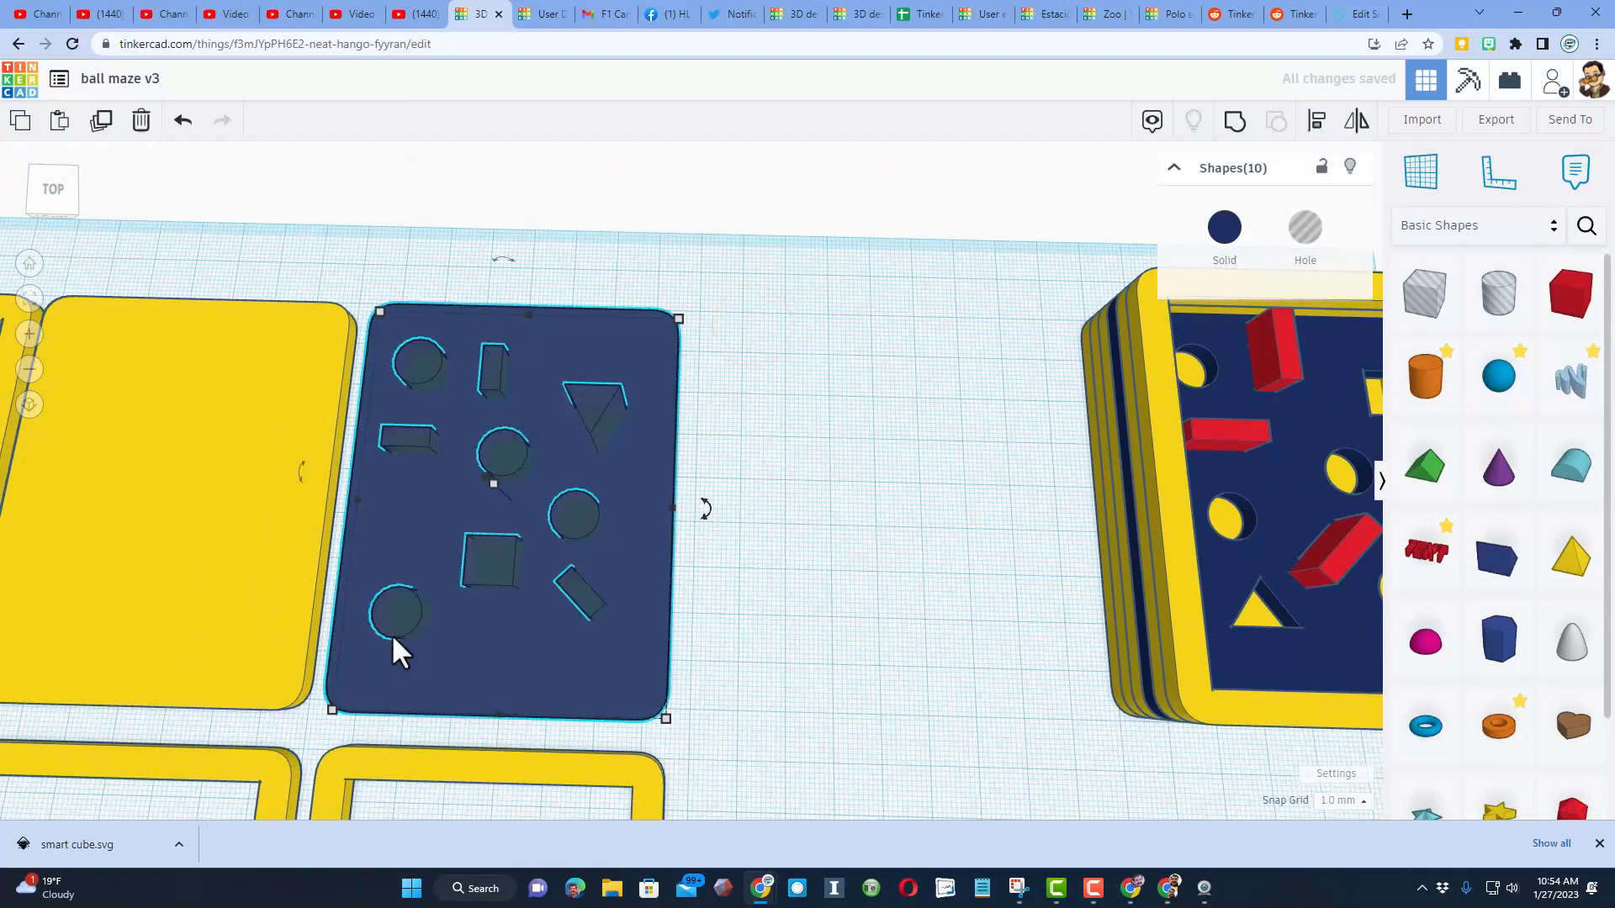
mouse_move(433, 654)
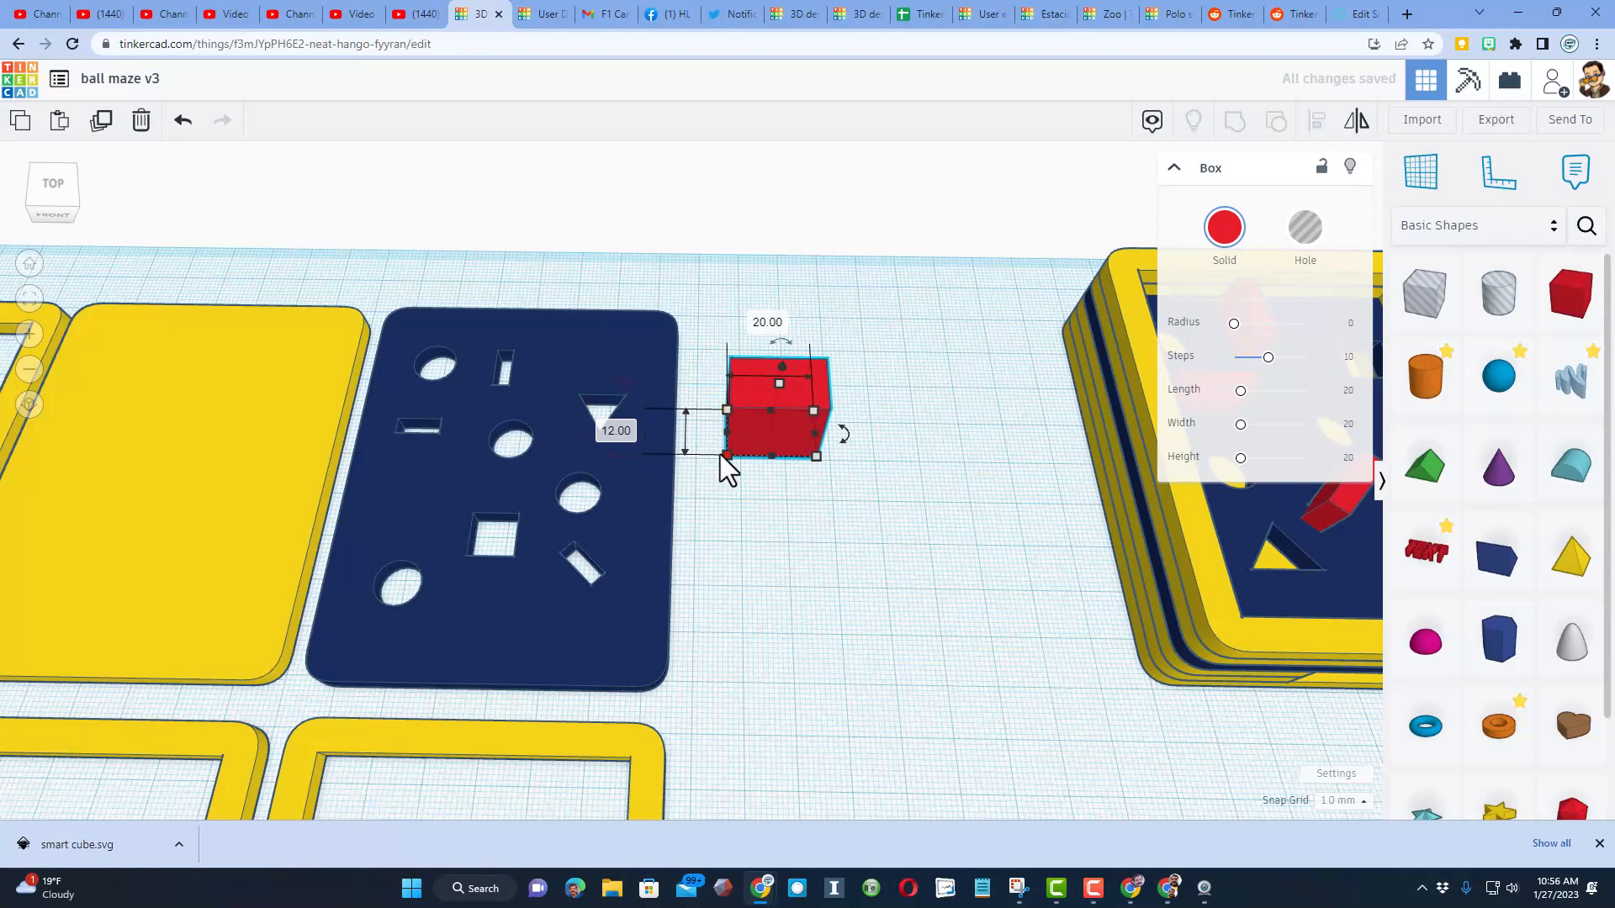
Group a small red box with a hole copy into a notched tab, place it in the frame, and duplicate
click(767, 556)
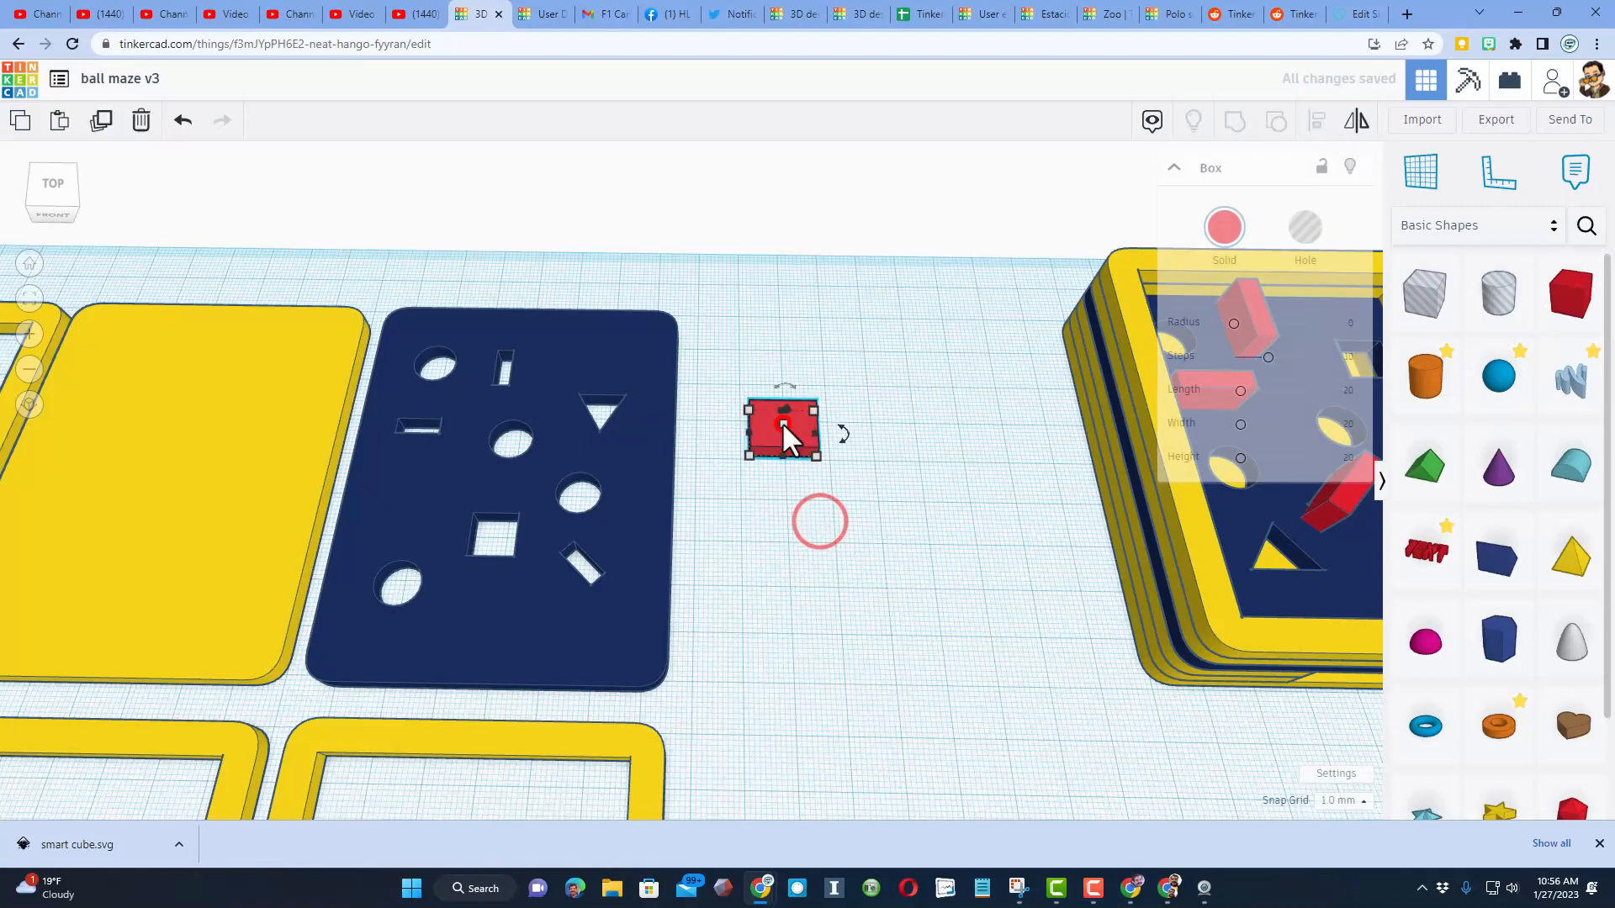
key(ctrl+d)
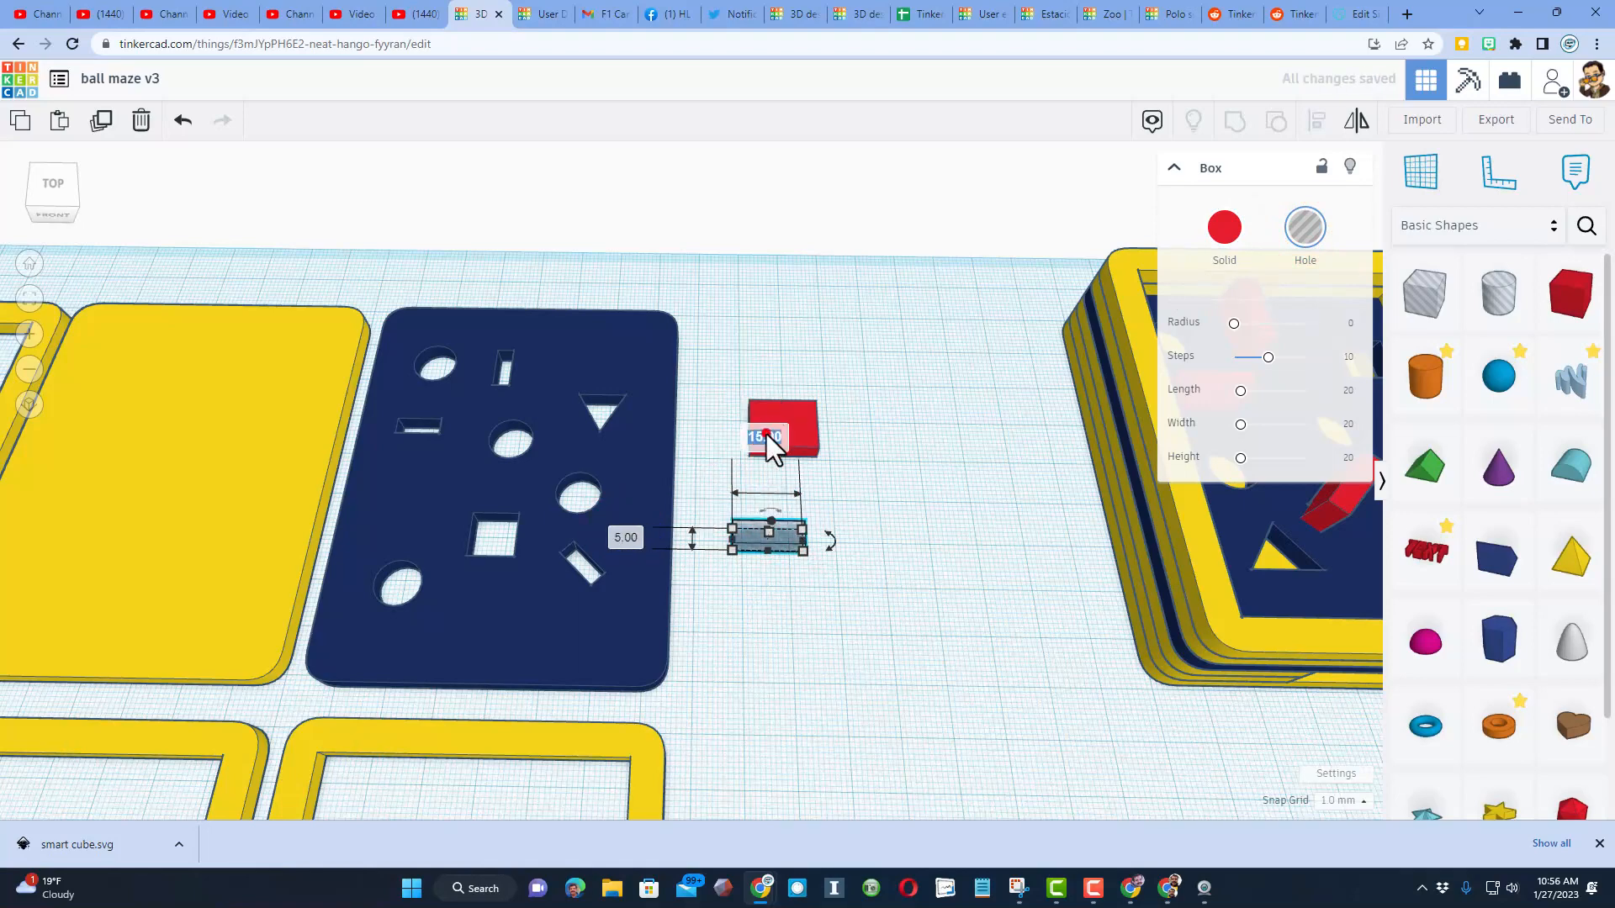
click(734, 455)
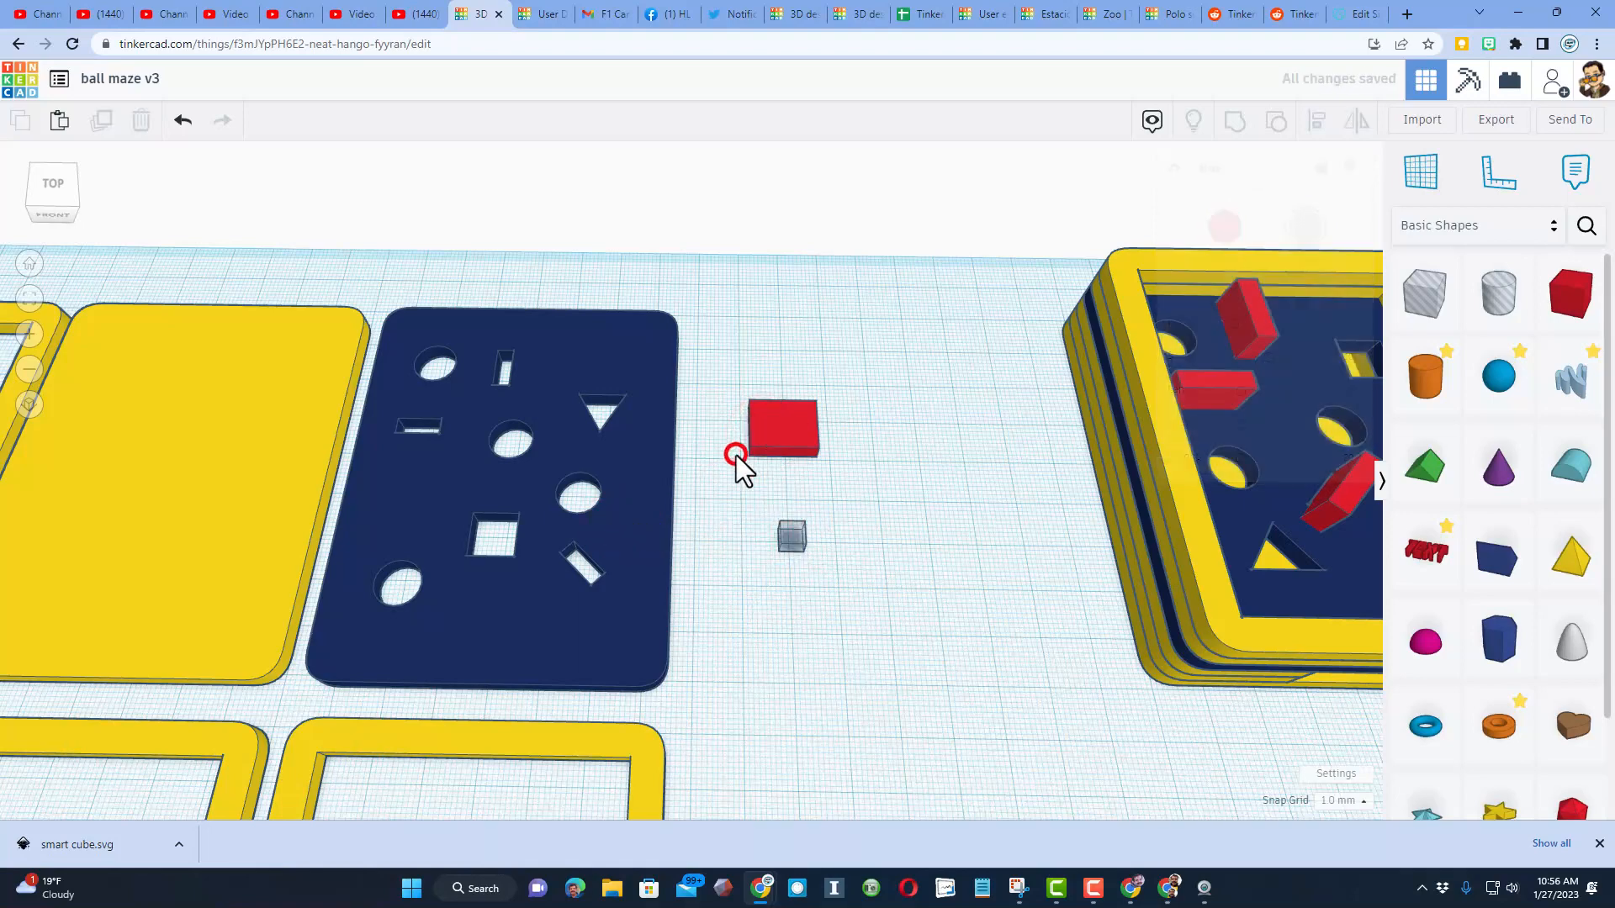
click(1313, 120)
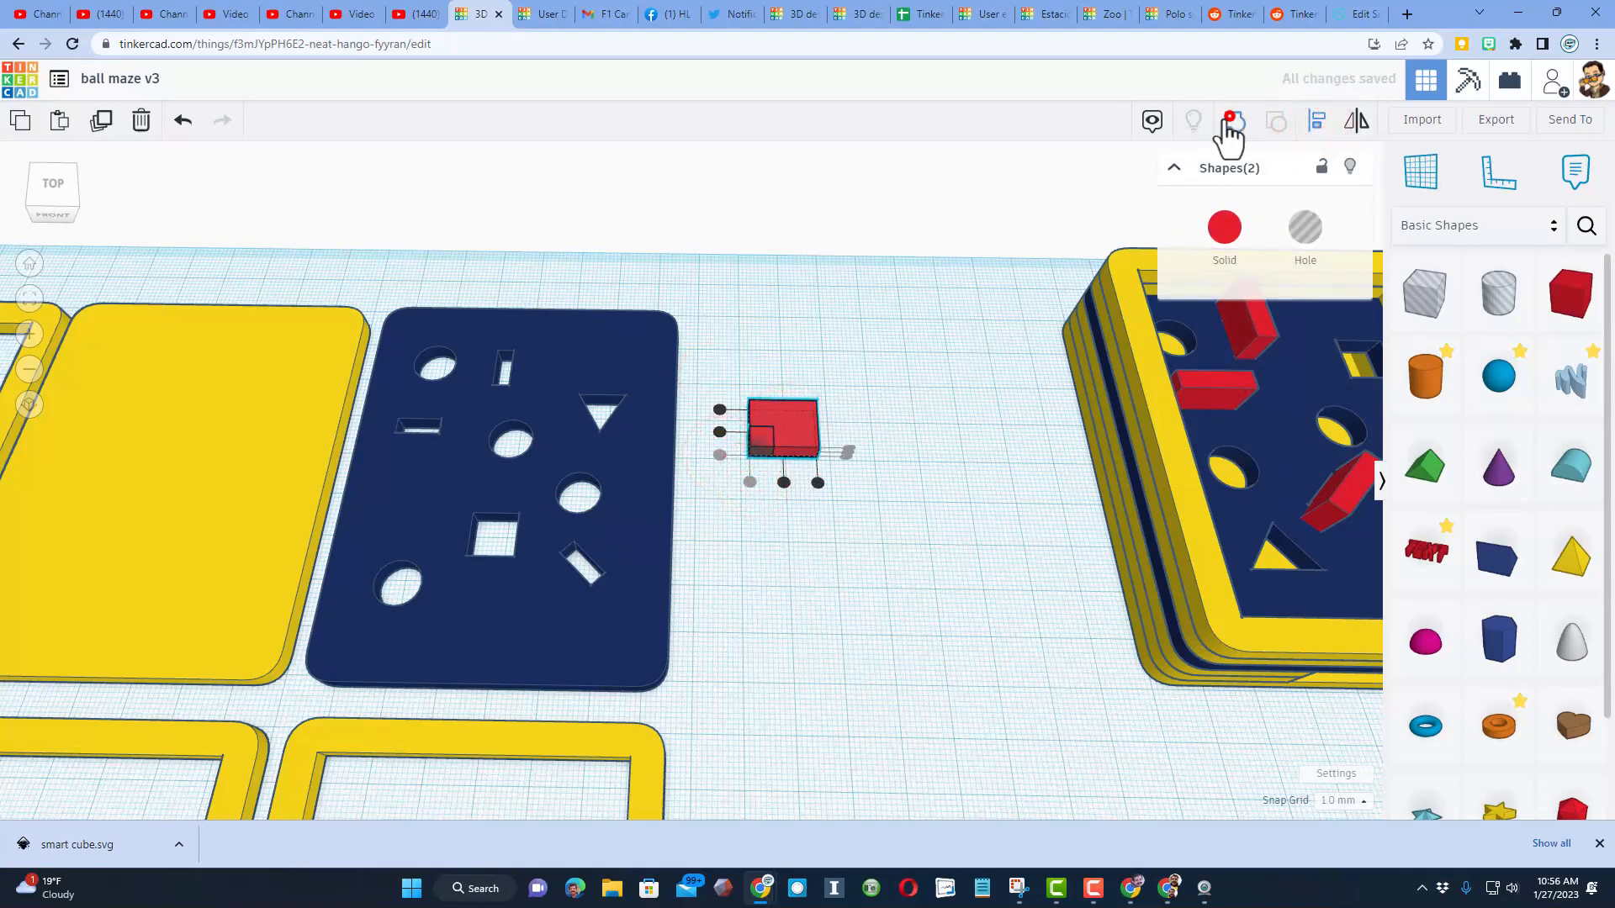
click(1230, 120)
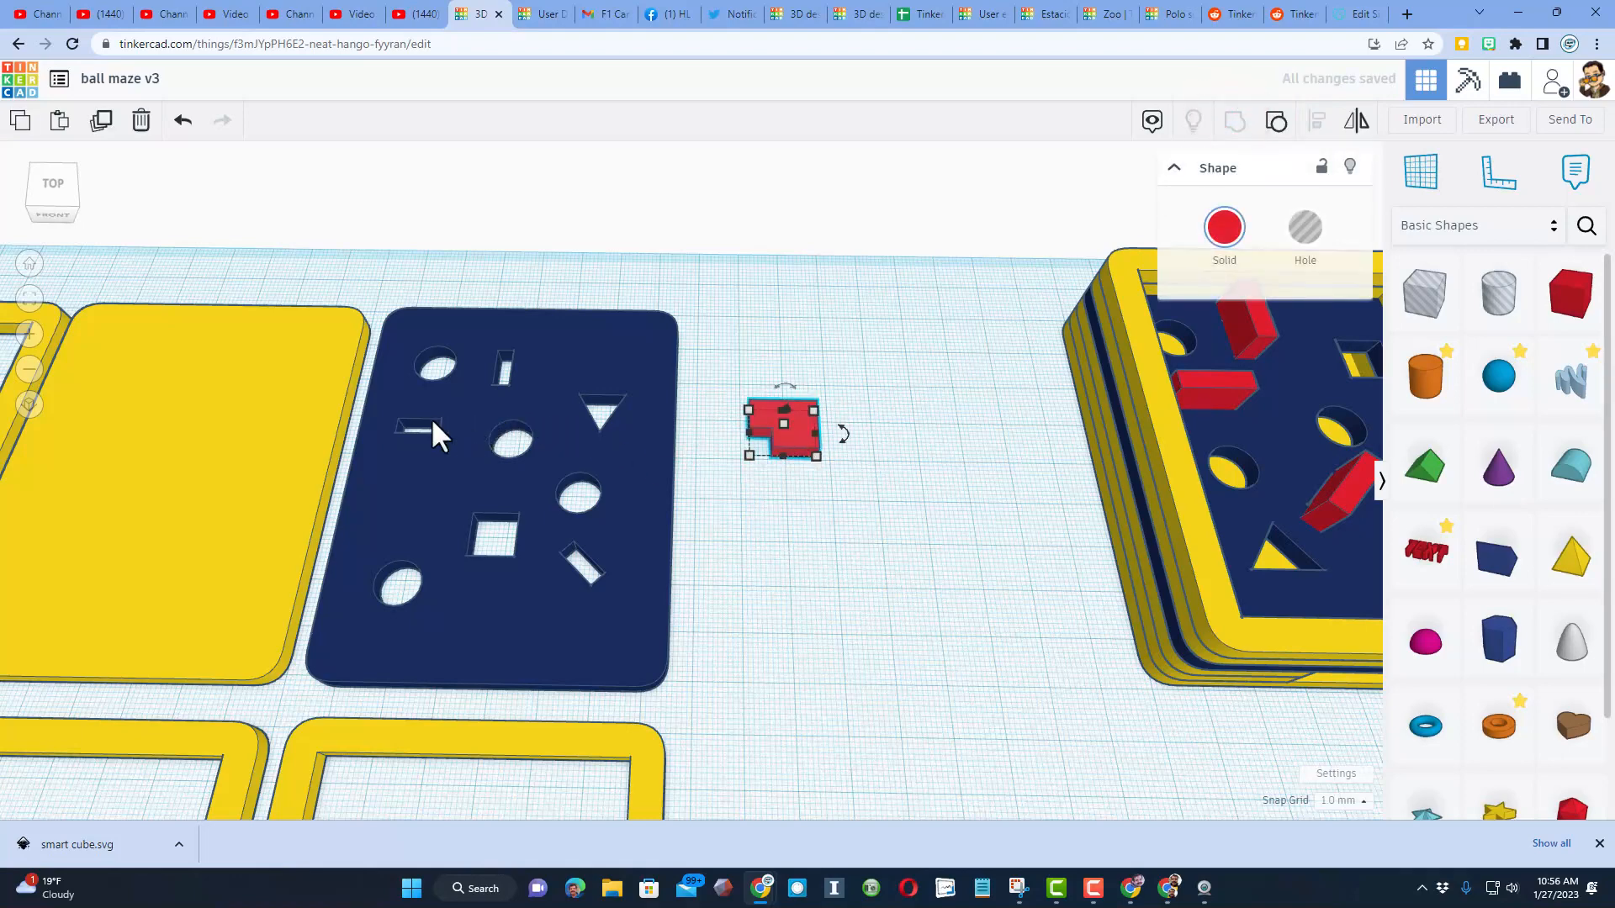
mouse_move(731, 490)
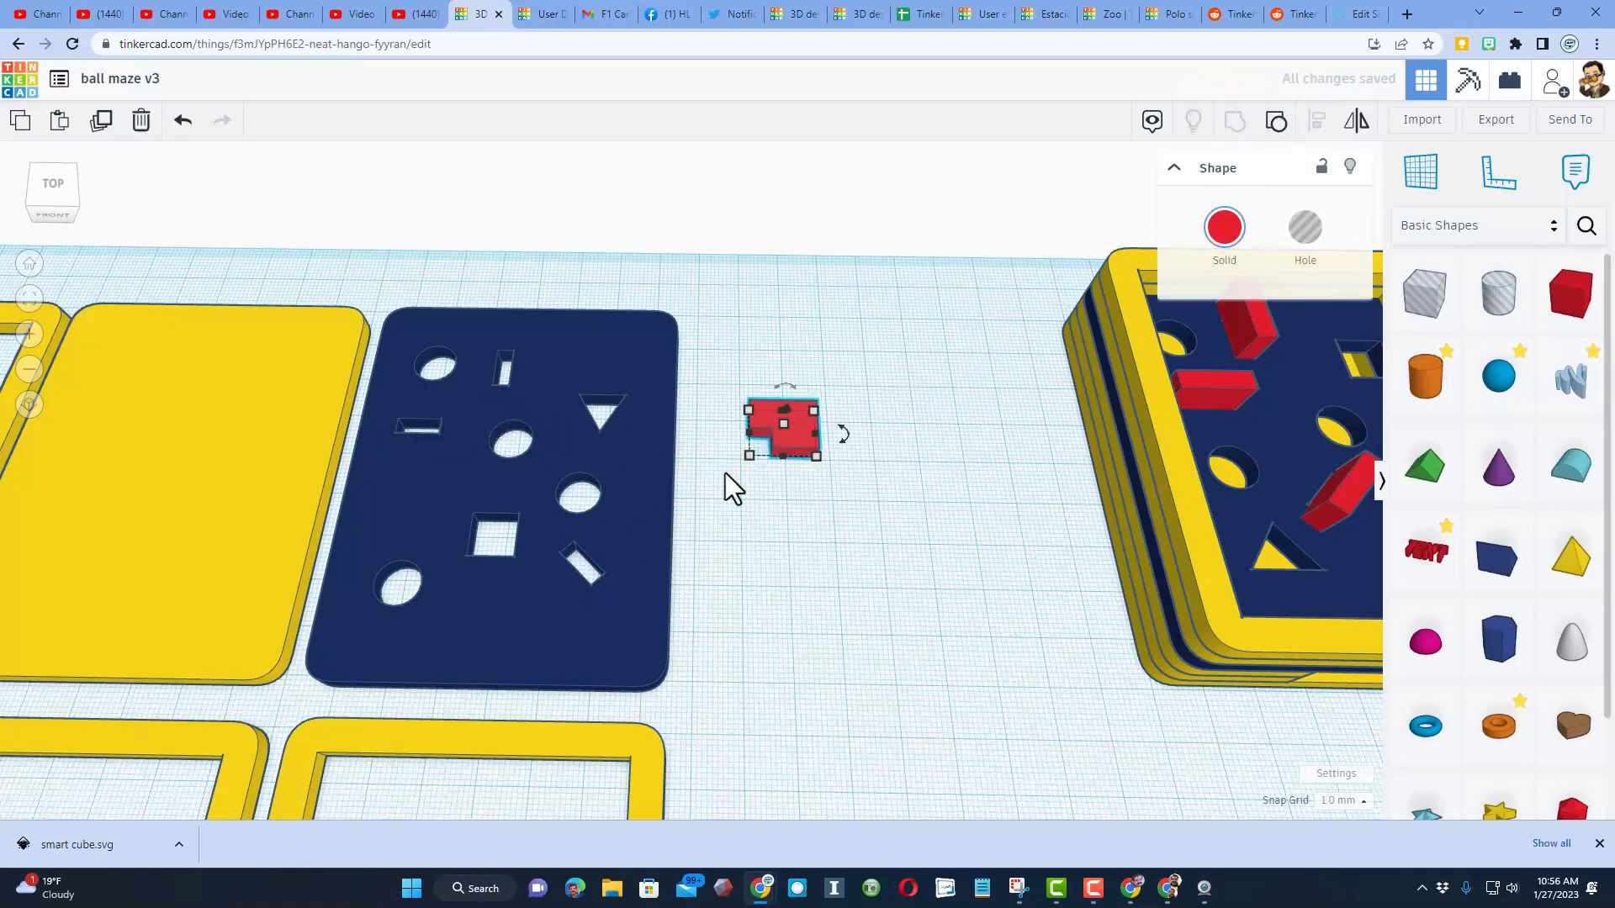
drag(783, 428, 525, 701)
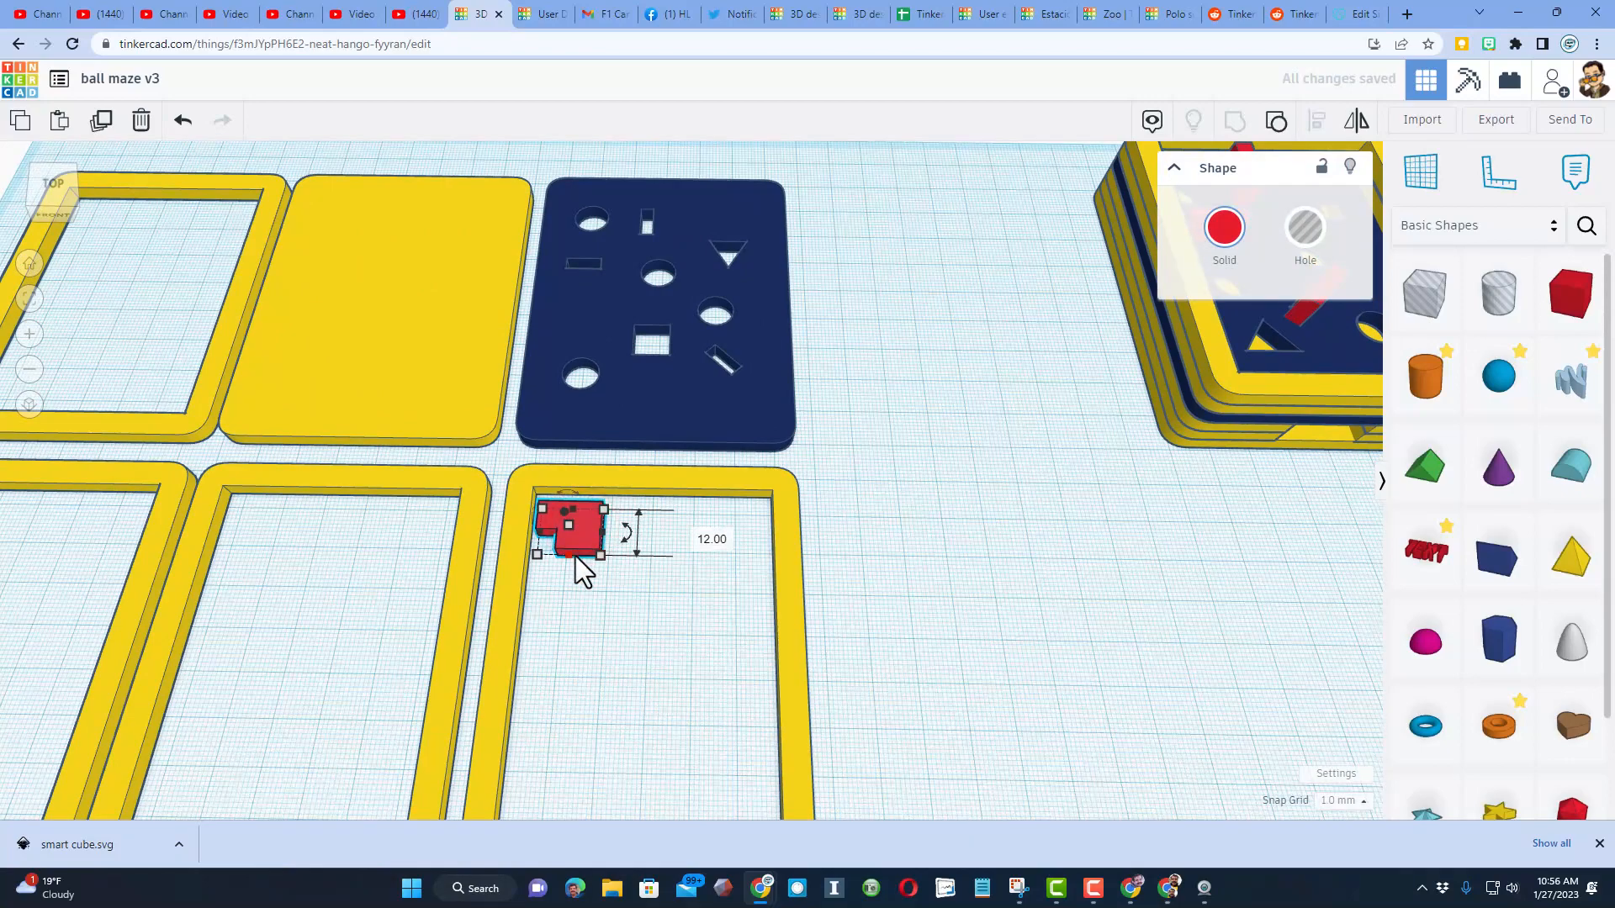
key(ctrl+d)
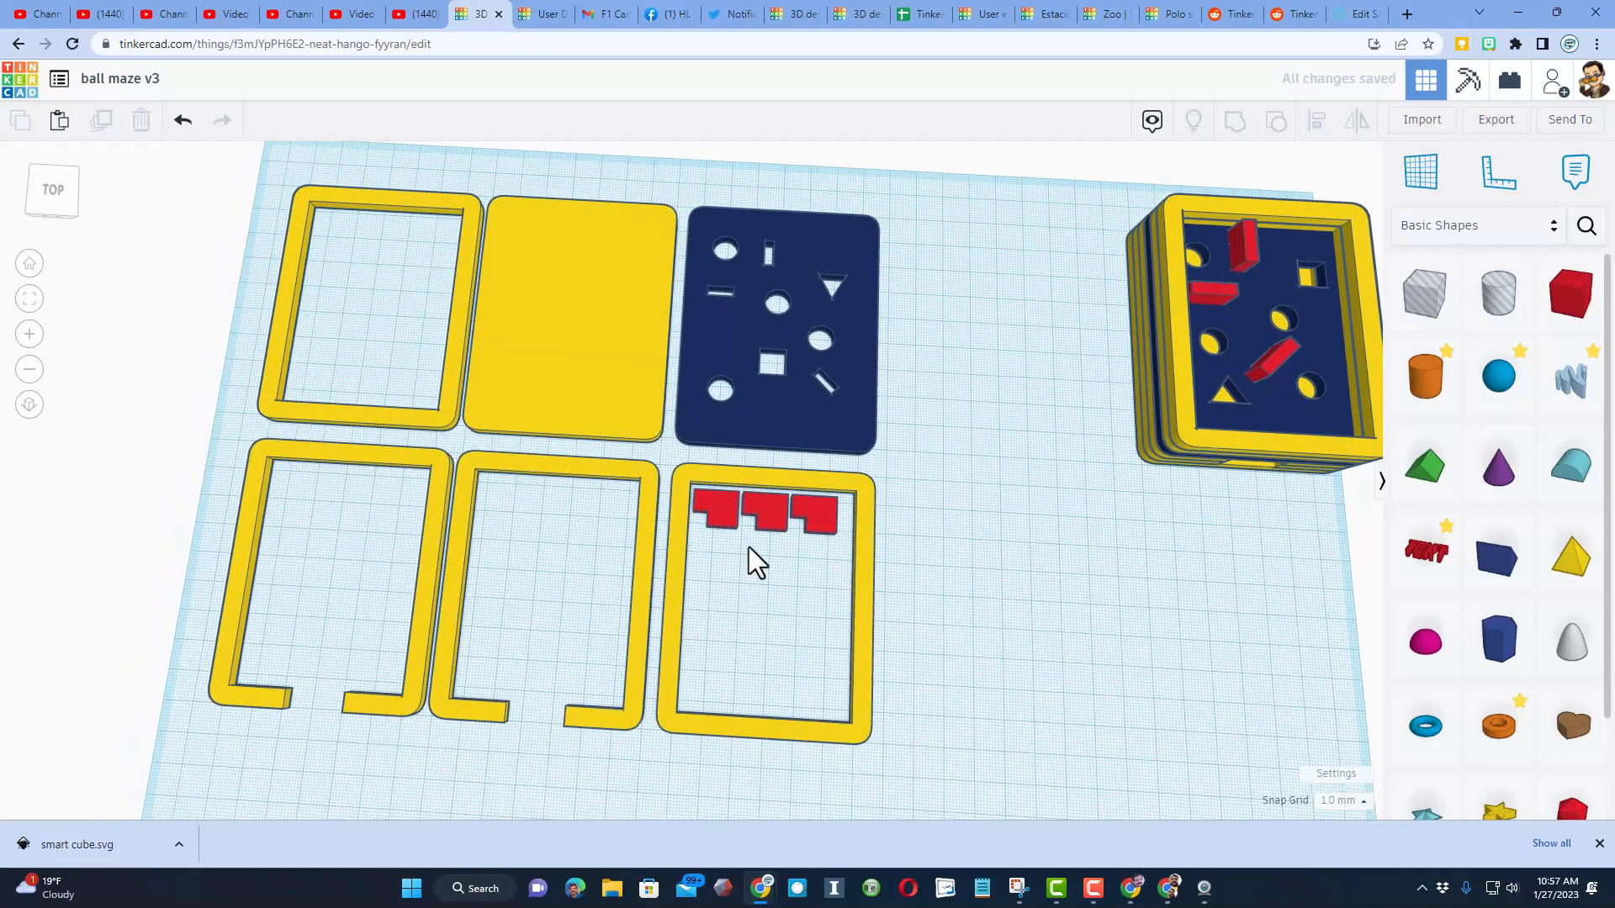
Select all the laid-out maze parts and save them as the SVG file ball maze v3.svg
drag(757, 561, 1030, 490)
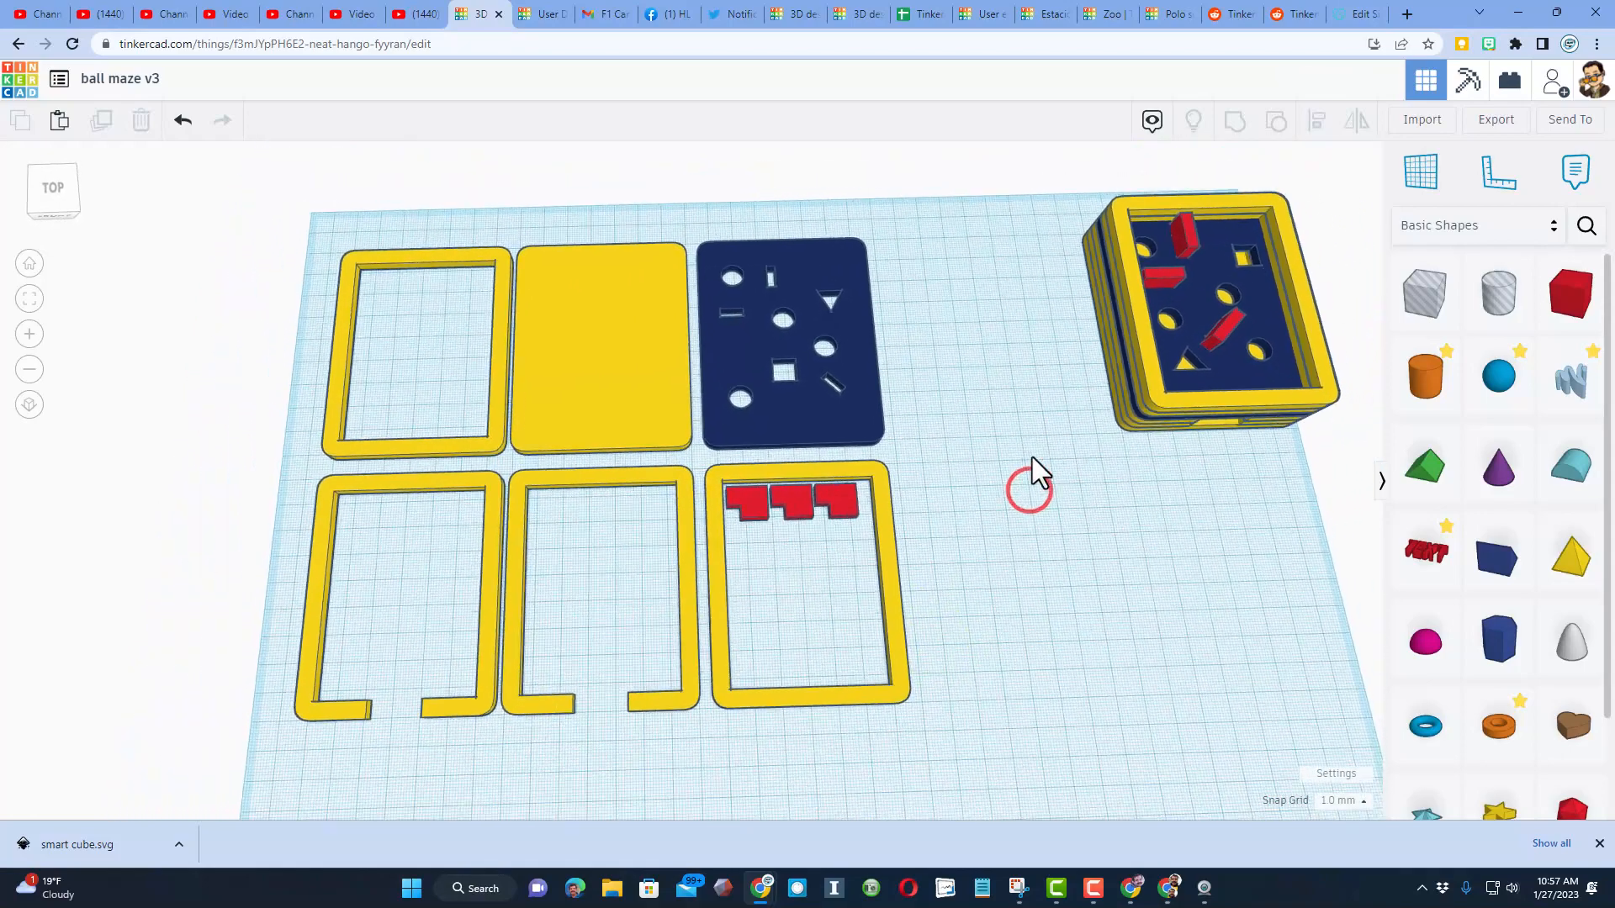
click(1216, 309)
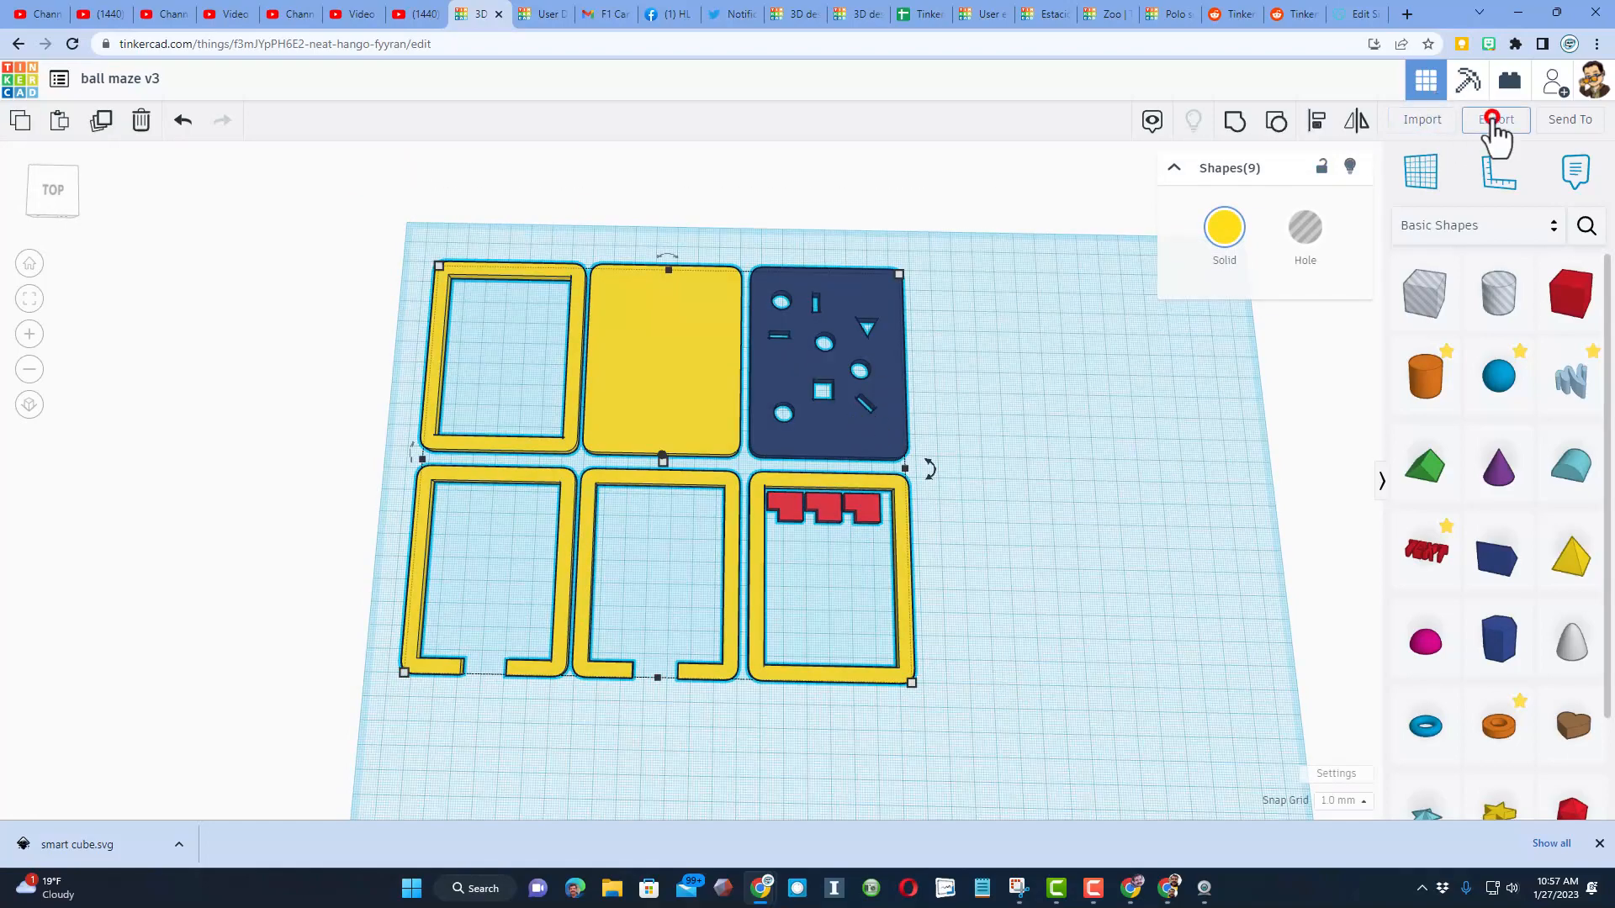
click(1495, 119)
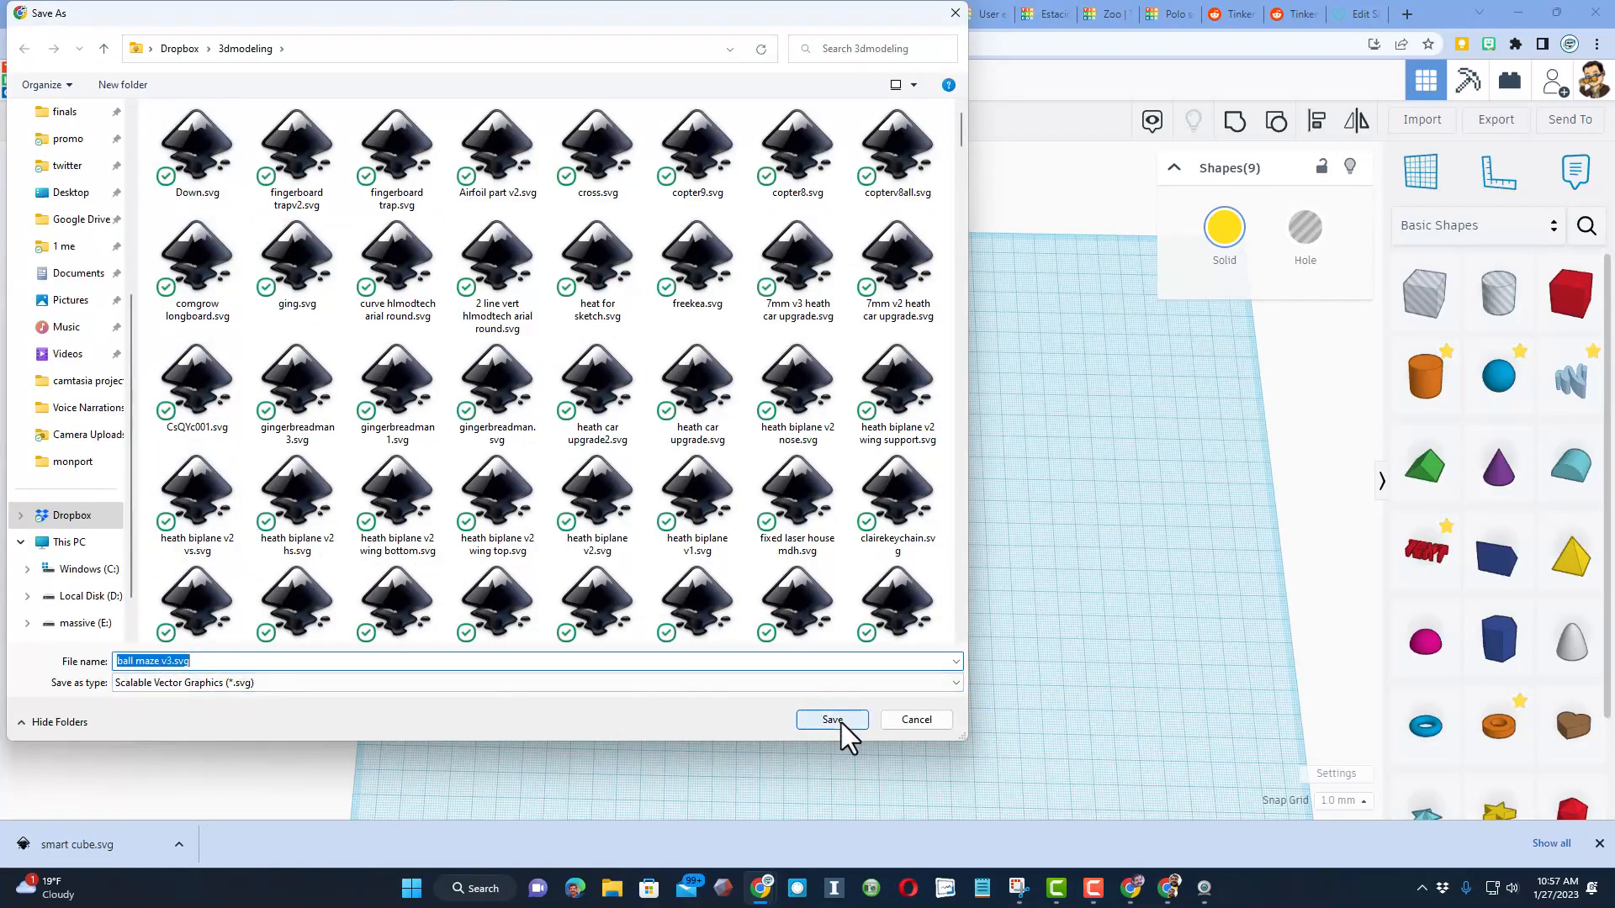
click(831, 720)
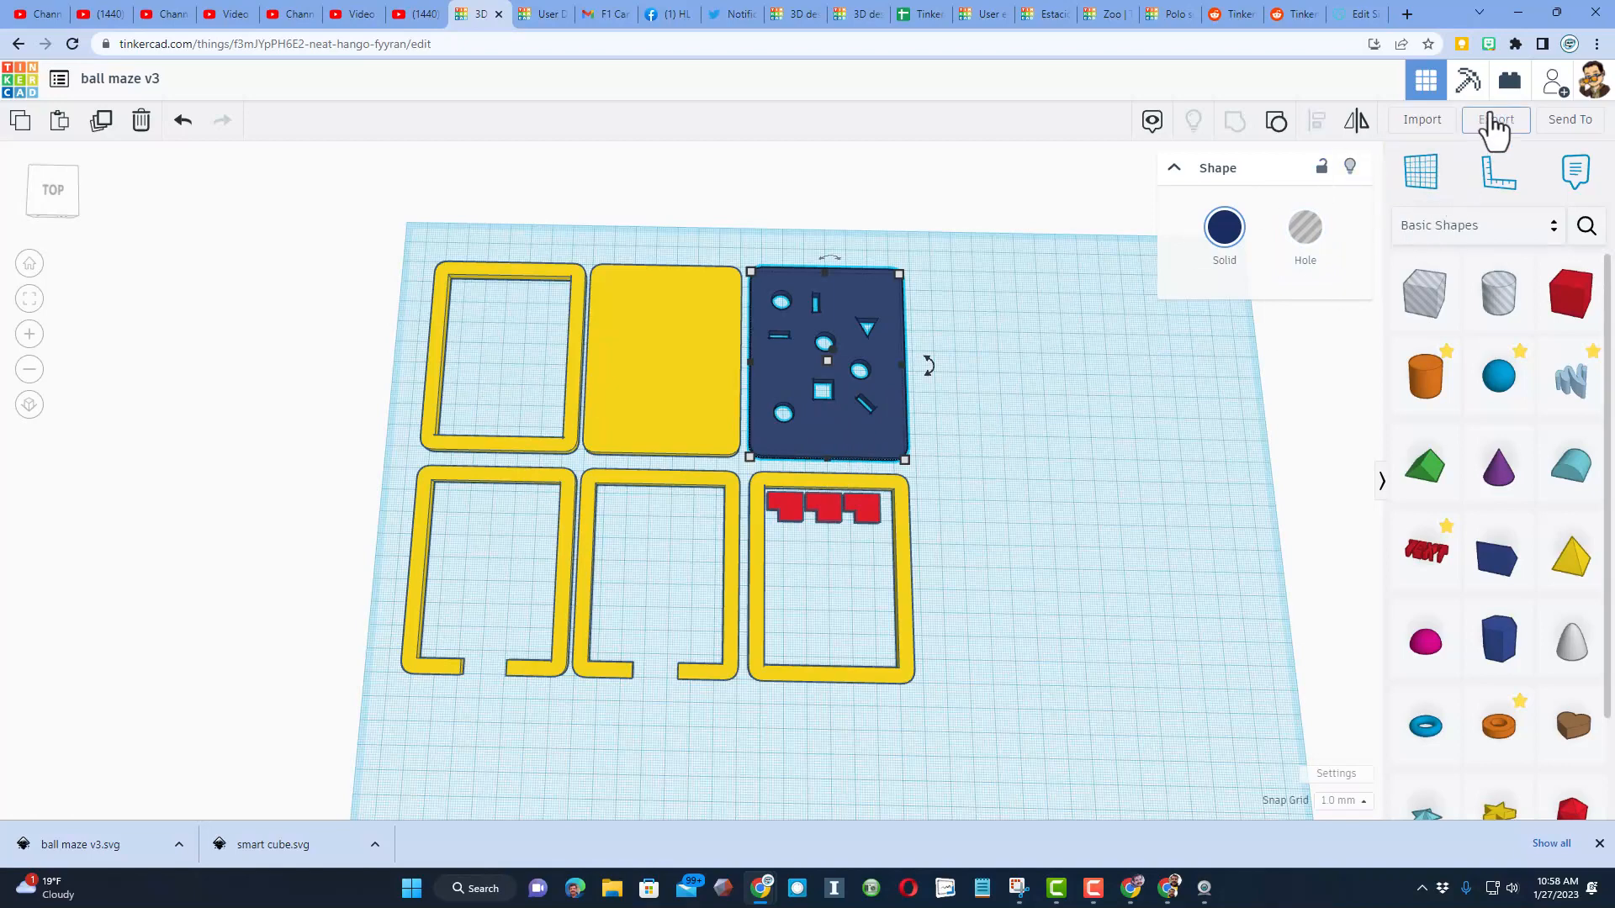
mouse_move(1534, 134)
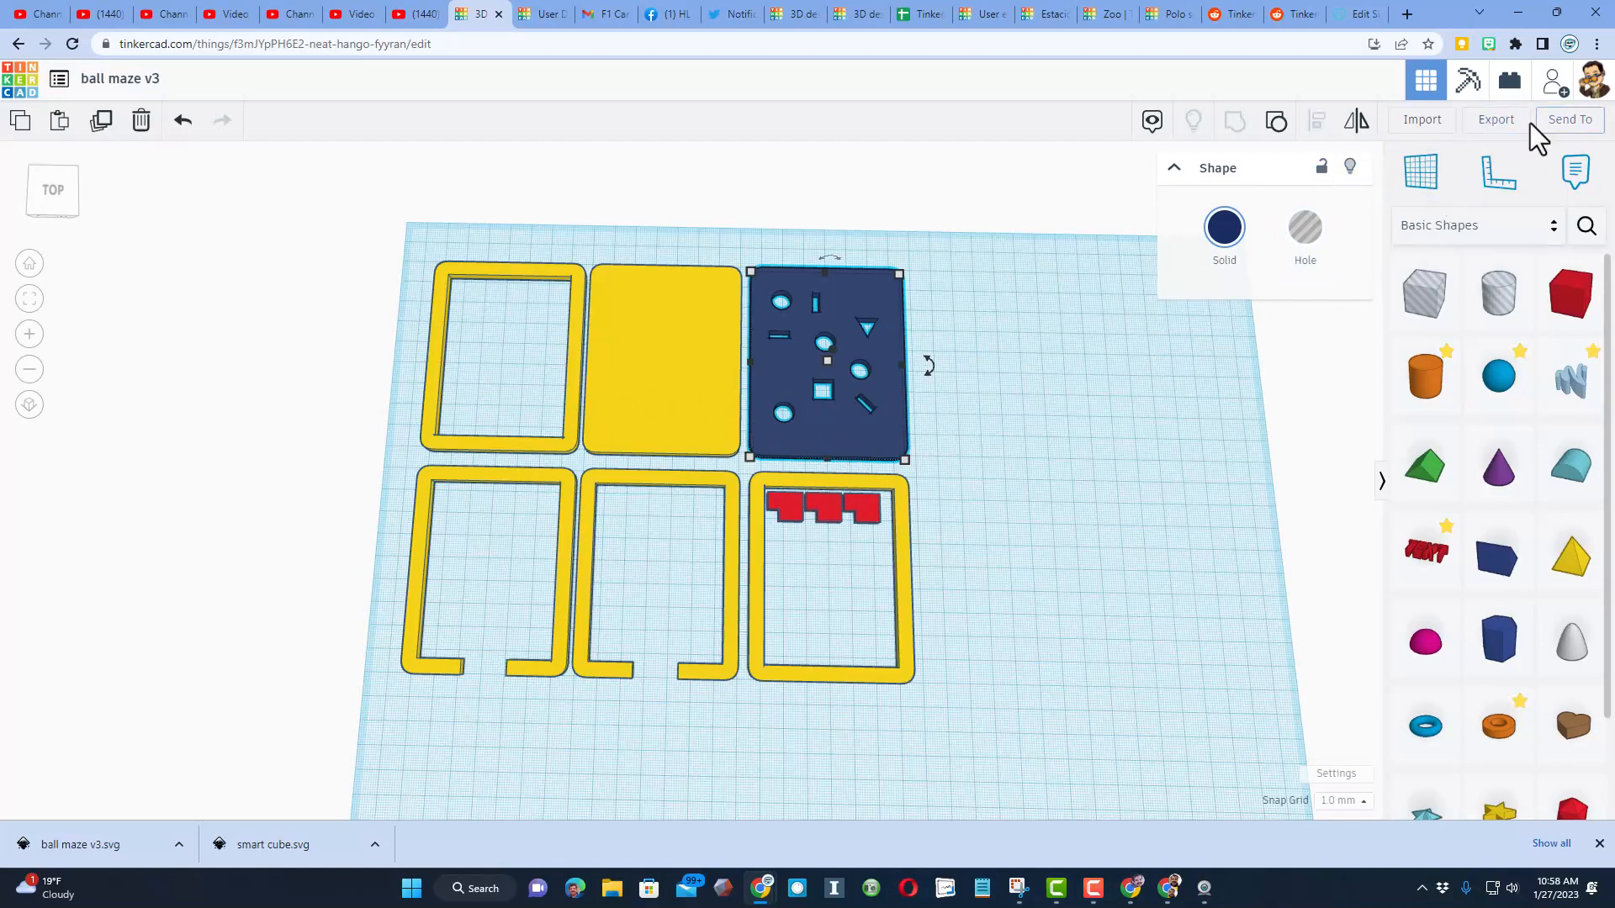
Export only the selected blue top plate and save it as a separate SVG file
click(1495, 120)
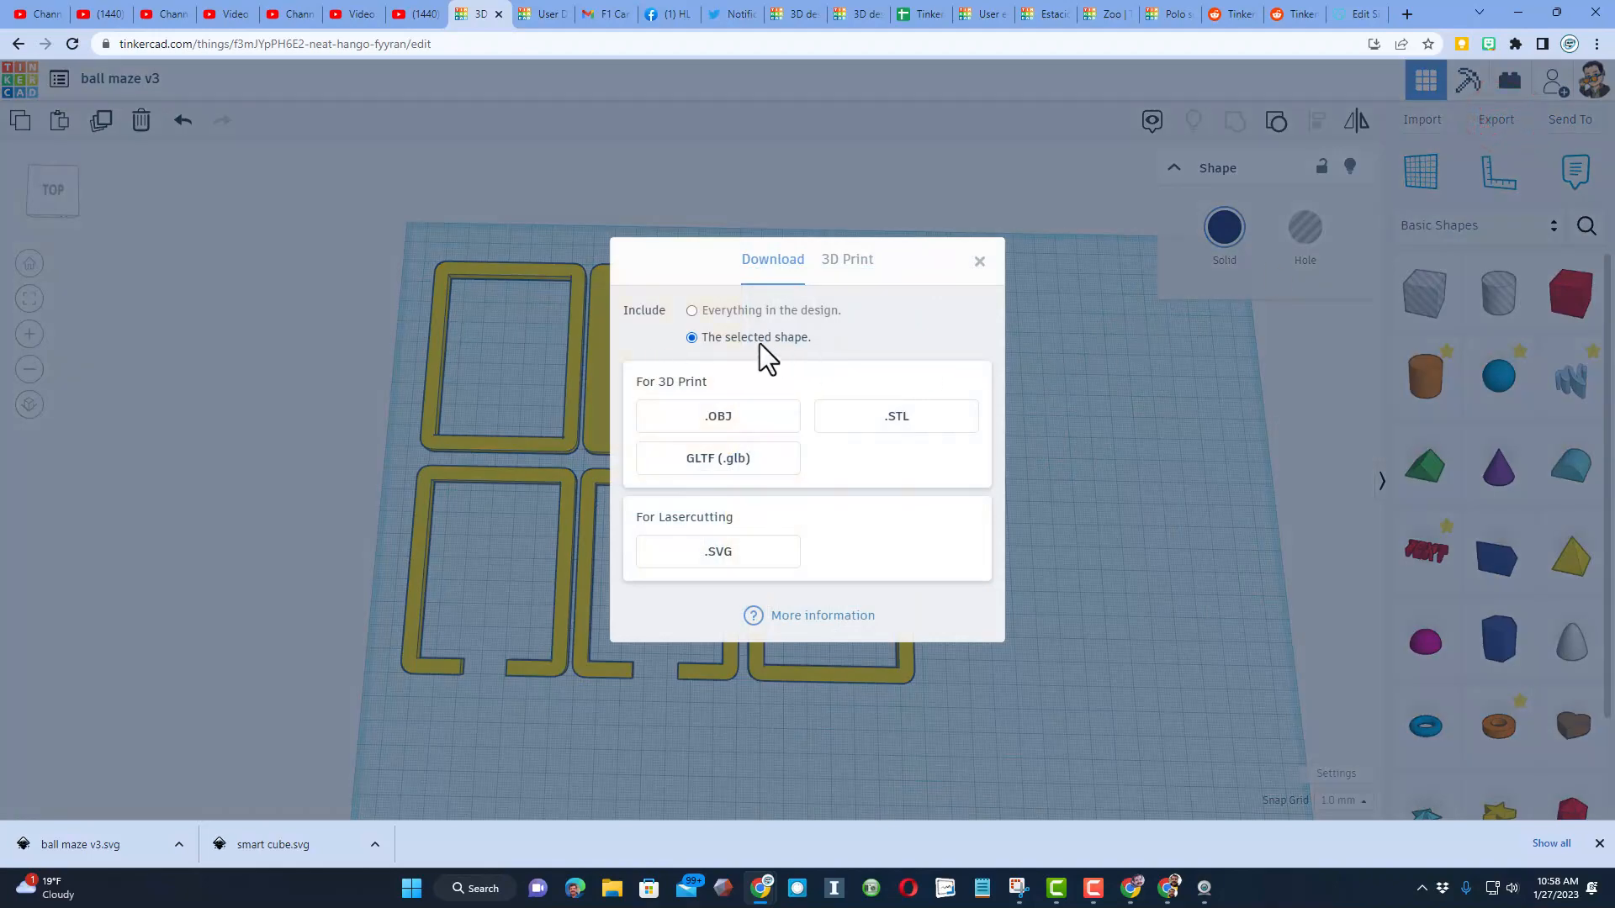
click(718, 551)
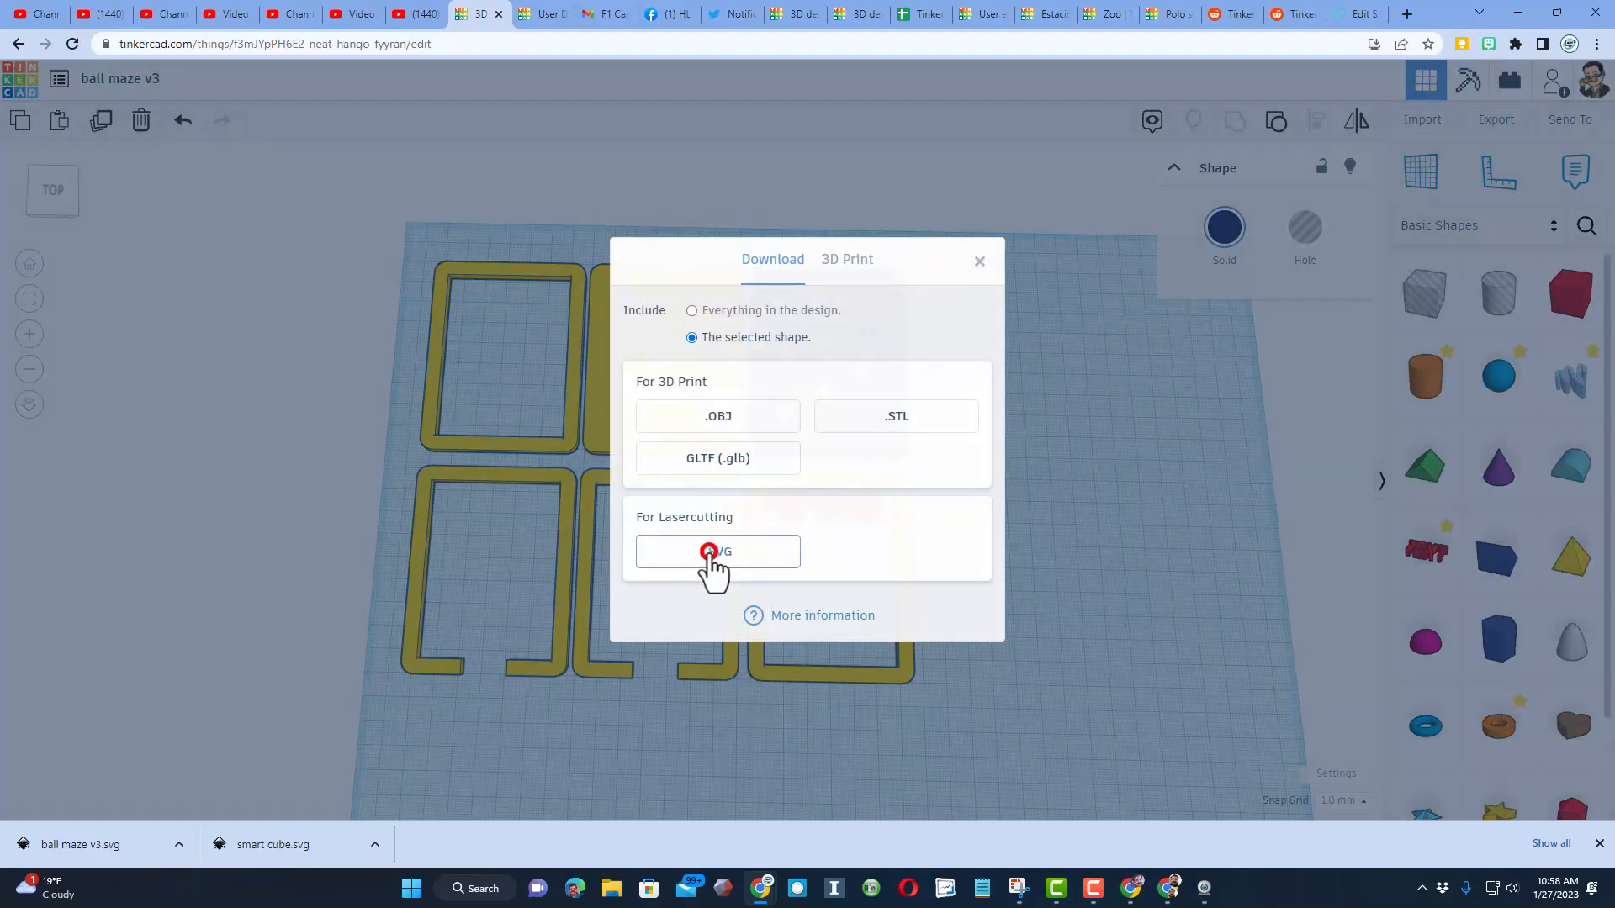
click(716, 551)
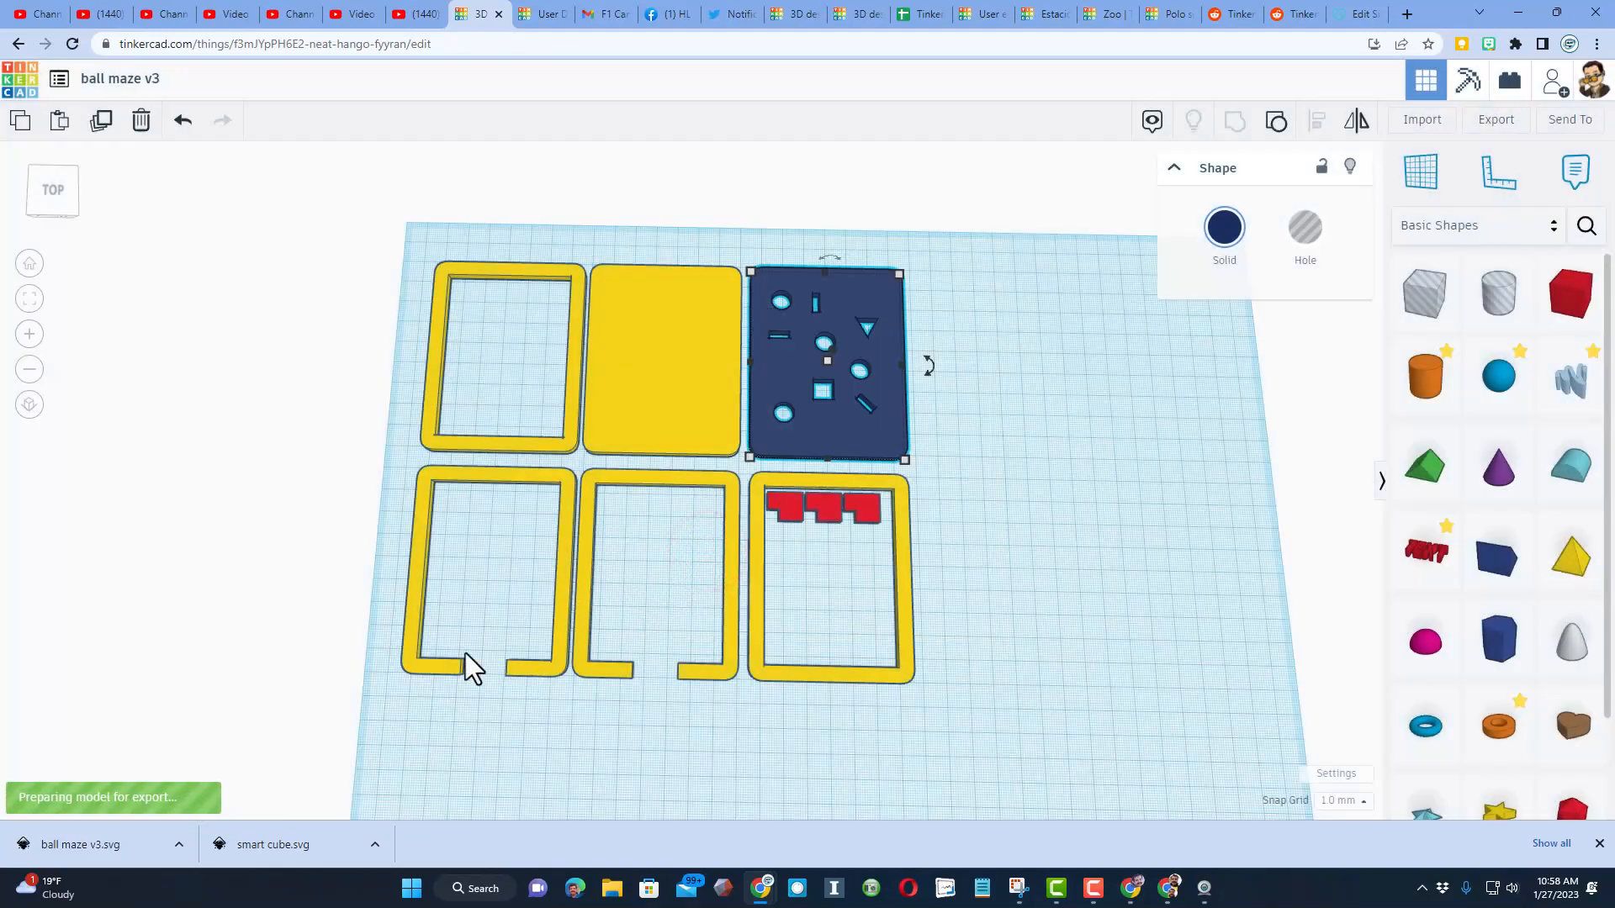
click(1494, 119)
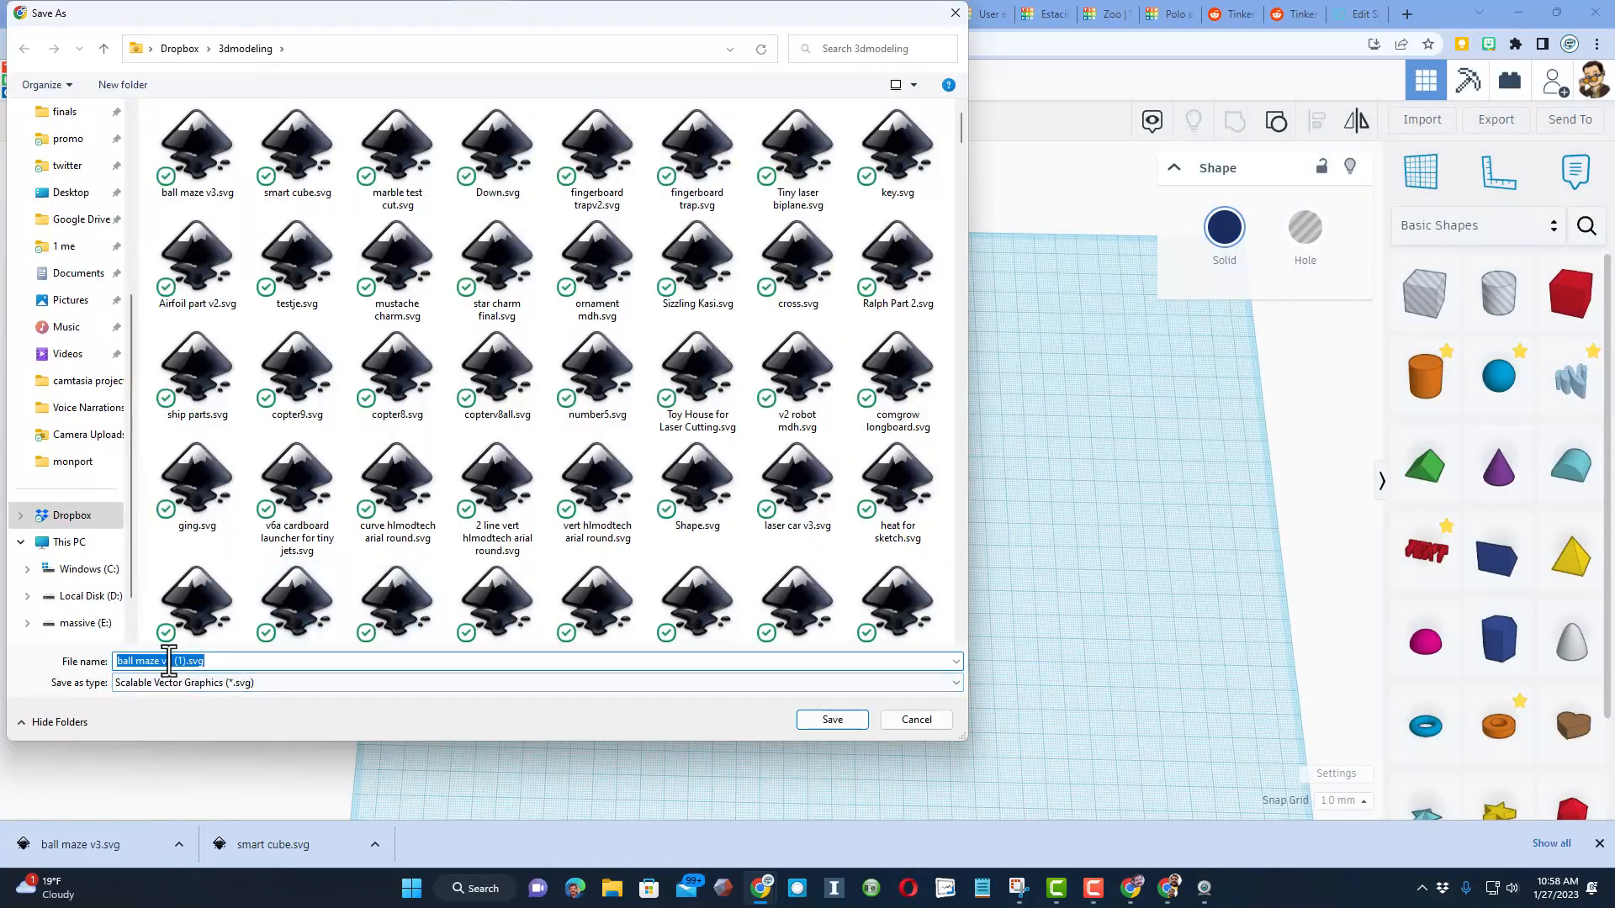
click(831, 719)
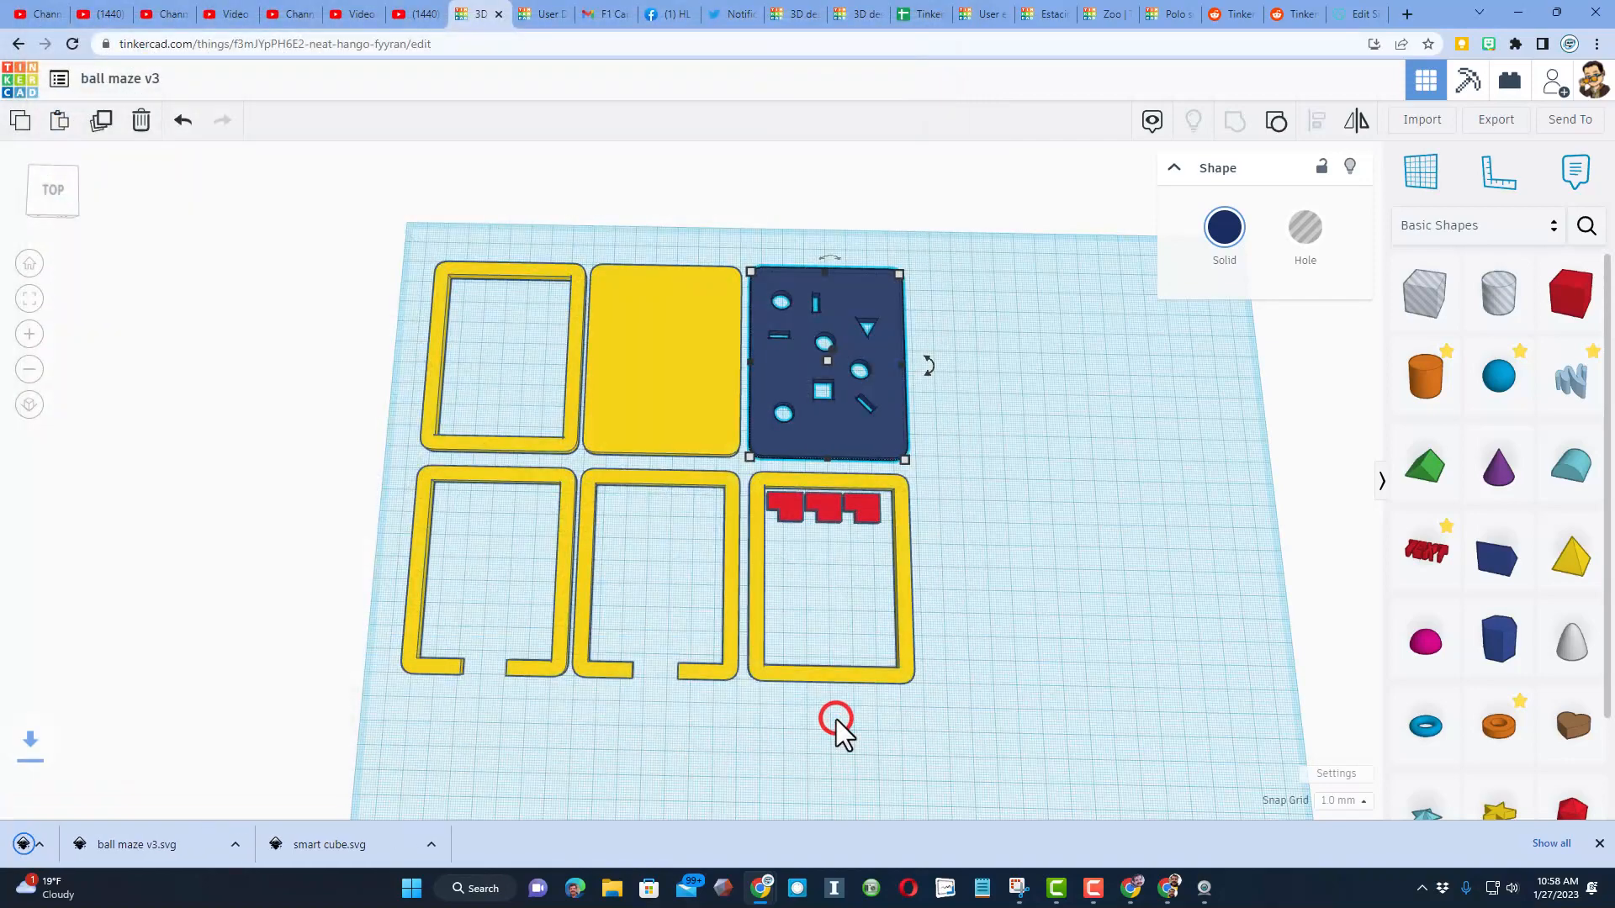
click(836, 717)
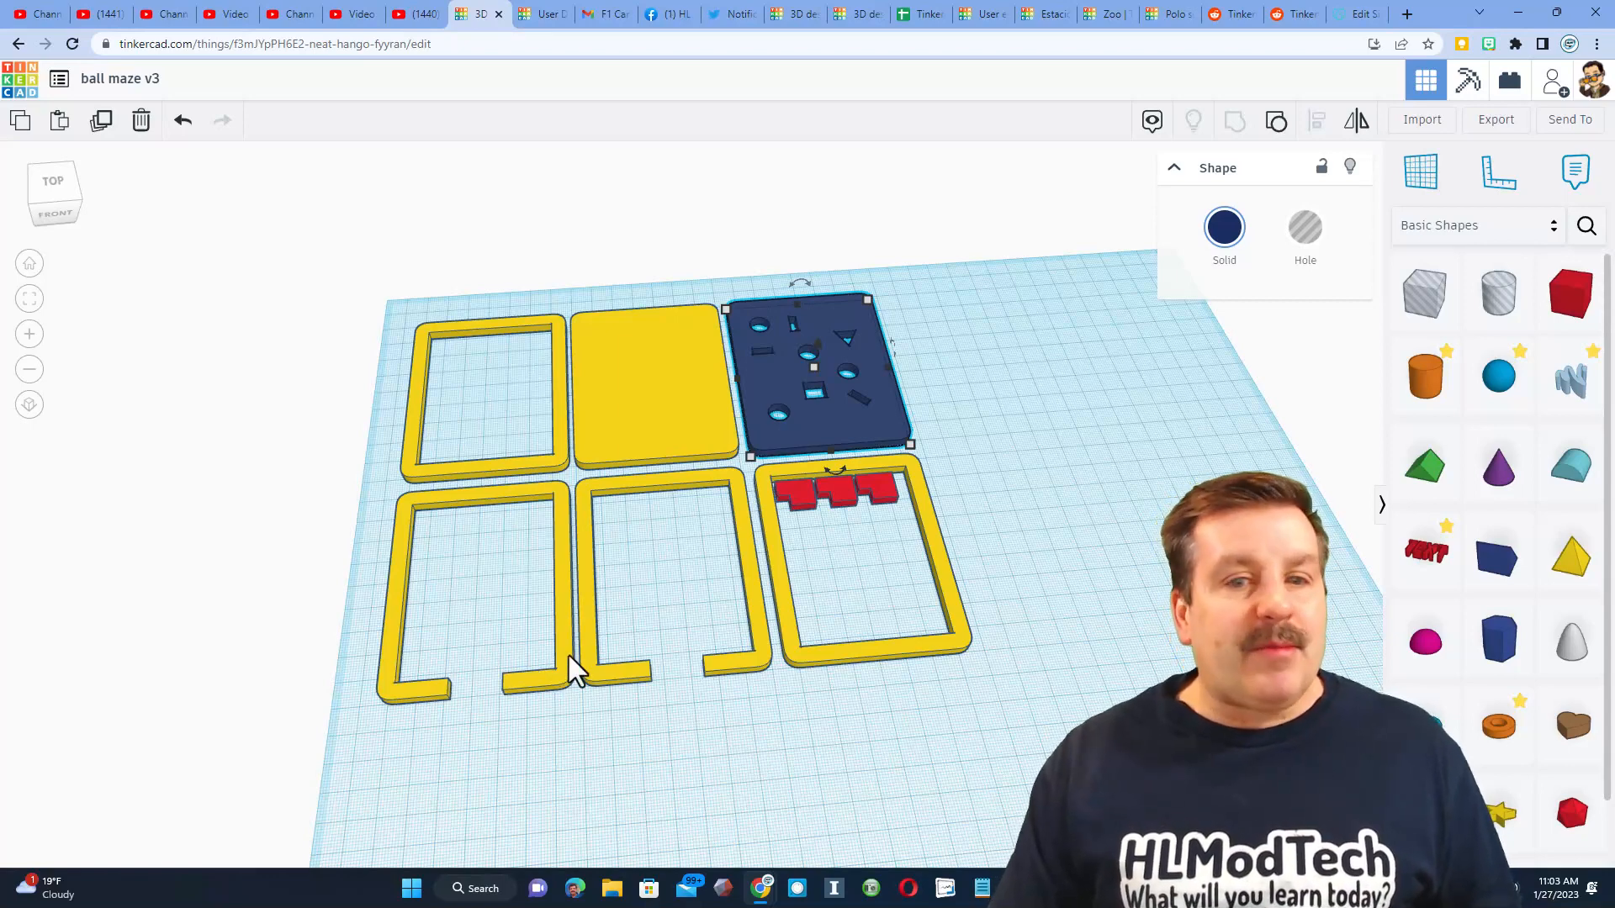
mouse_move(675, 772)
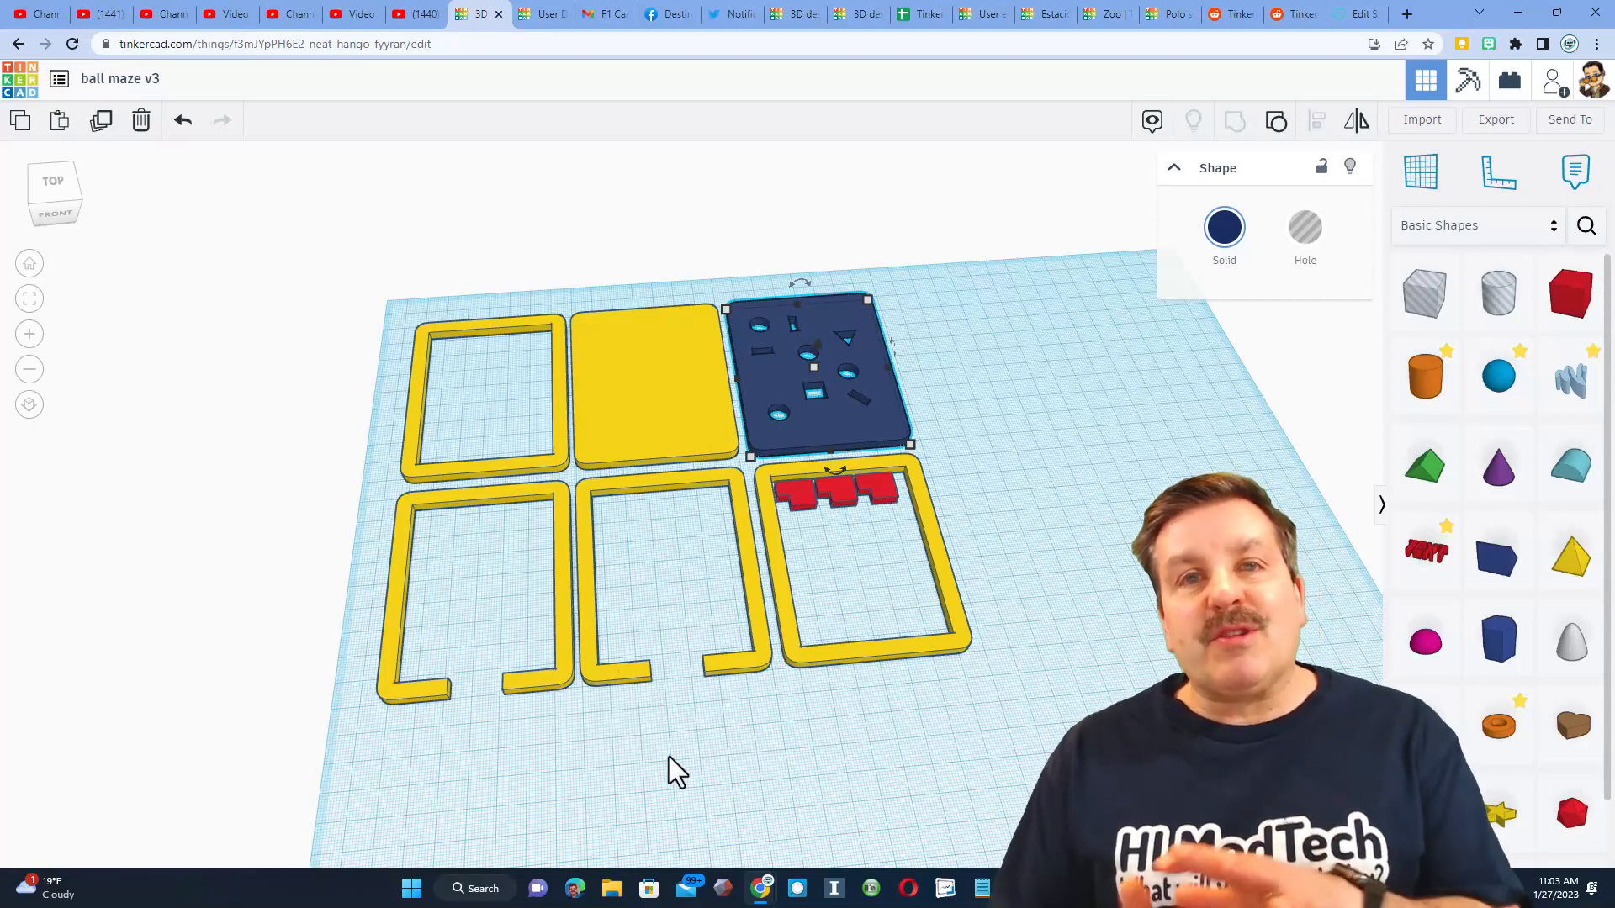
mouse_move(777, 835)
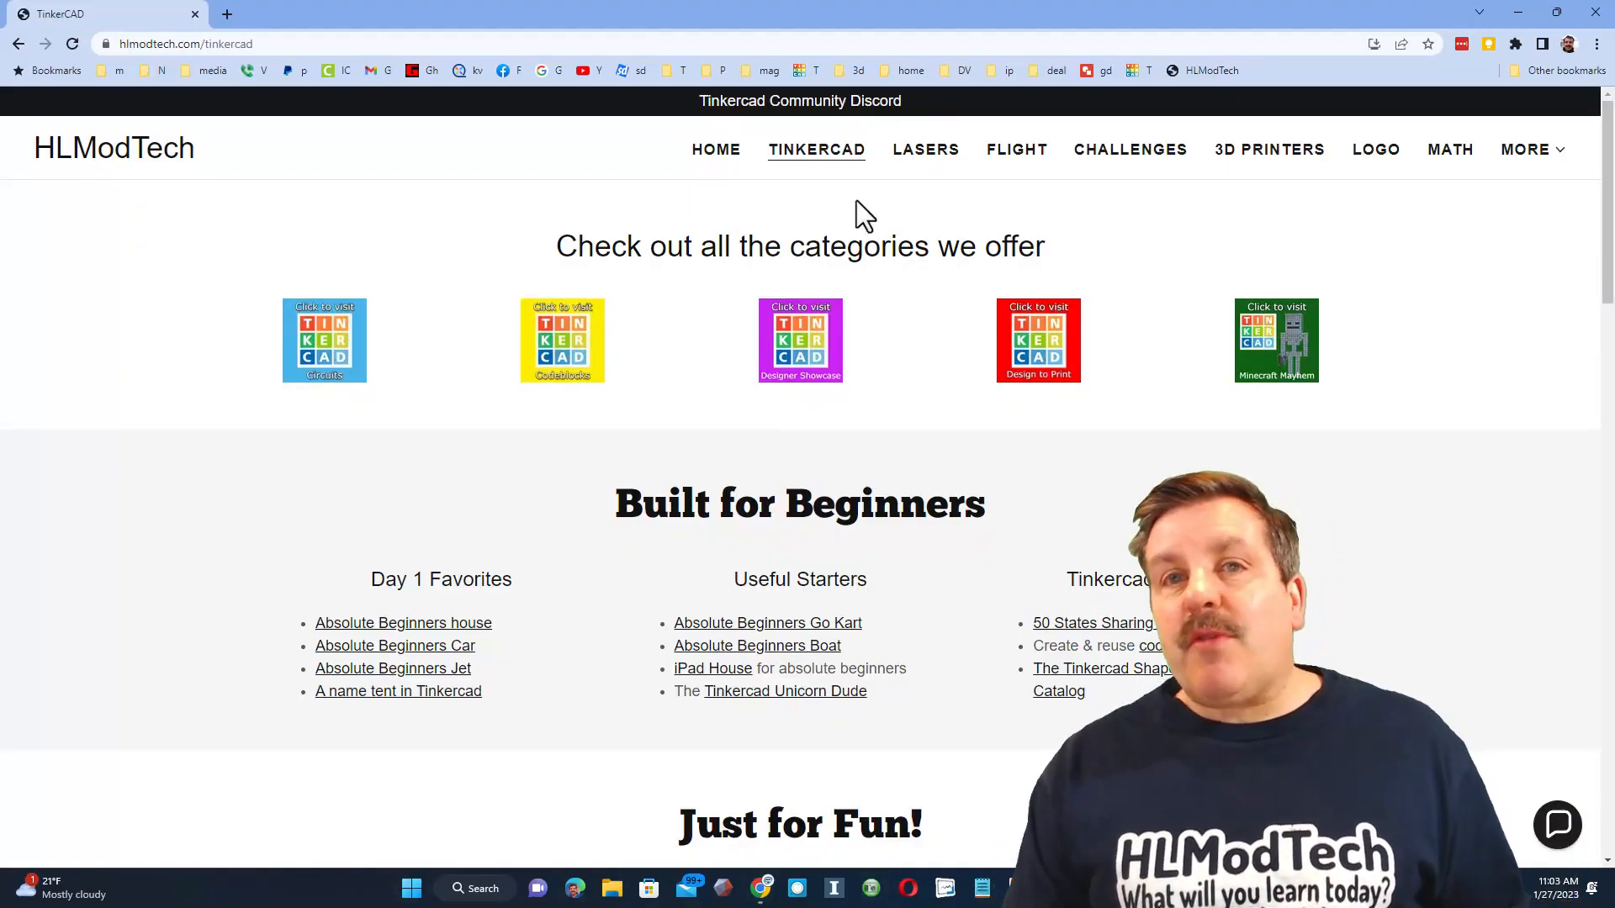
mouse_move(543, 435)
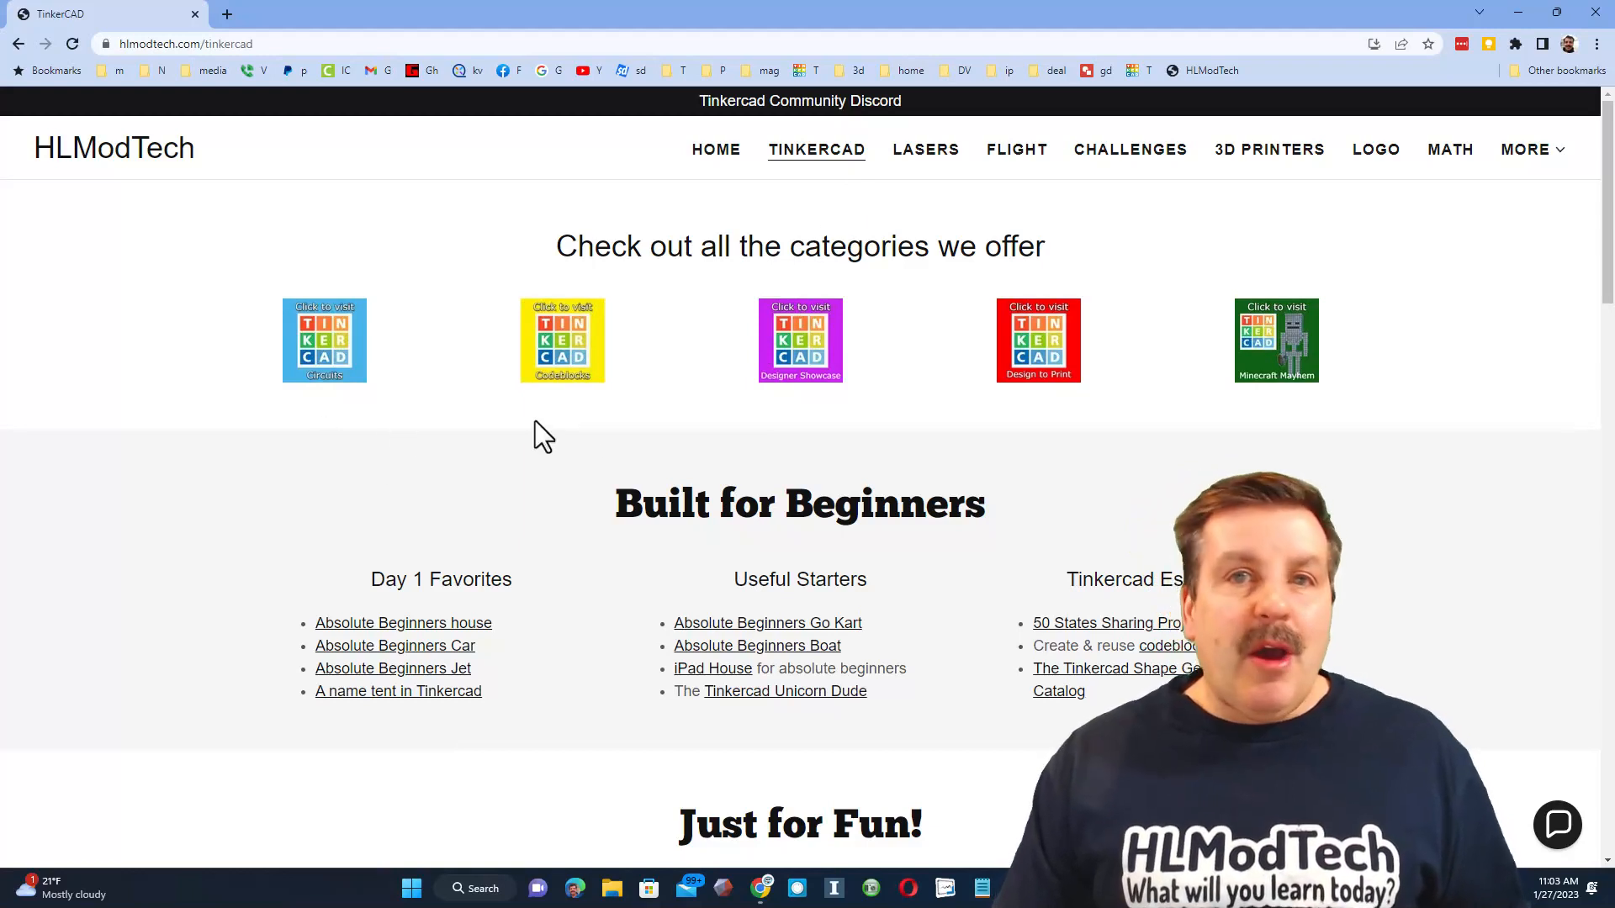
mouse_move(584, 728)
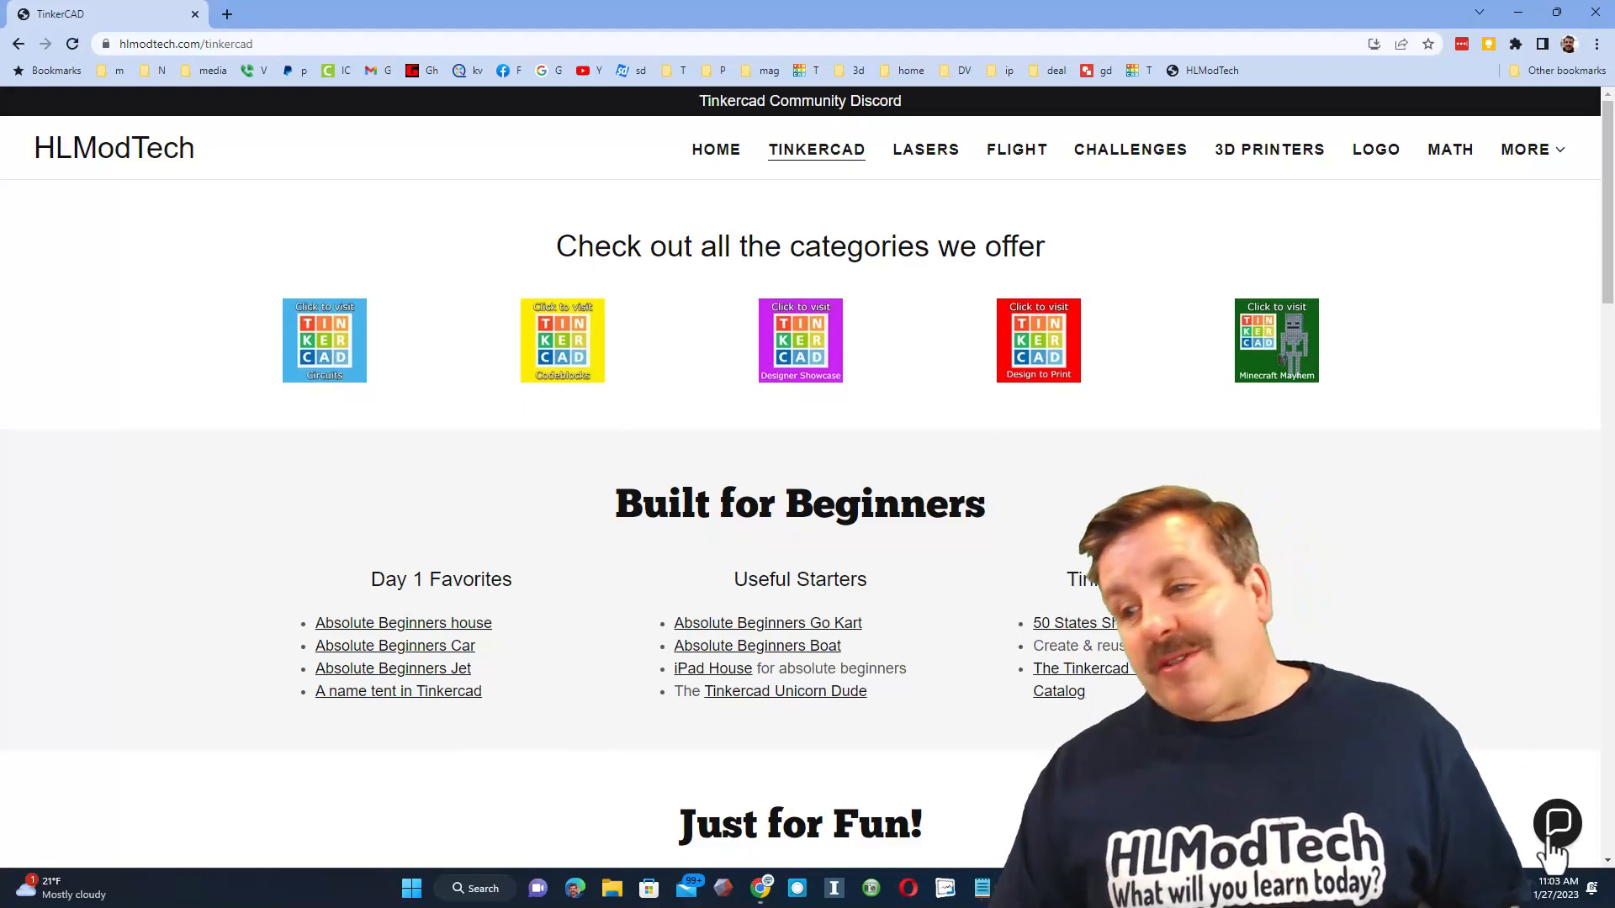
Open and close the chat widget, then open the Tinkercad Community Discord invite from the banner
click(1556, 822)
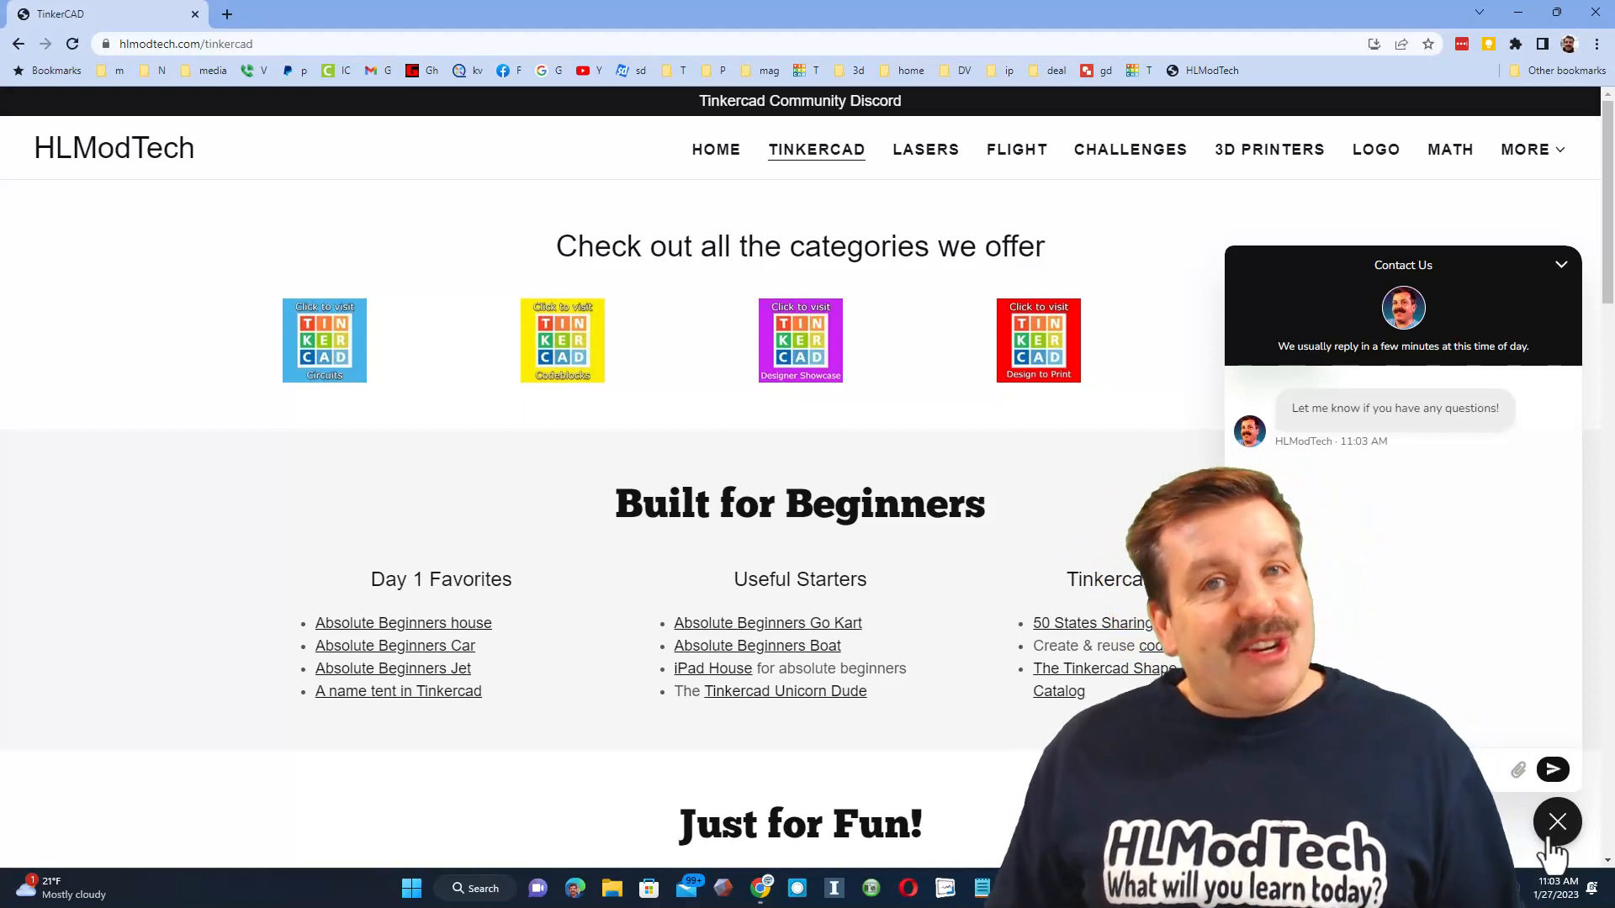
click(1556, 821)
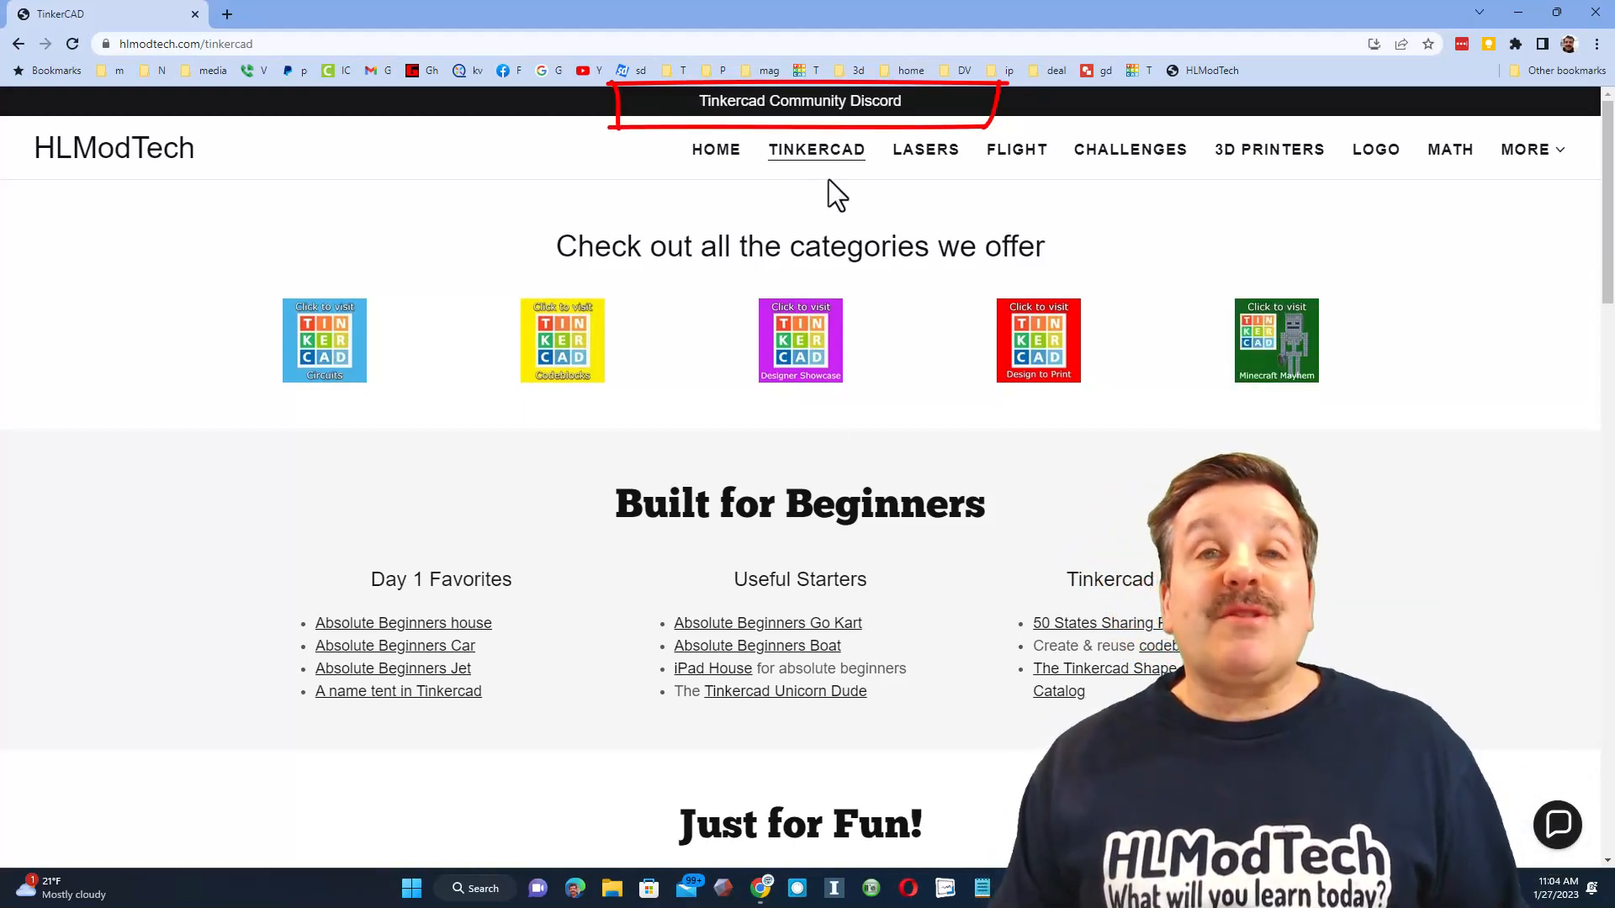
click(798, 101)
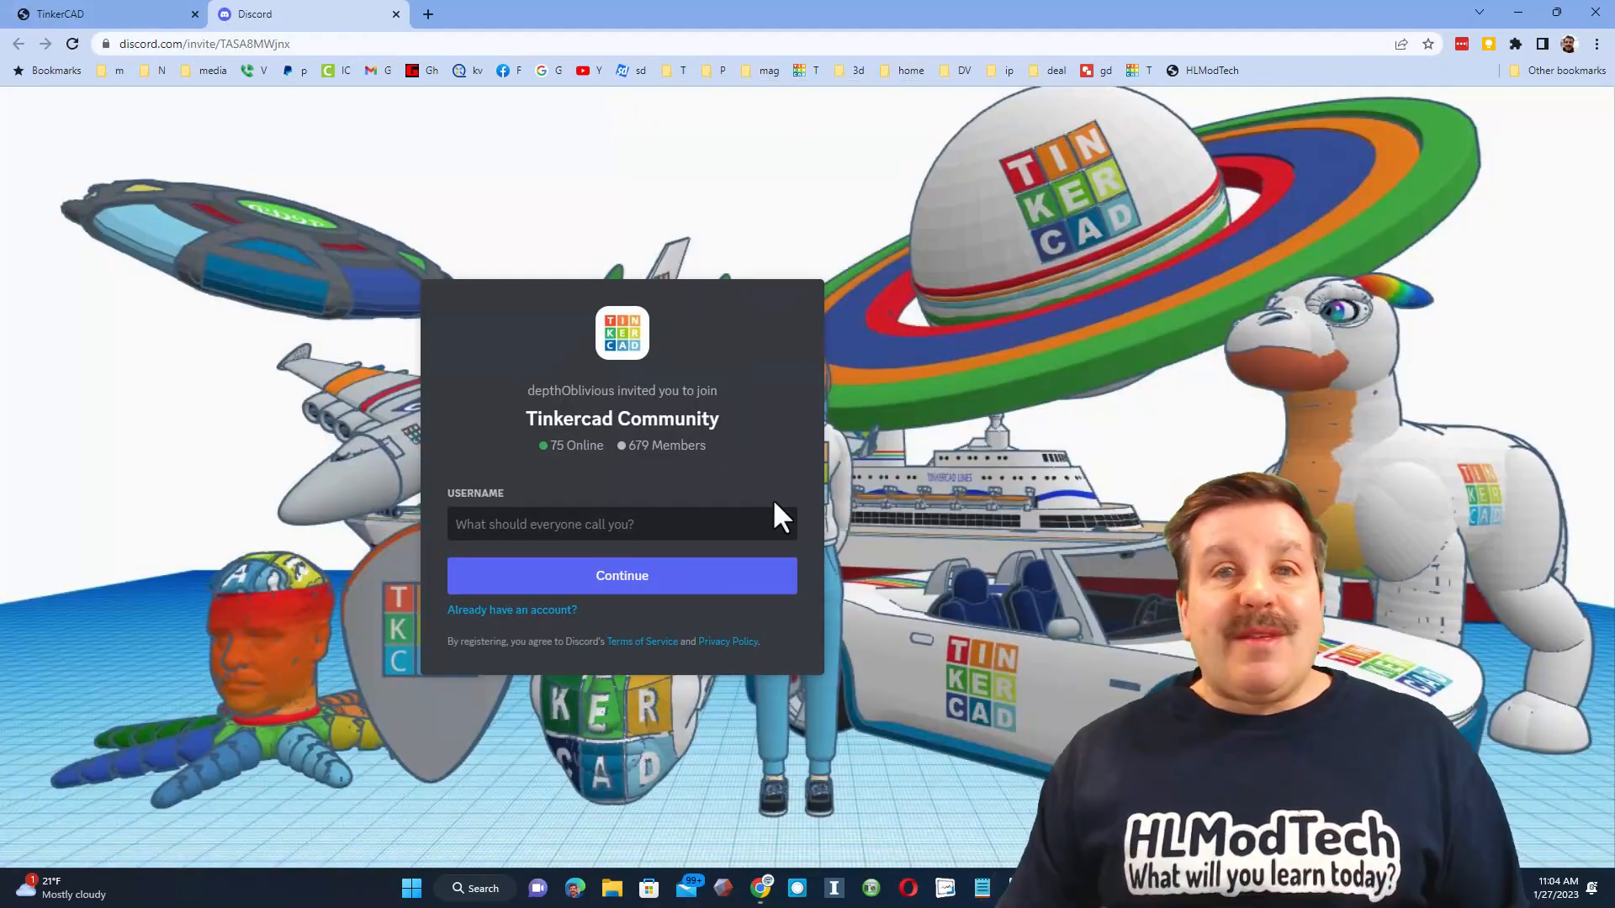